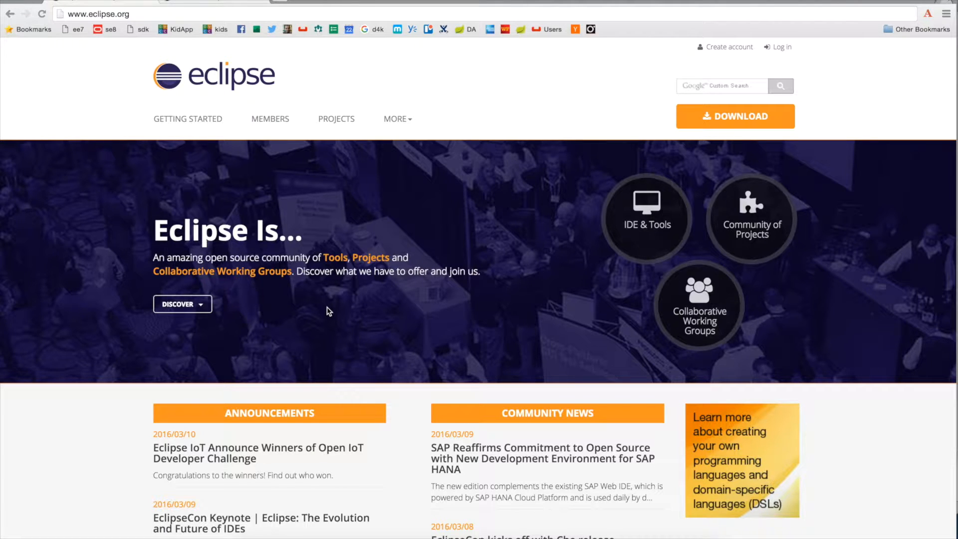
# Browse the eclipse.org downloads page and scroll through the Eclipse IDE package list
pyautogui.click(736, 116)
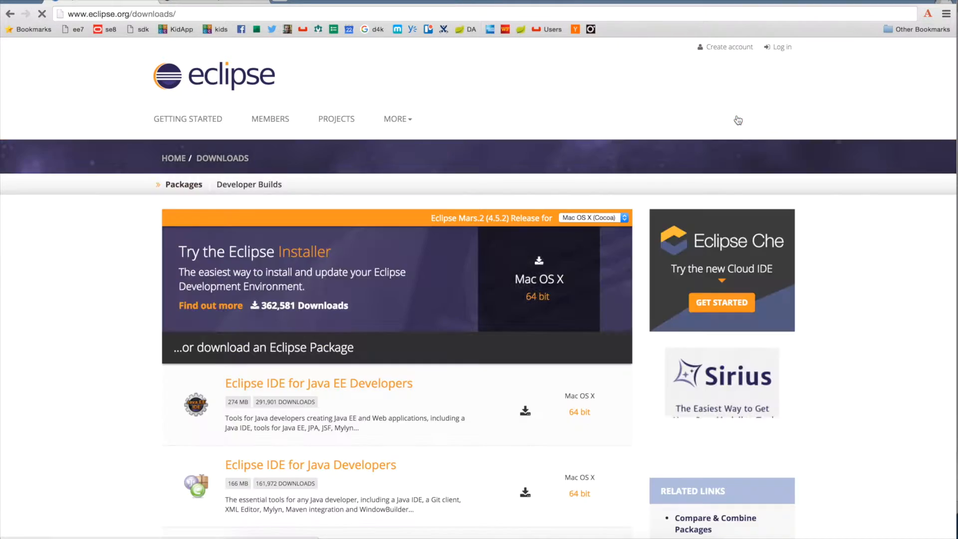
pyautogui.scroll(-3)
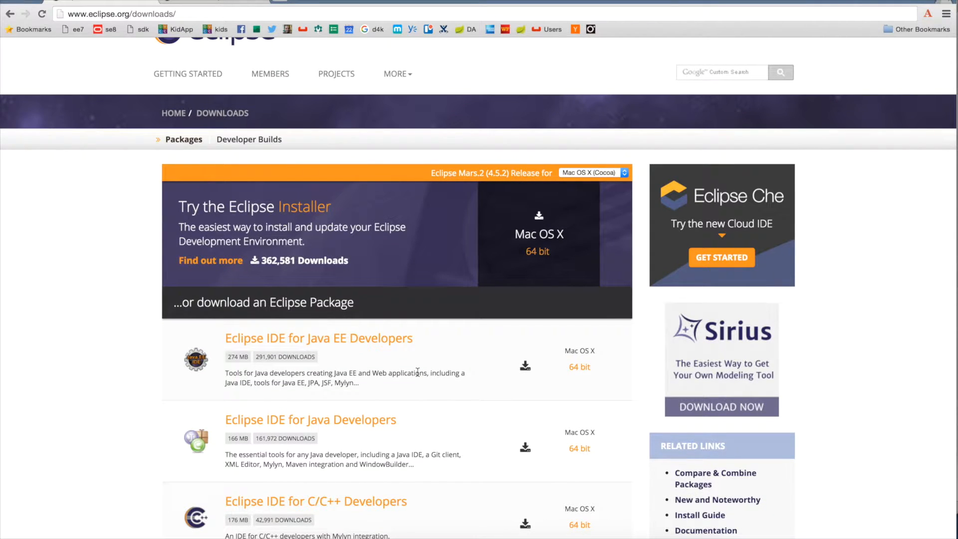
pyautogui.scroll(-3)
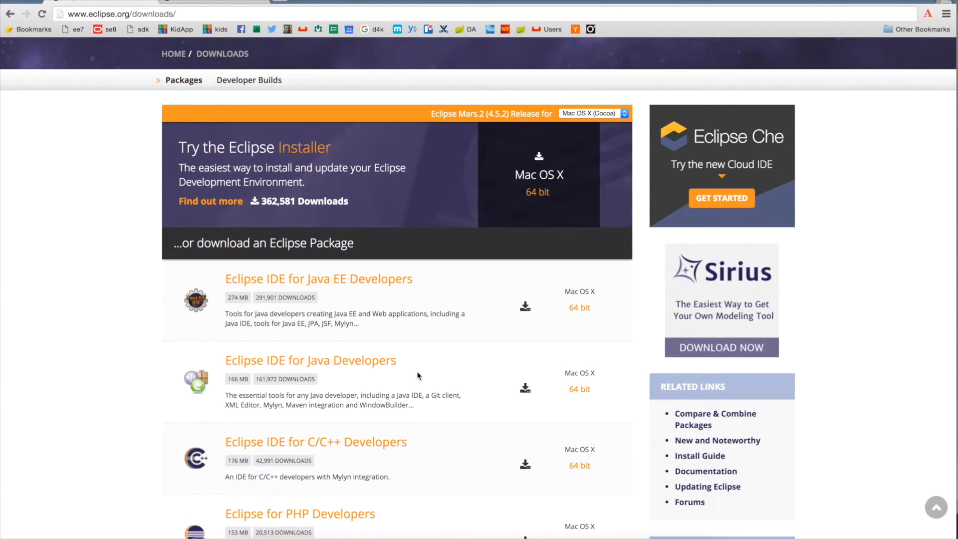
pyautogui.scroll(-3)
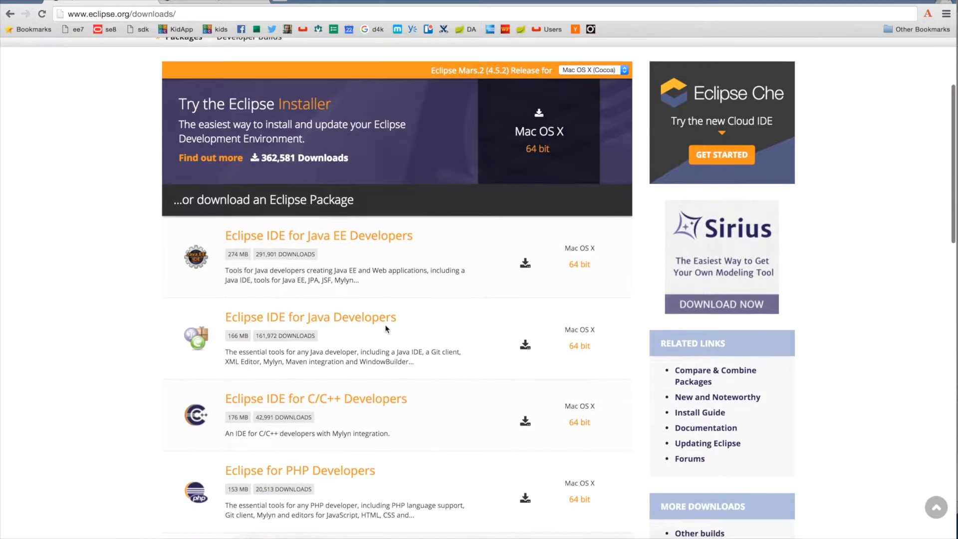
pyautogui.scroll(-3)
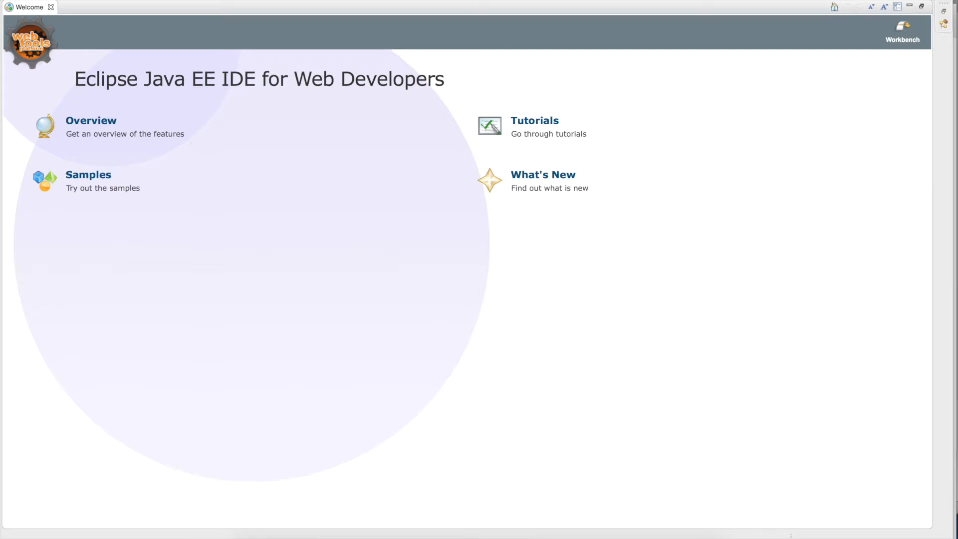
# Read the About Eclipse version Mars.2 (4.5.2), then close Welcome to reach the workbench
pyautogui.click(8, 4)
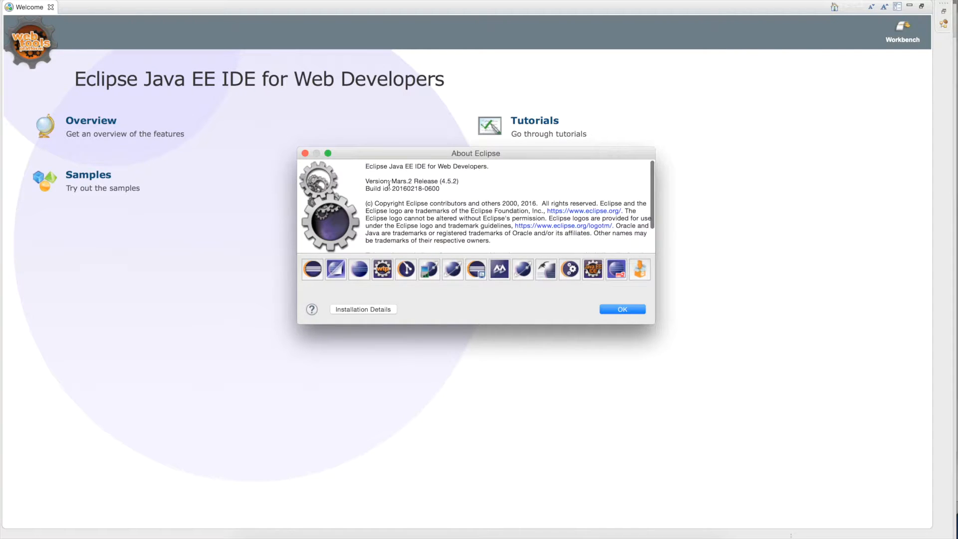
pyautogui.doubleClick(401, 180)
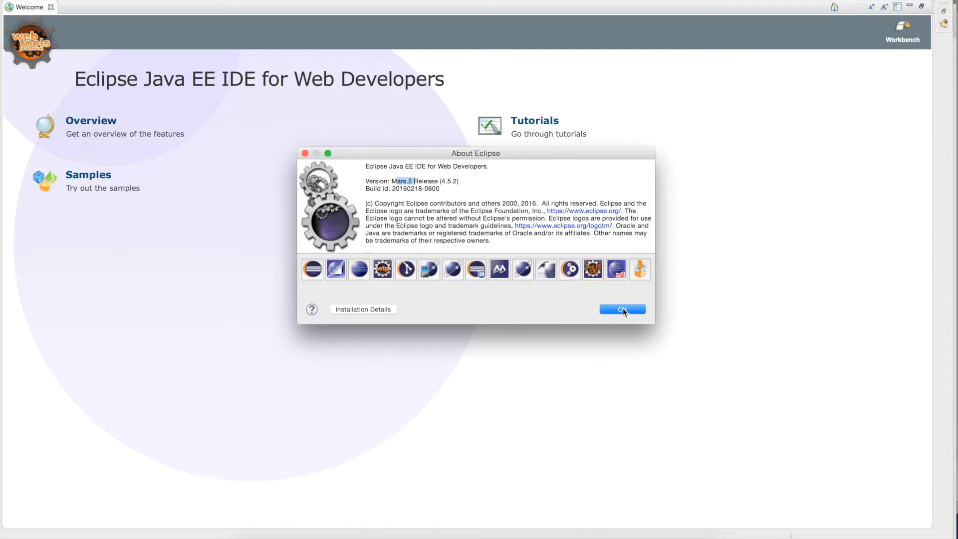
pyautogui.click(621, 310)
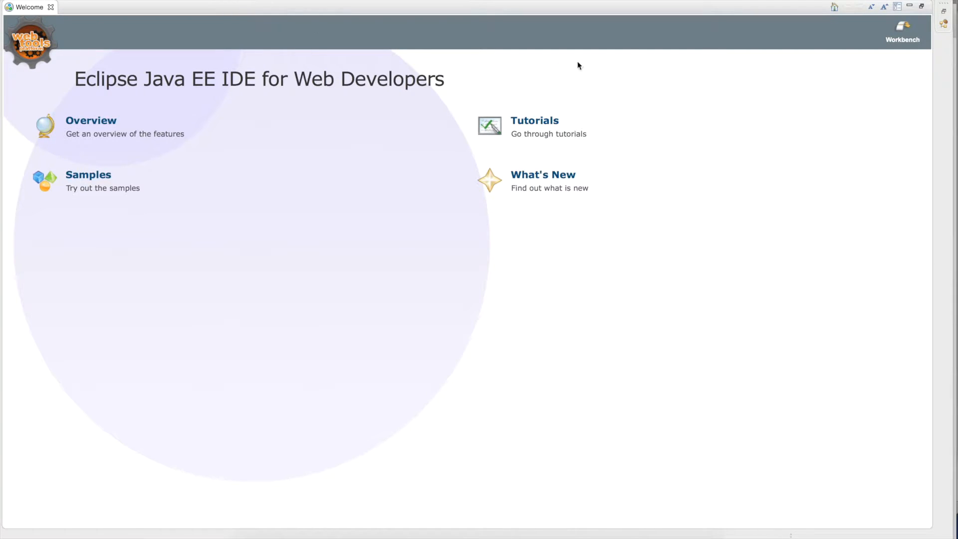
pyautogui.click(902, 39)
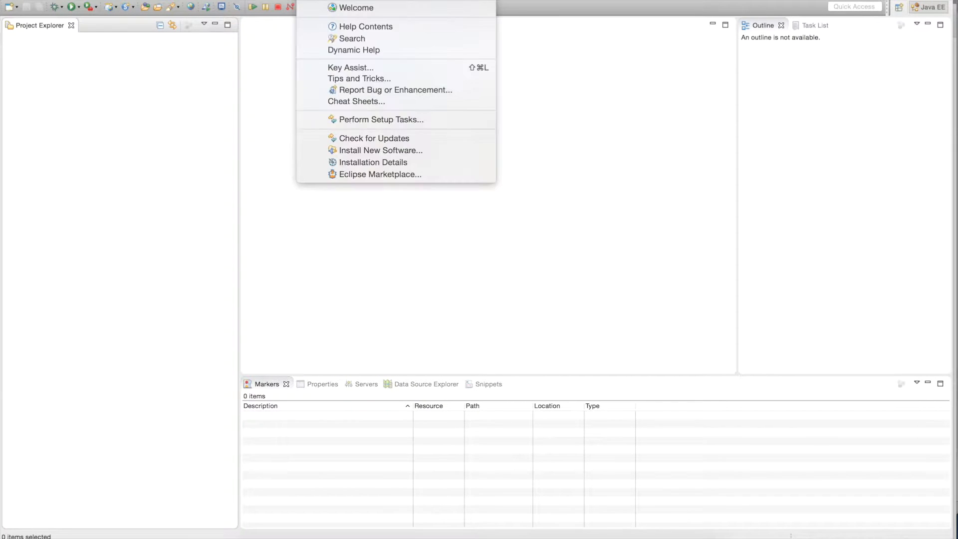
pyautogui.moveTo(380, 150)
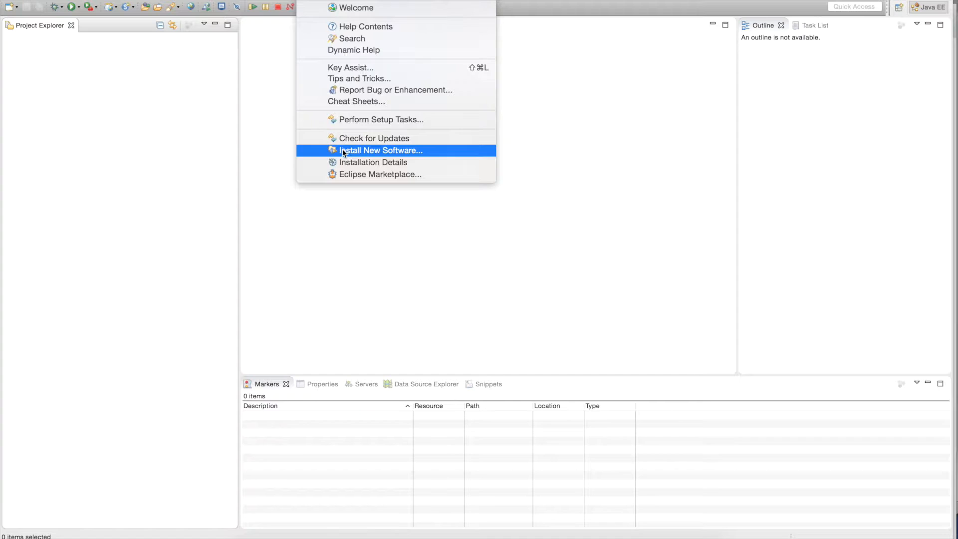
# In Install New Software, pick the Mars site, filter for 'docker' and check Docker Tooling
pyautogui.click(380, 151)
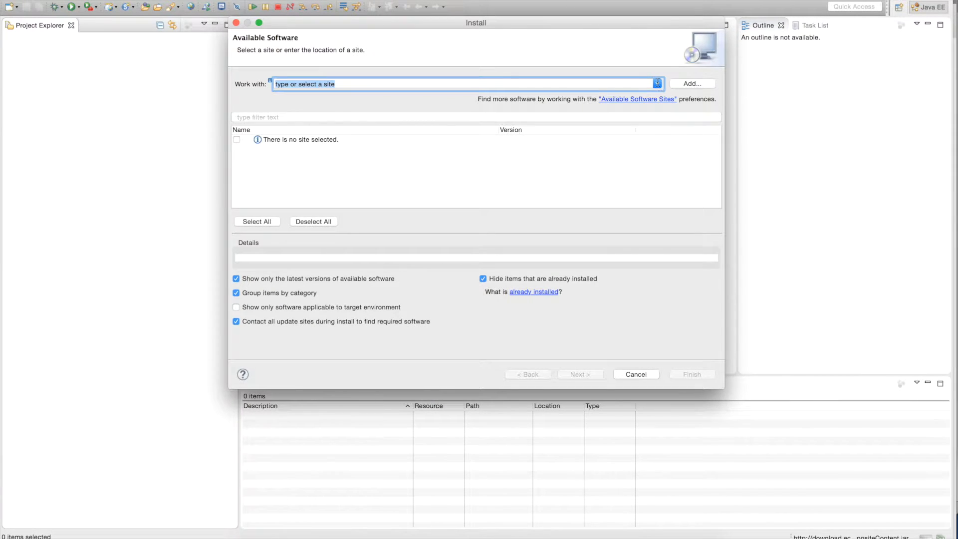
pyautogui.click(657, 84)
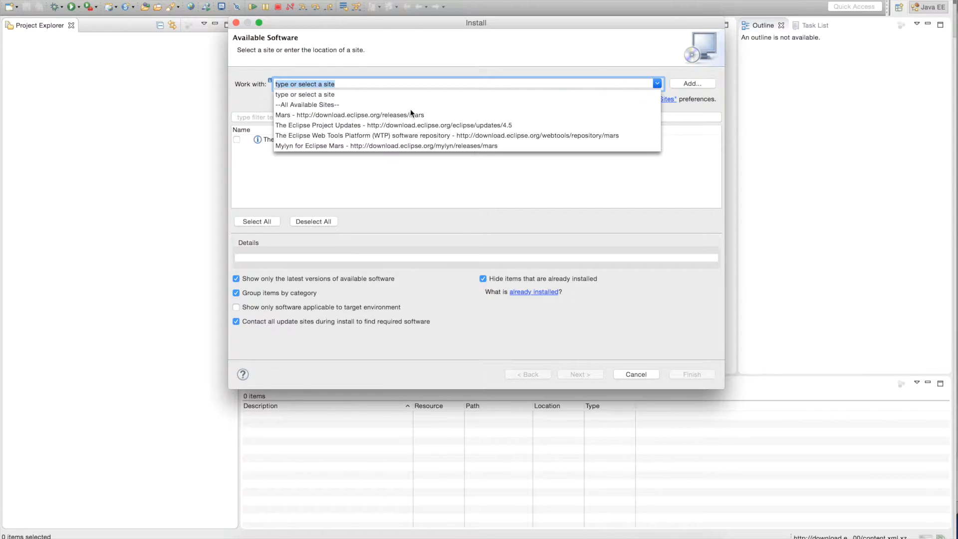
pyautogui.click(350, 115)
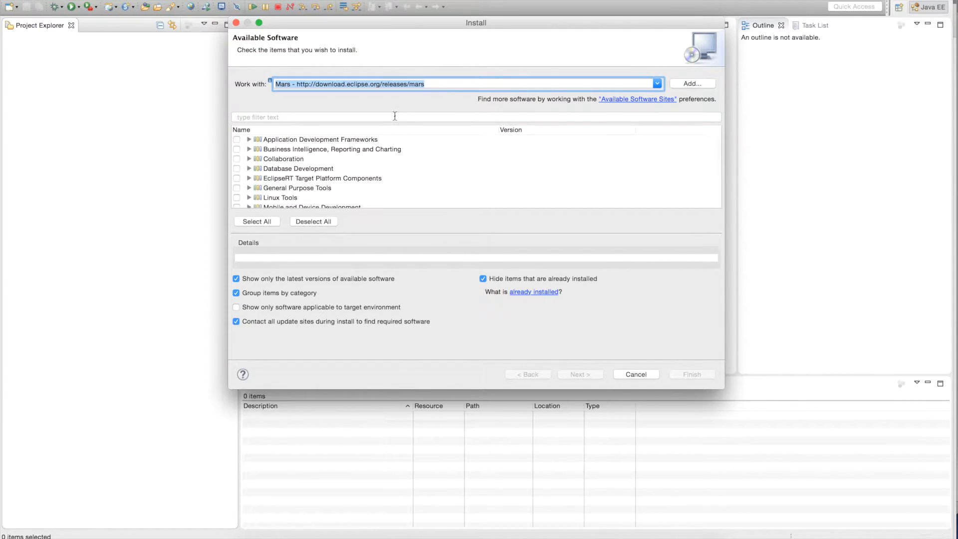
pyautogui.write('docker')
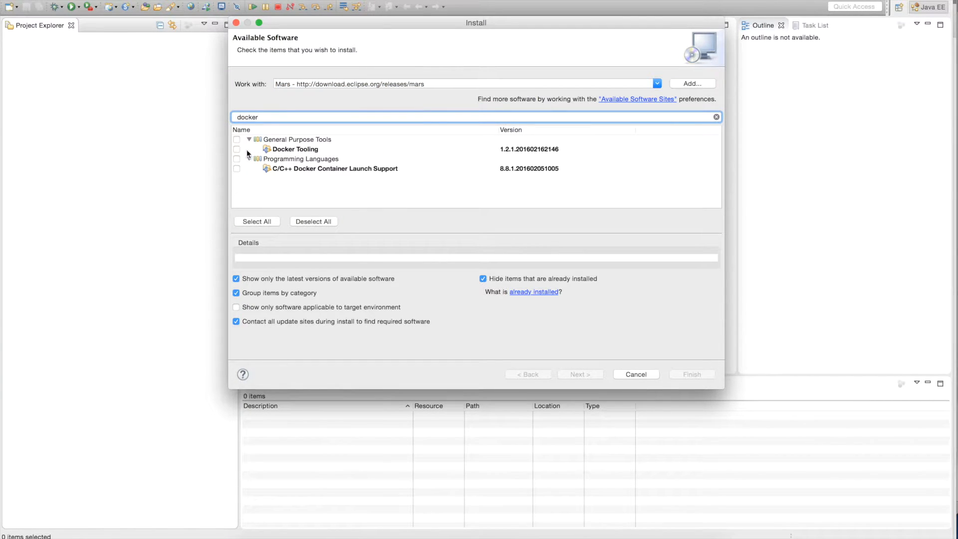
pyautogui.click(238, 149)
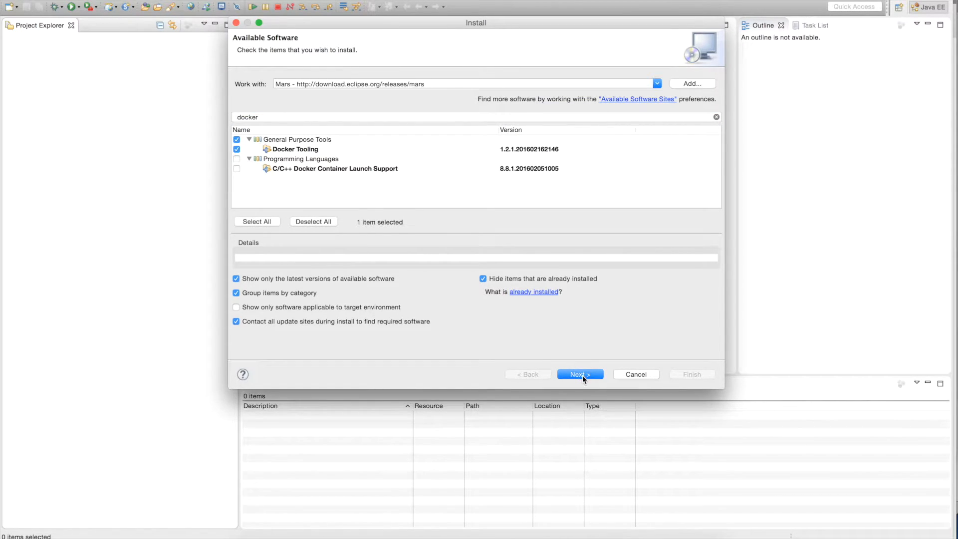
# Proceed through Install Details, accept the Docker Tooling license and finish the installation
pyautogui.click(579, 374)
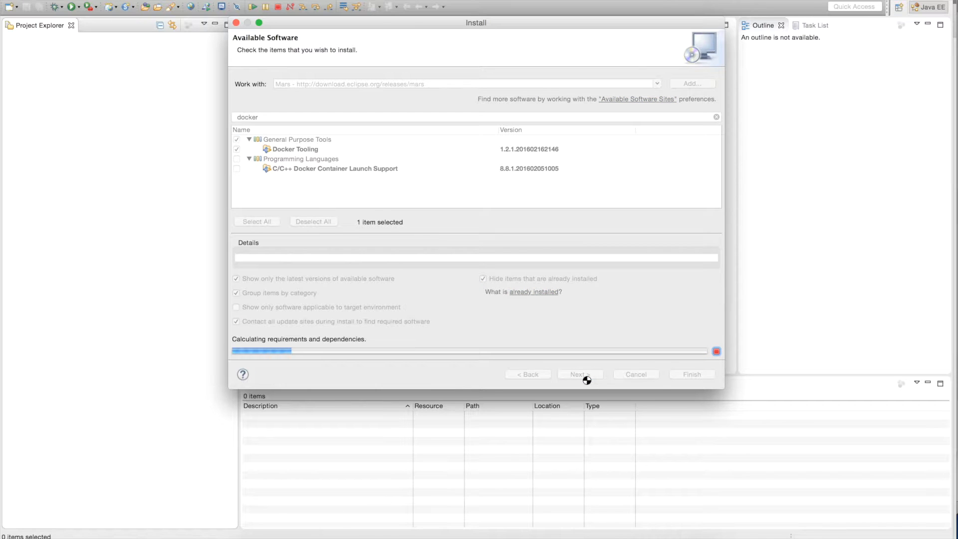
pyautogui.click(579, 374)
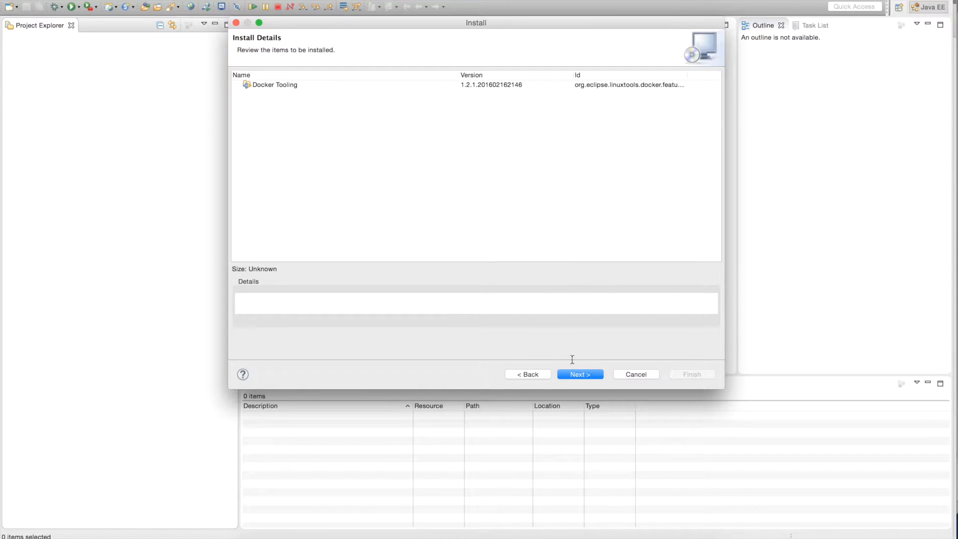
pyautogui.click(579, 374)
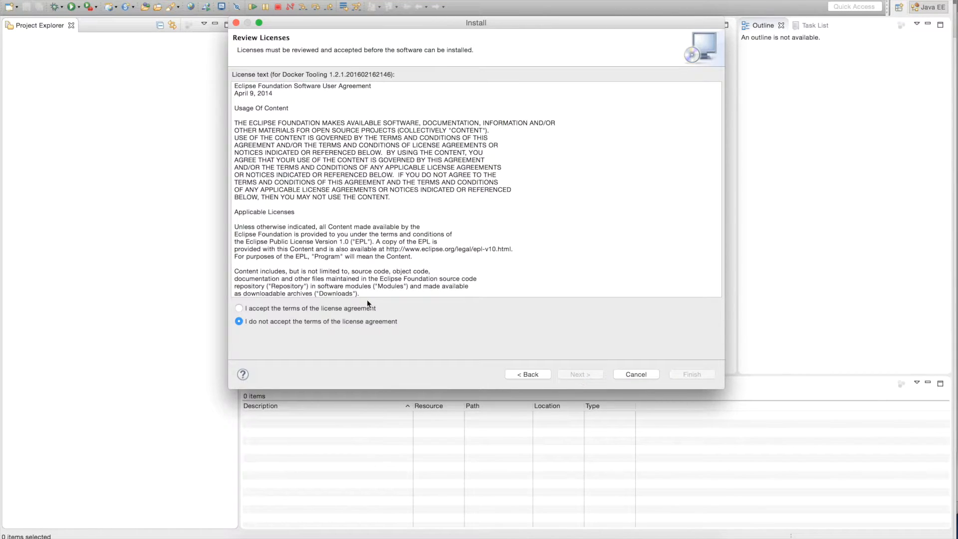
pyautogui.click(238, 308)
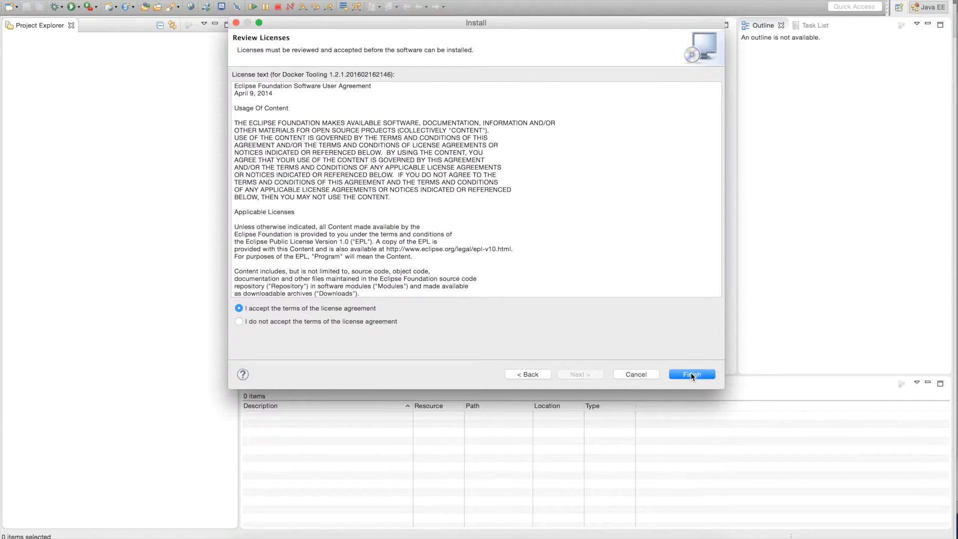
pyautogui.click(691, 374)
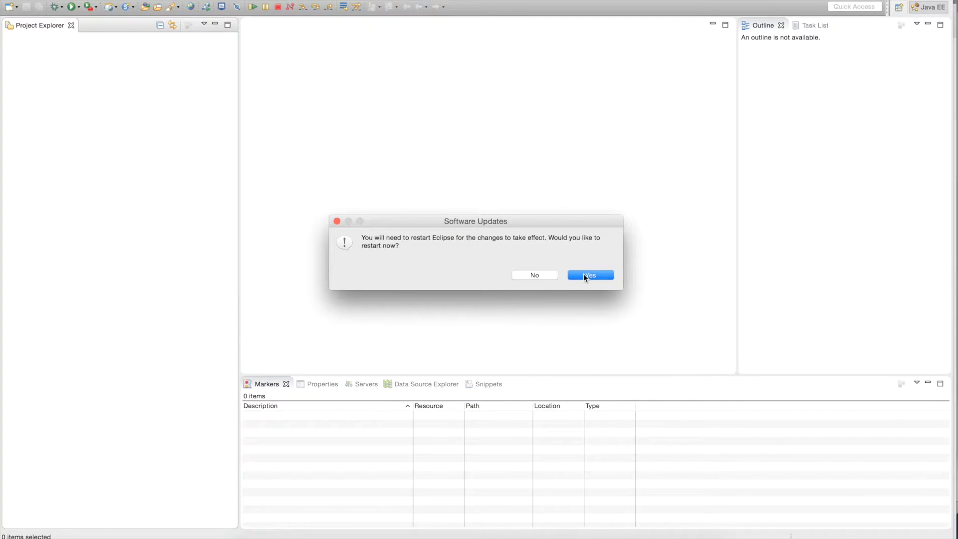
# Restart Eclipse and open the Docker Tooling perspective from the Other perspectives list
pyautogui.click(589, 275)
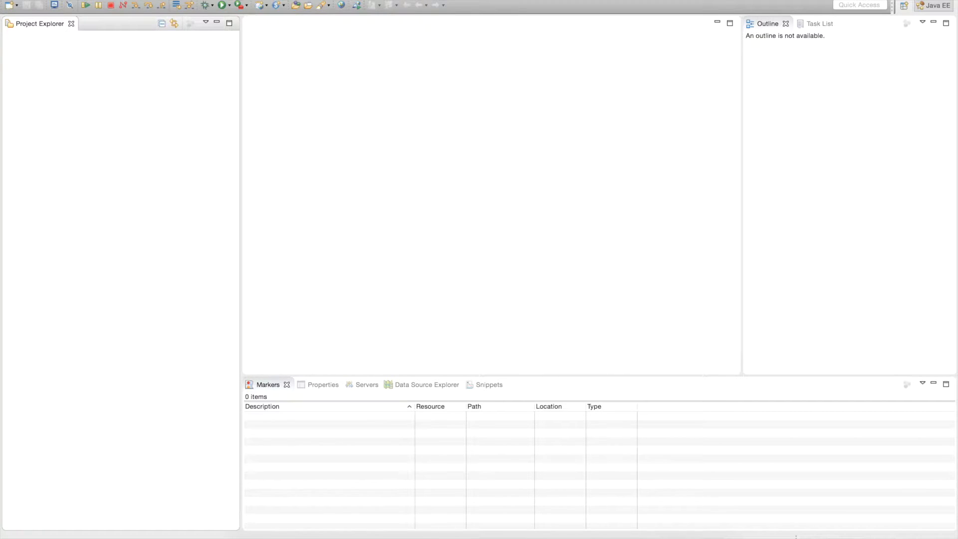
pyautogui.click(202, 3)
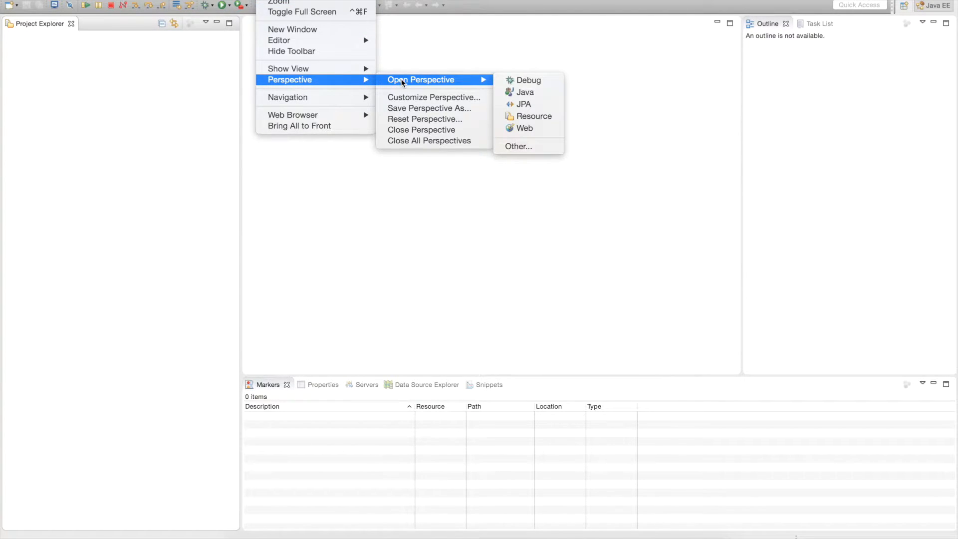
pyautogui.moveTo(518, 146)
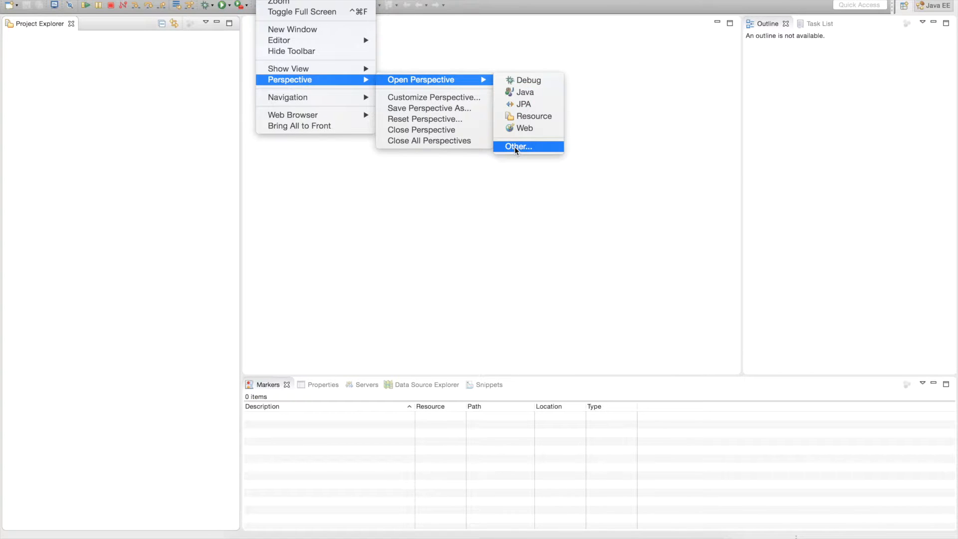
pyautogui.click(517, 147)
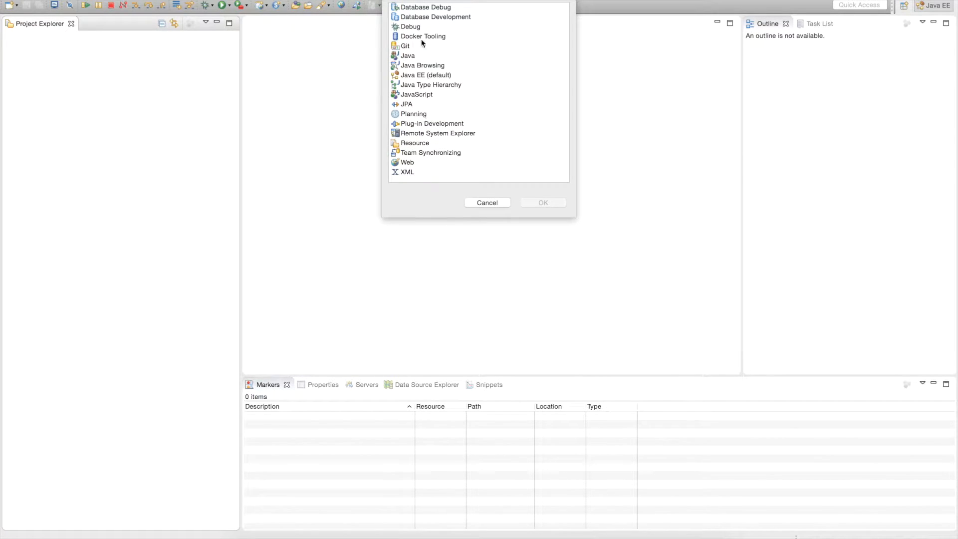
pyautogui.click(423, 36)
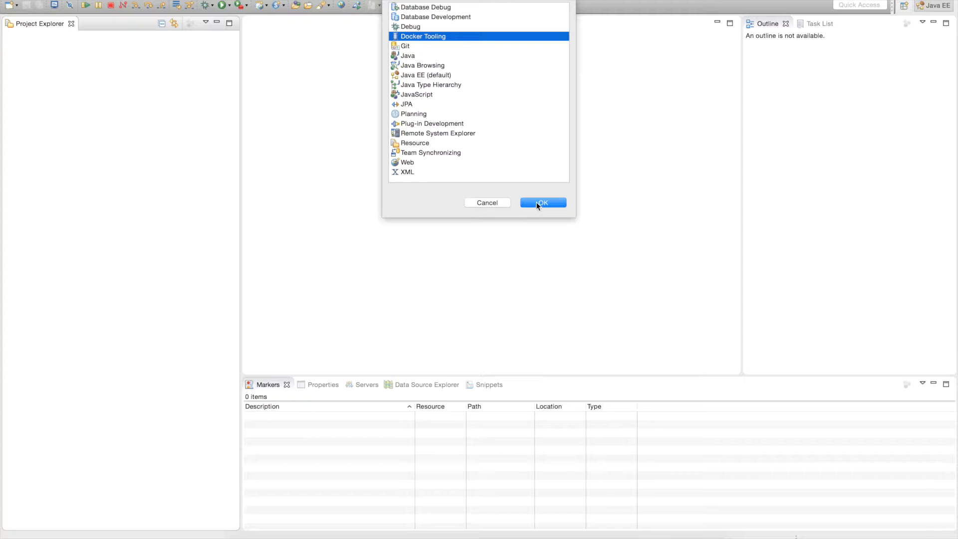
pyautogui.click(543, 203)
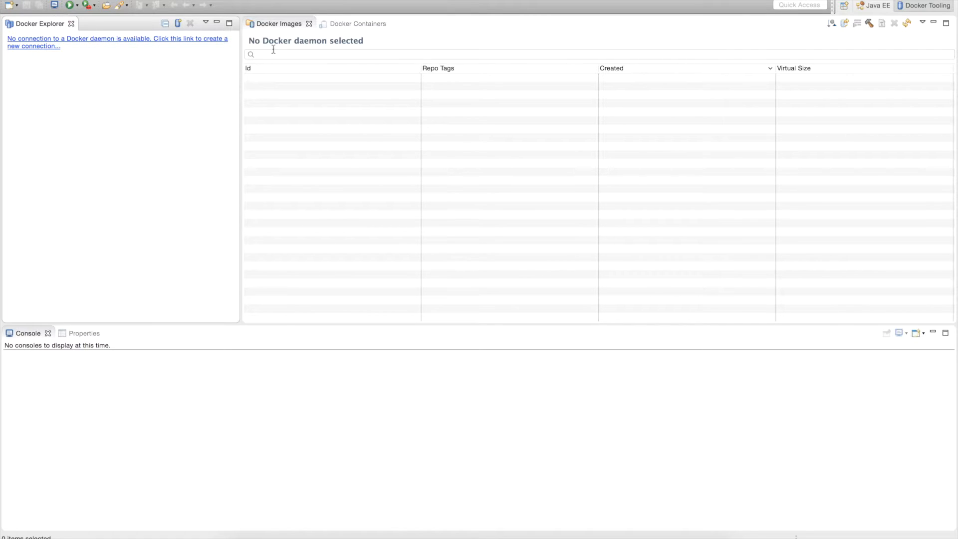
pyautogui.moveTo(309, 56)
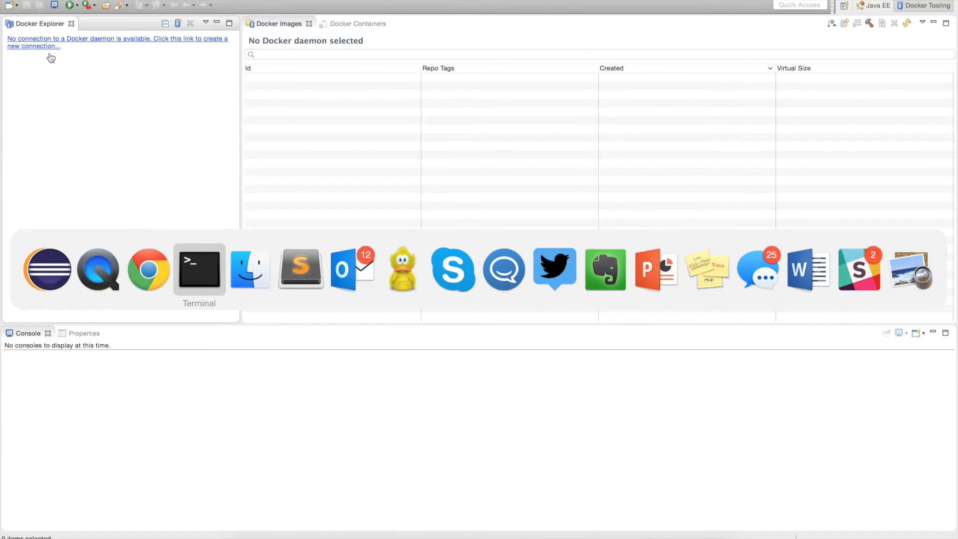
pyautogui.click(198, 268)
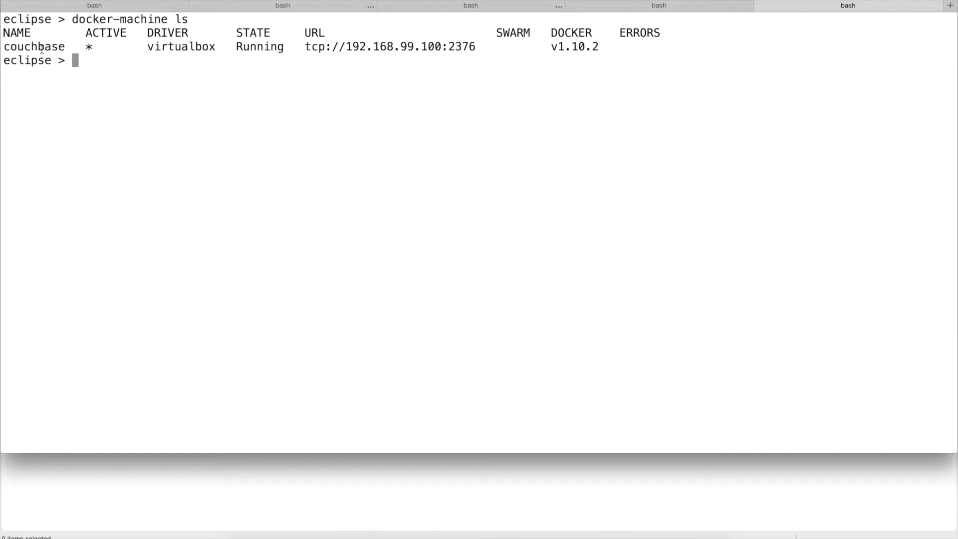
pyautogui.doubleClick(35, 46)
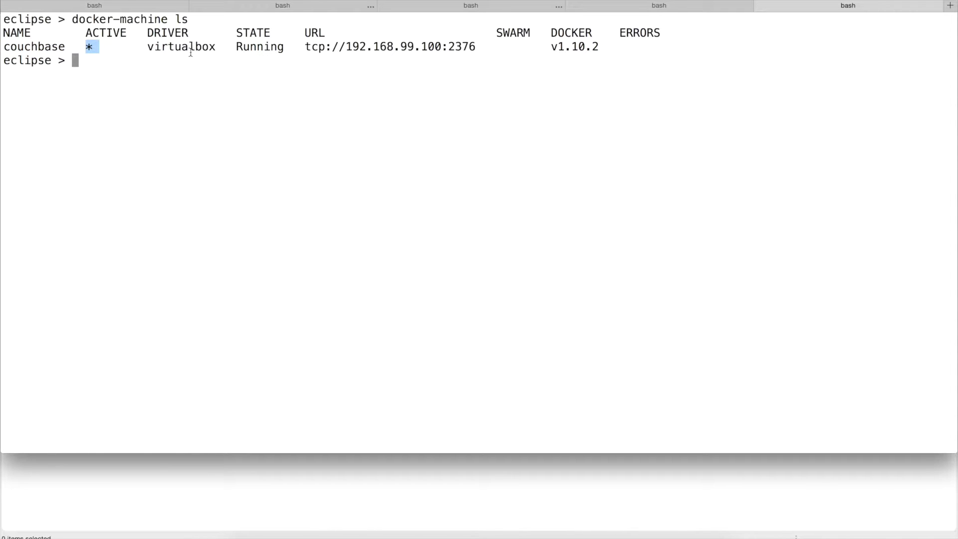
pyautogui.doubleClick(181, 47)
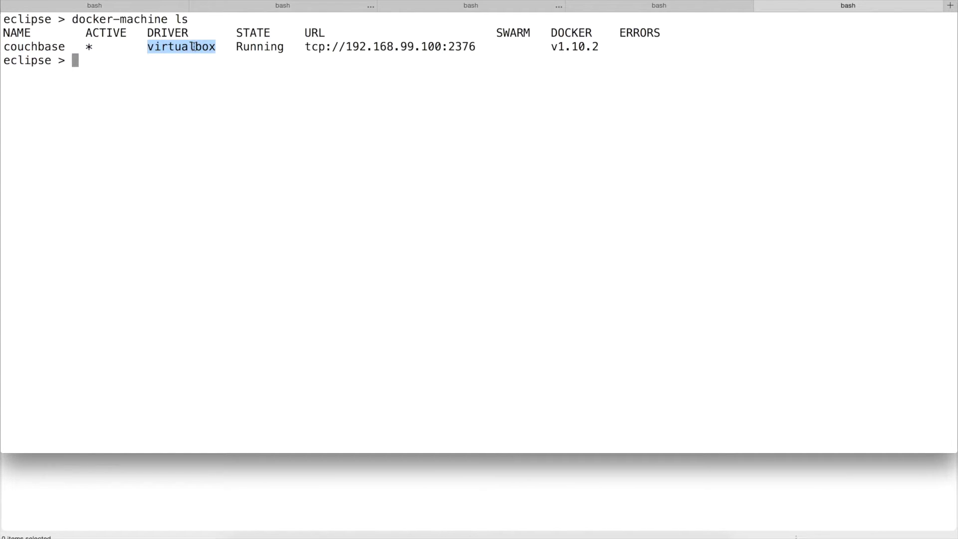
pyautogui.moveTo(180, 47); pyautogui.dragTo(402, 33)
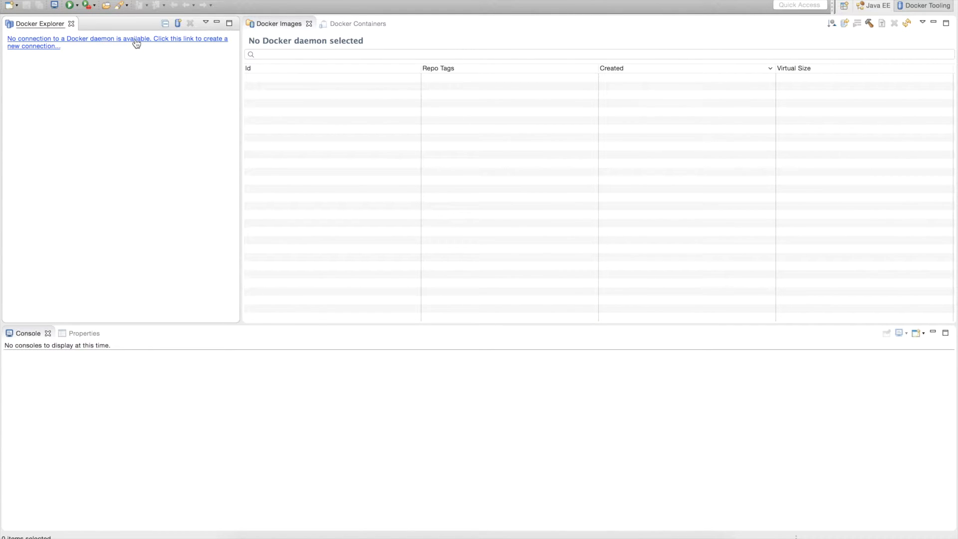
# Create a Docker connection named Docker Machine with TCP URI tcp://192.168.99.100:2376
pyautogui.click(118, 42)
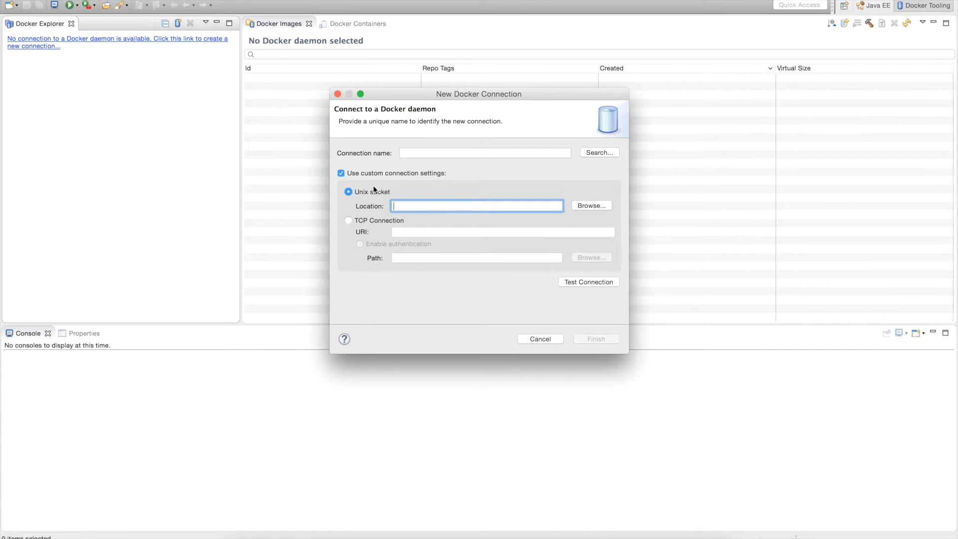
pyautogui.click(485, 153)
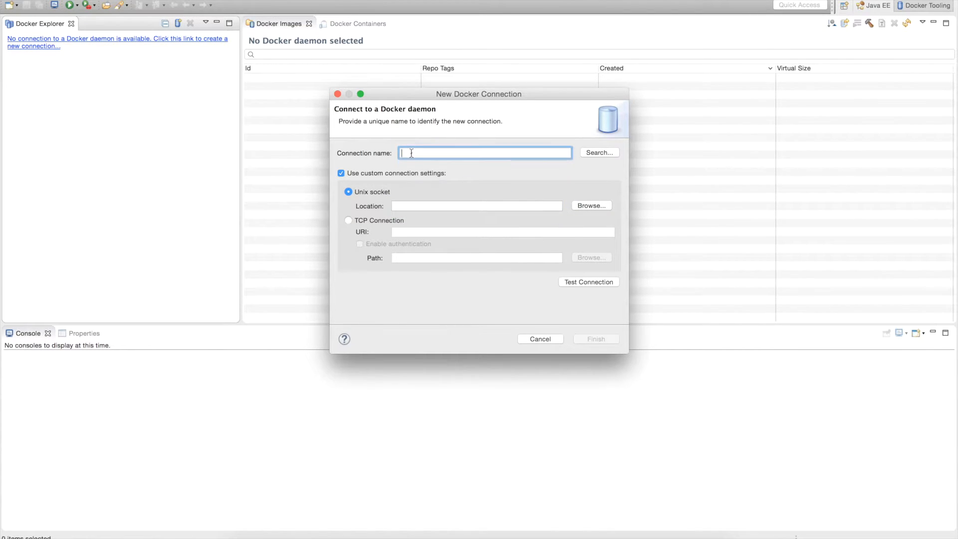
pyautogui.write('Docker Machine')
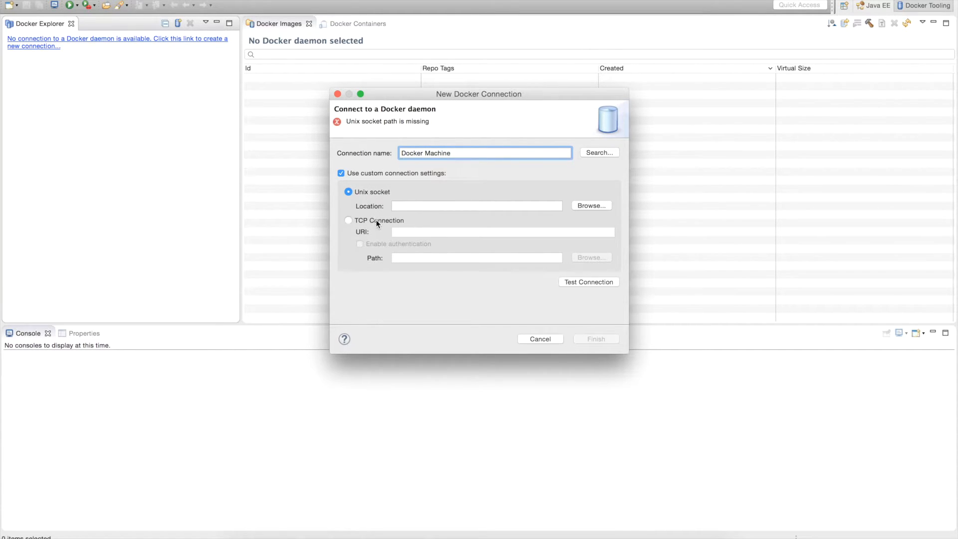
pyautogui.click(349, 220)
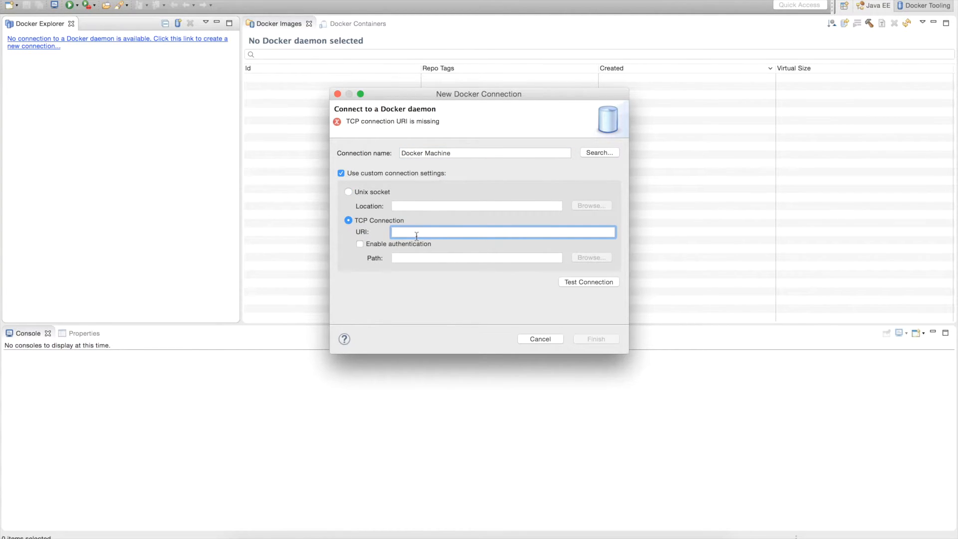
pyautogui.write('tcp://192.168.99.100:2376')
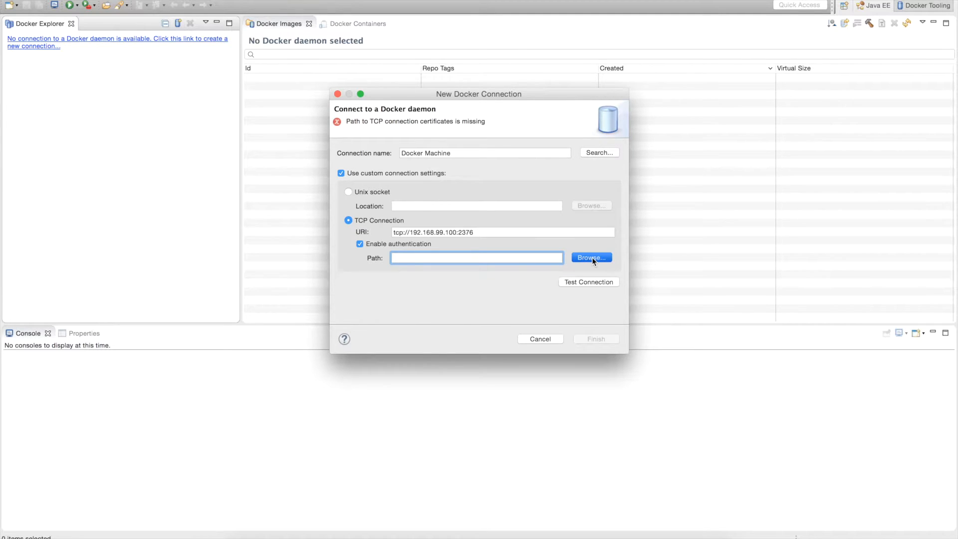
# Set the certificate path to the ~/.docker/machine/machines/couchbase folder
pyautogui.click(589, 257)
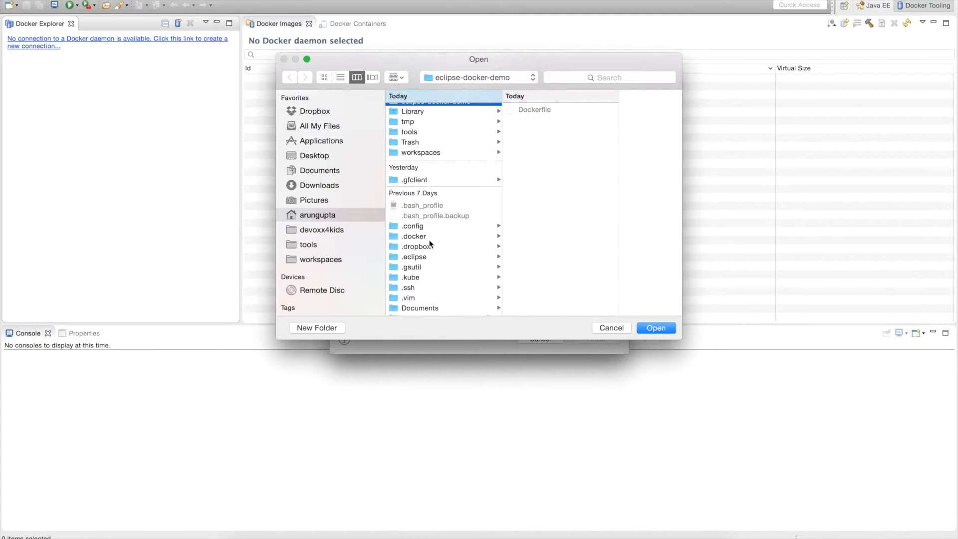
pyautogui.click(414, 236)
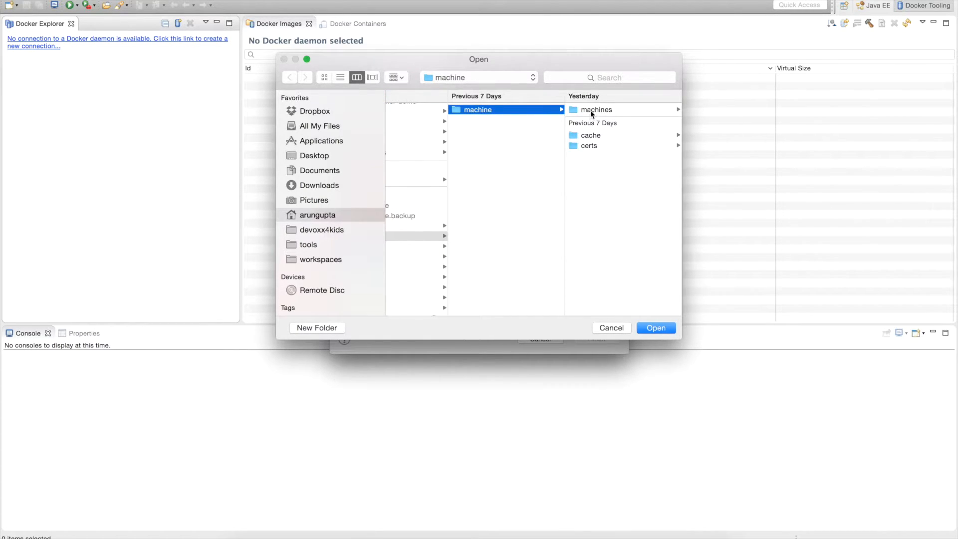
pyautogui.click(596, 110)
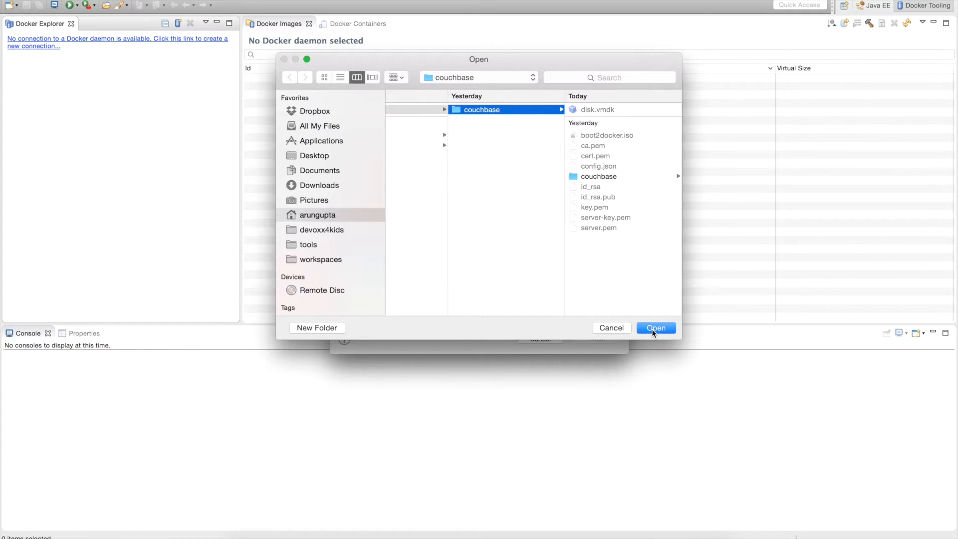
pyautogui.click(655, 328)
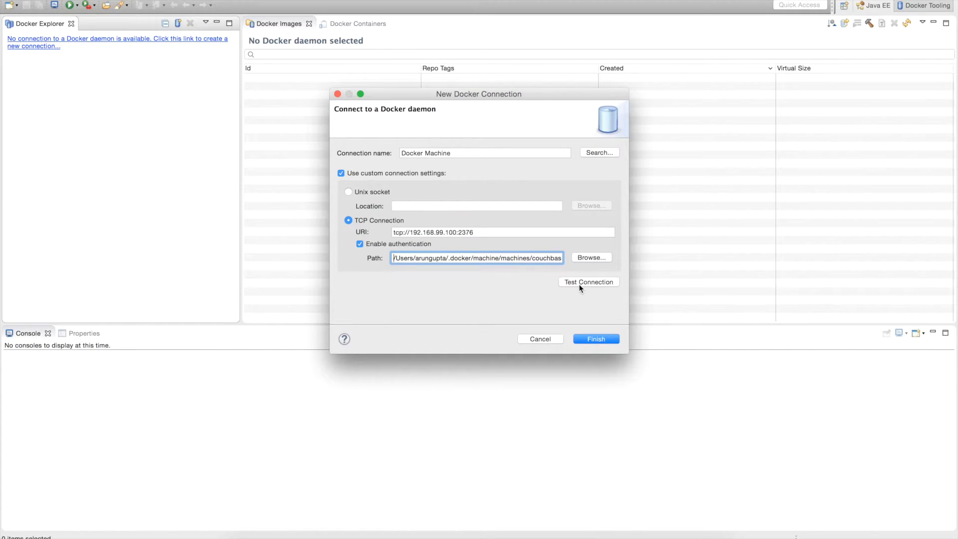
# Test the connection, acknowledge the ping success and finish creating Docker Machine
pyautogui.click(587, 281)
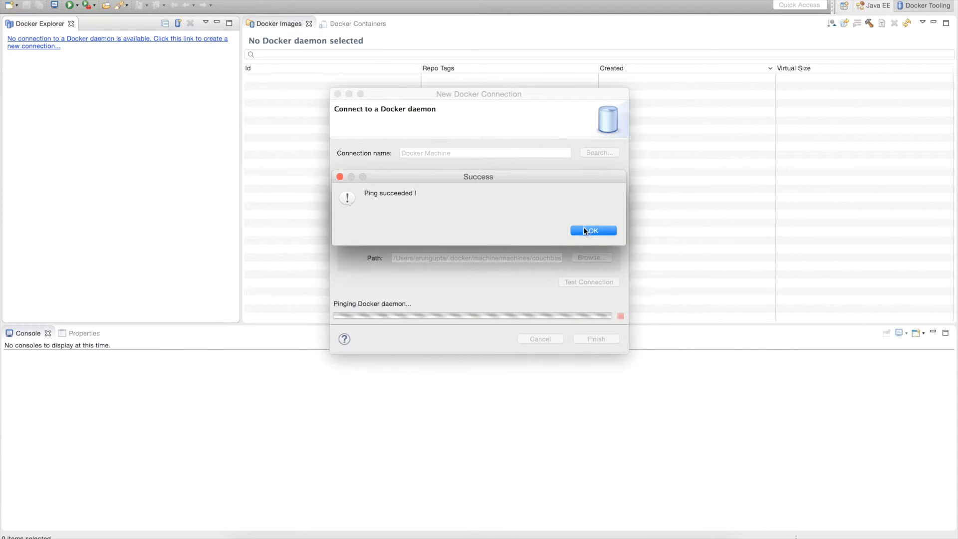
pyautogui.click(591, 230)
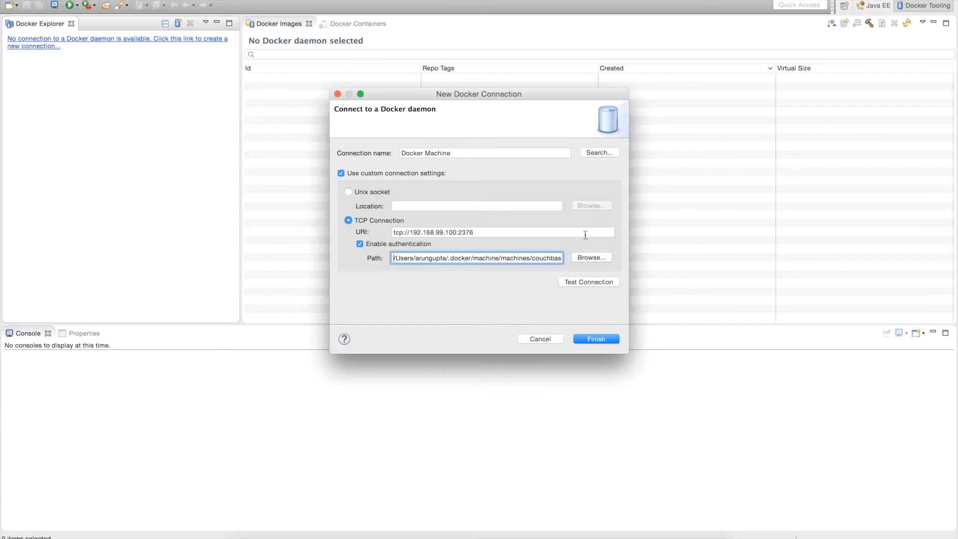
pyautogui.click(595, 338)
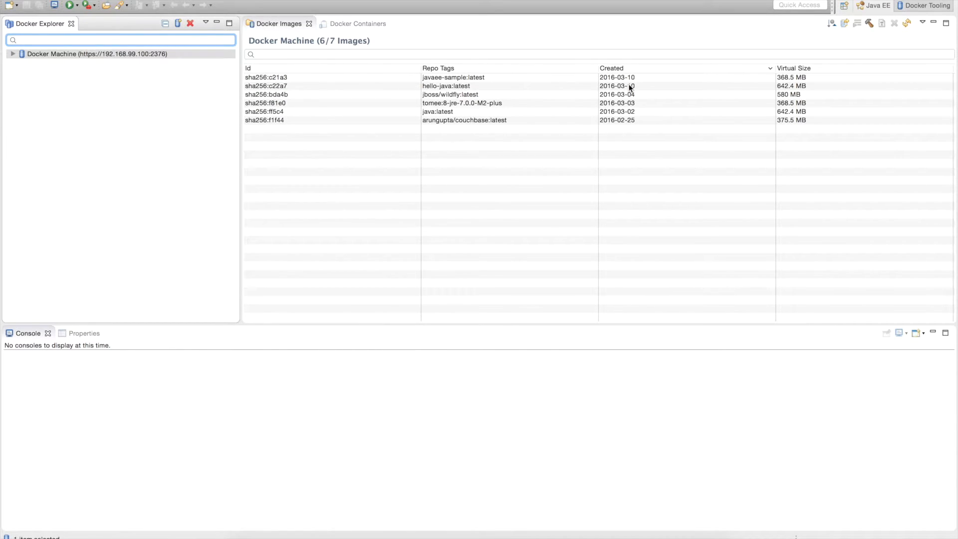
# Show the Docker Containers view listing the exited hopeful_wozniak container
pyautogui.click(357, 23)
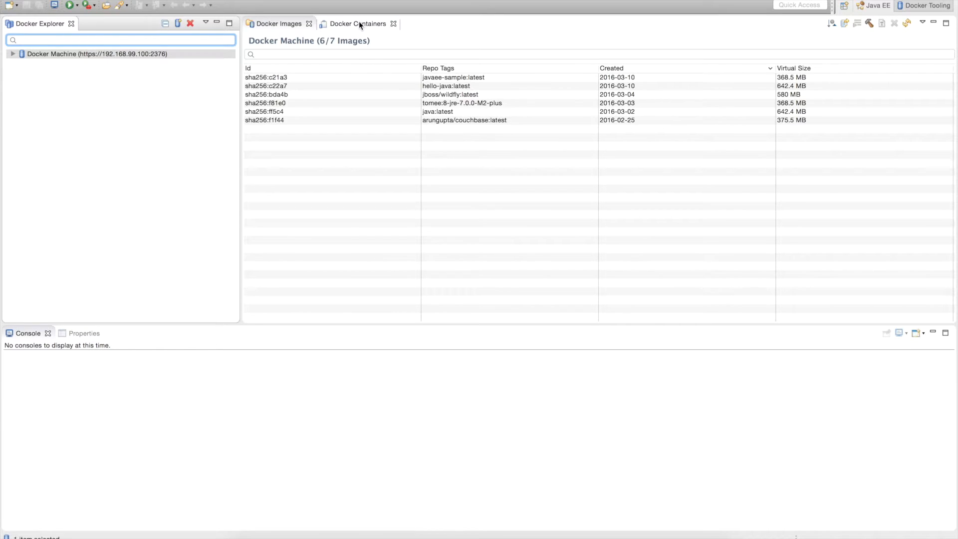
pyautogui.click(357, 23)
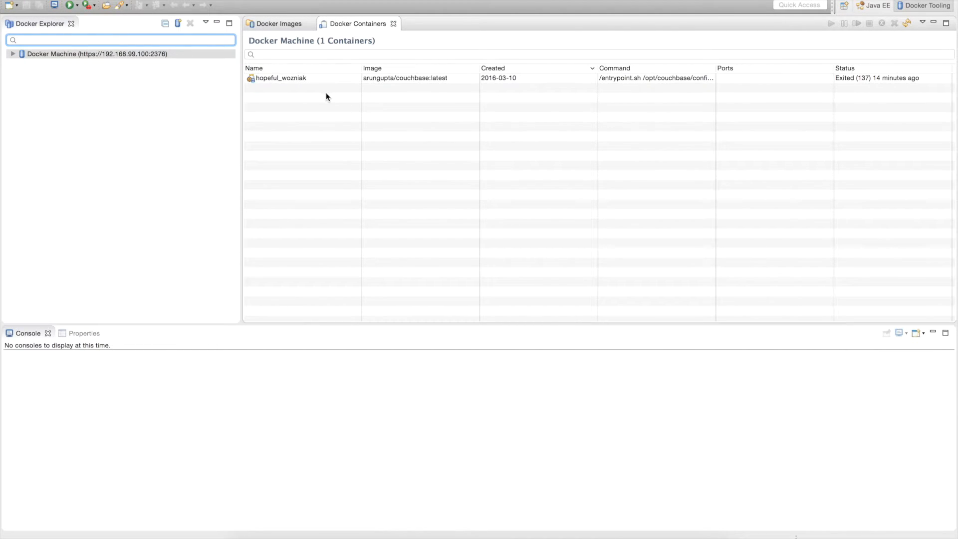
pyautogui.moveTo(898, 92)
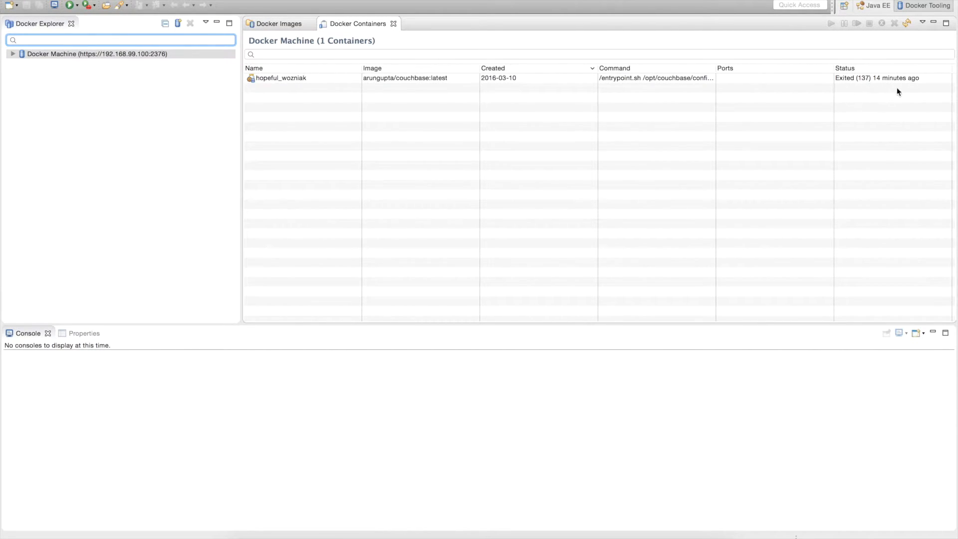
pyautogui.moveTo(455, 95)
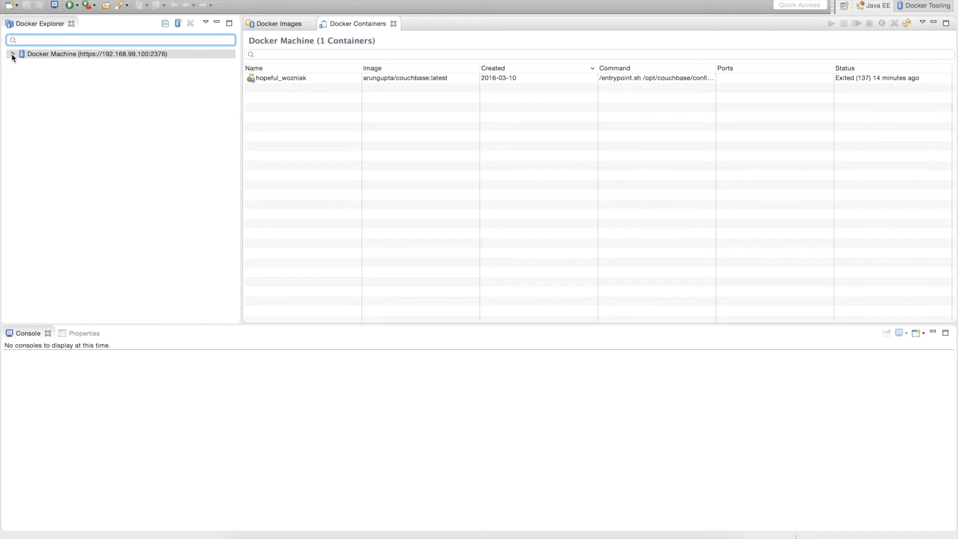
# Expand Docker Machine's Containers and Images nodes and select hopeful_wozniak
pyautogui.click(12, 54)
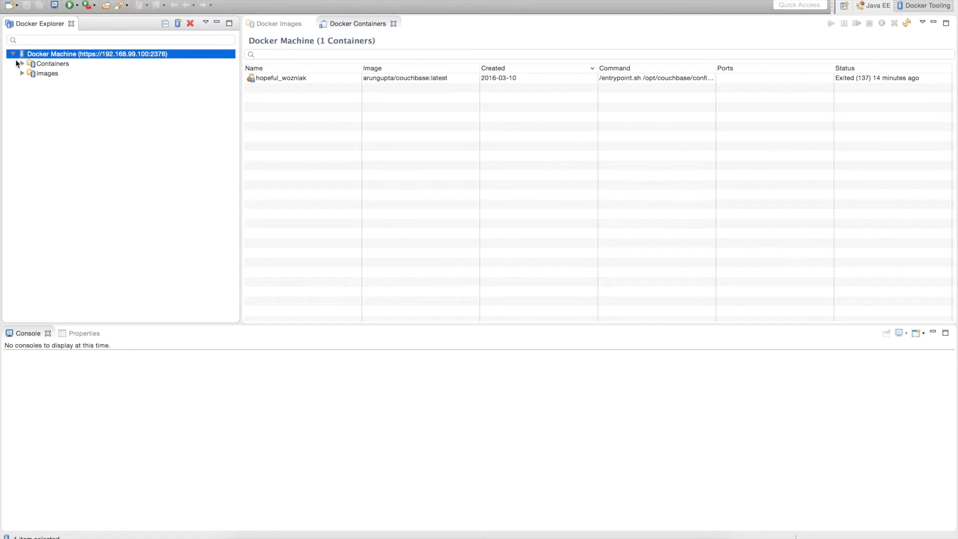
pyautogui.click(21, 64)
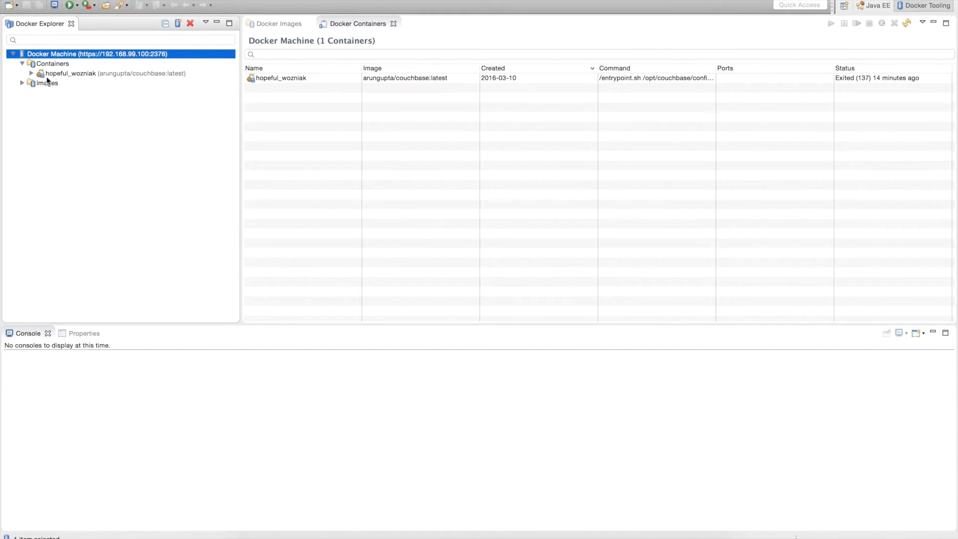
pyautogui.click(22, 83)
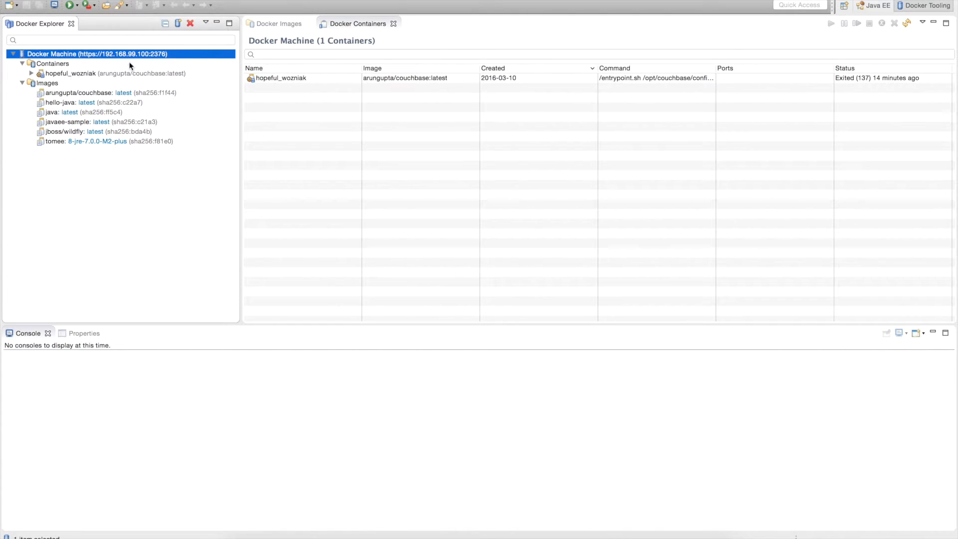
pyautogui.click(116, 73)
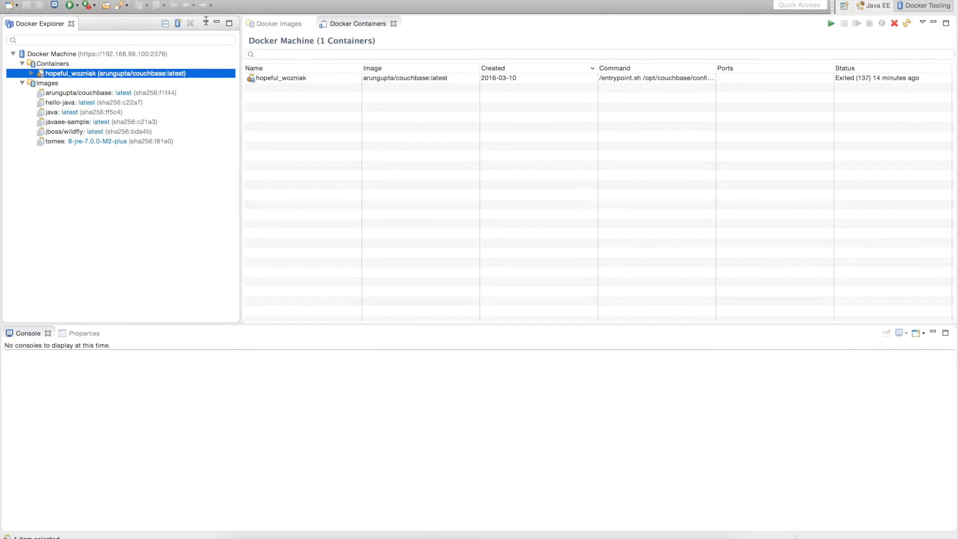
# Via Customize View, turn on the Stopped containers filter in Docker Explorer
pyautogui.click(205, 23)
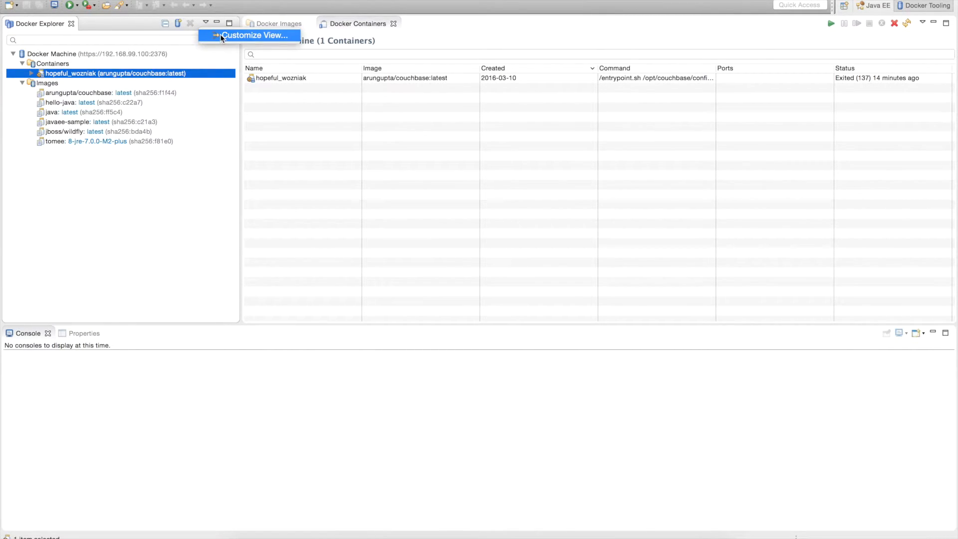
pyautogui.click(255, 35)
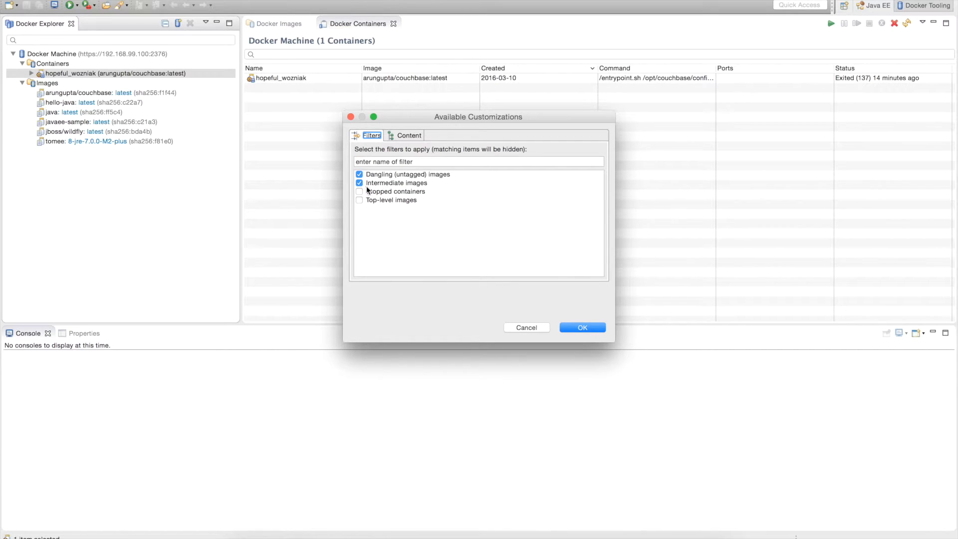
pyautogui.click(359, 192)
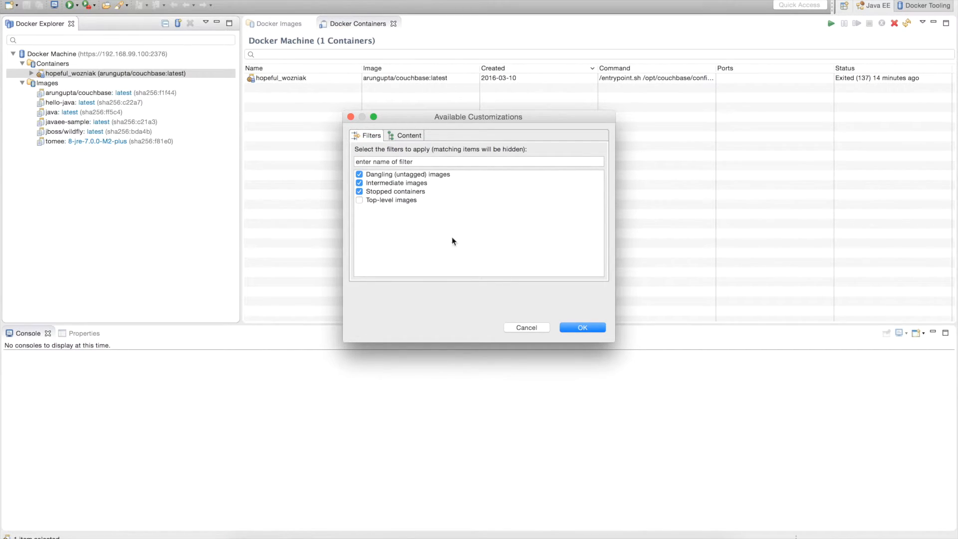
pyautogui.click(581, 327)
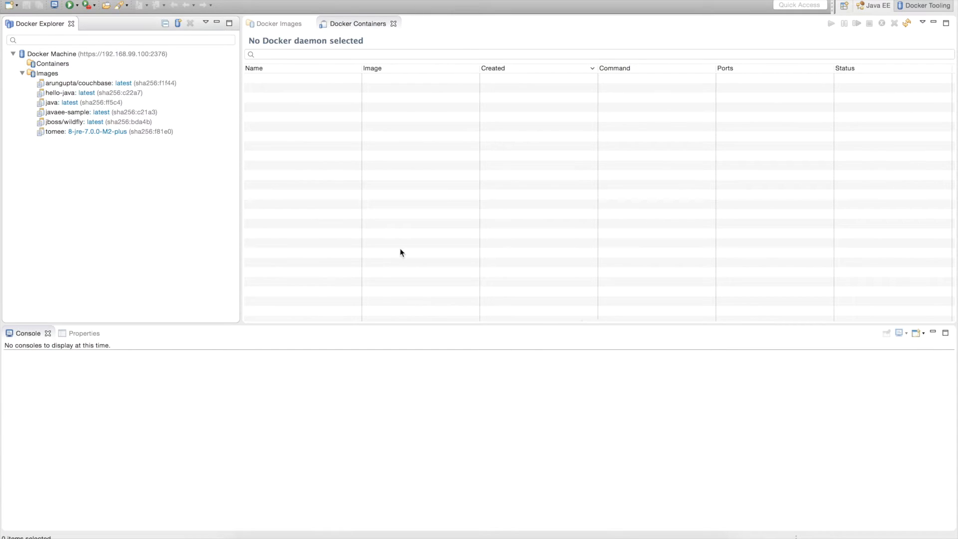
pyautogui.moveTo(73, 66)
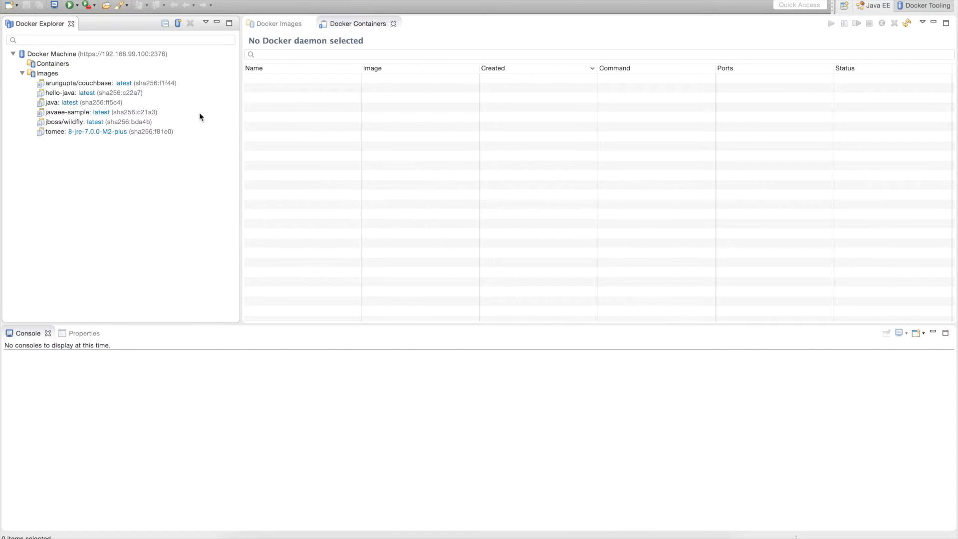
# Via Customize View again, turn the Stopped containers filter back off
pyautogui.click(205, 23)
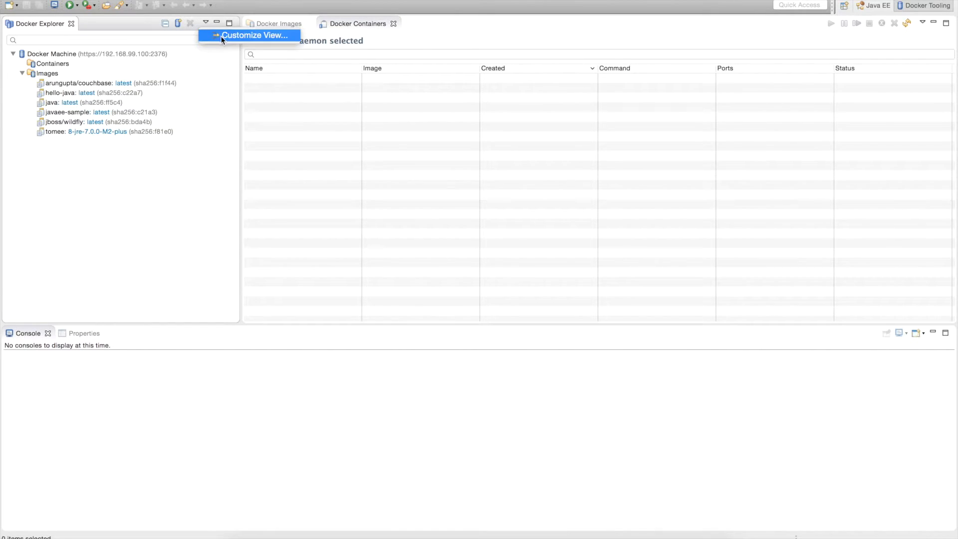
pyautogui.click(256, 34)
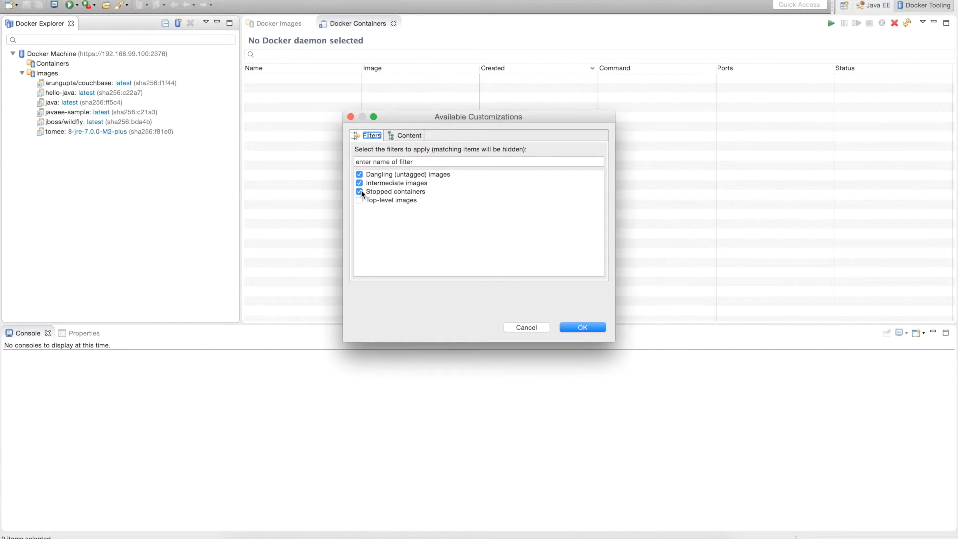
pyautogui.click(359, 191)
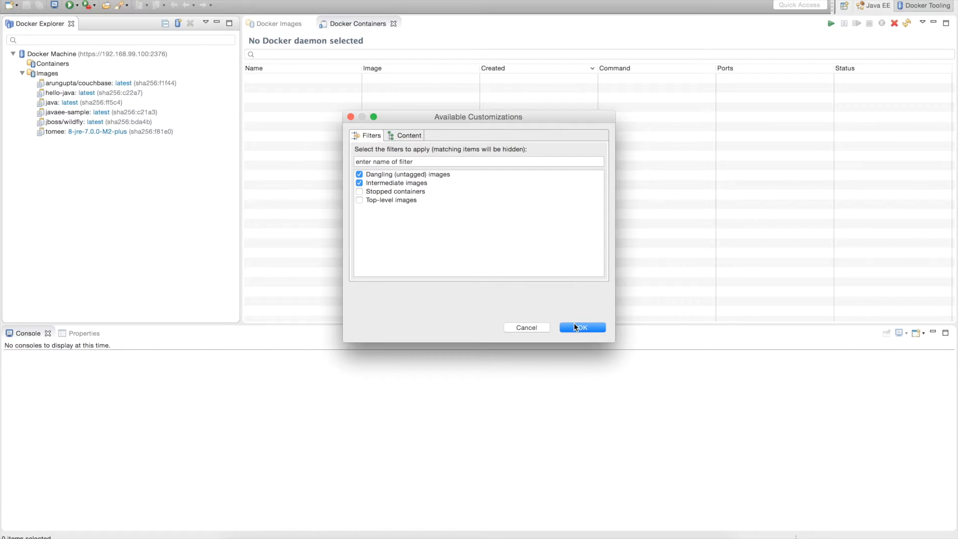
pyautogui.click(580, 327)
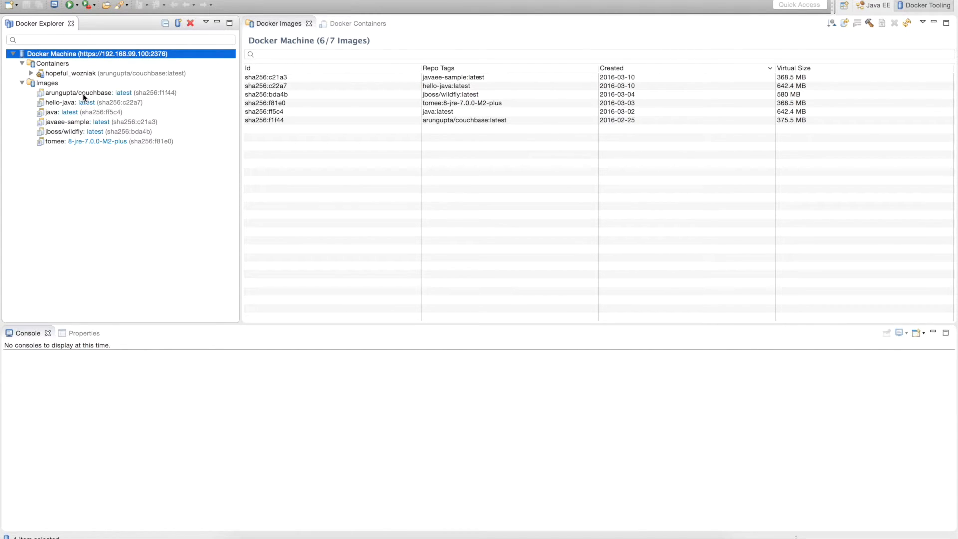
# Bring up the Run a Docker Image wizard for the arungupta/couchbase image
pyautogui.click(98, 92)
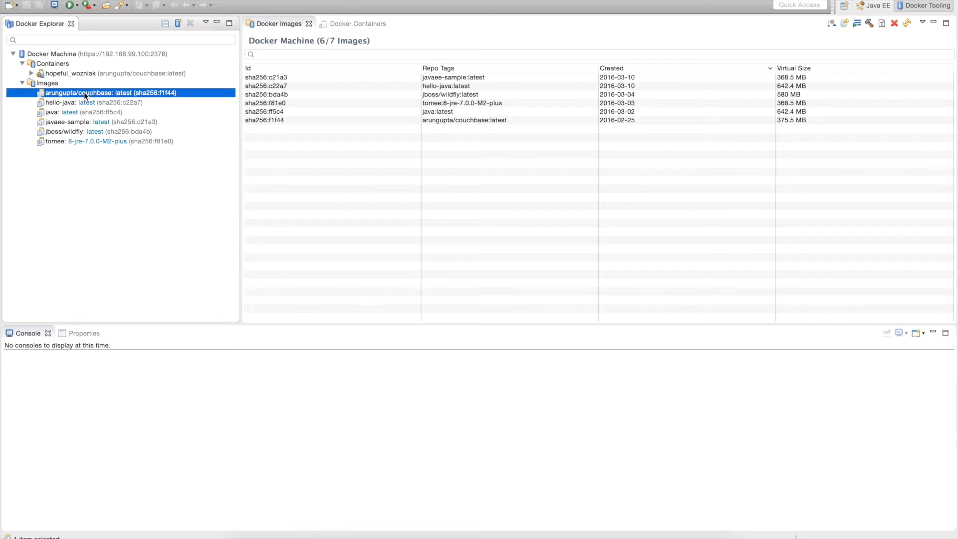
pyautogui.rightClick(85, 92)
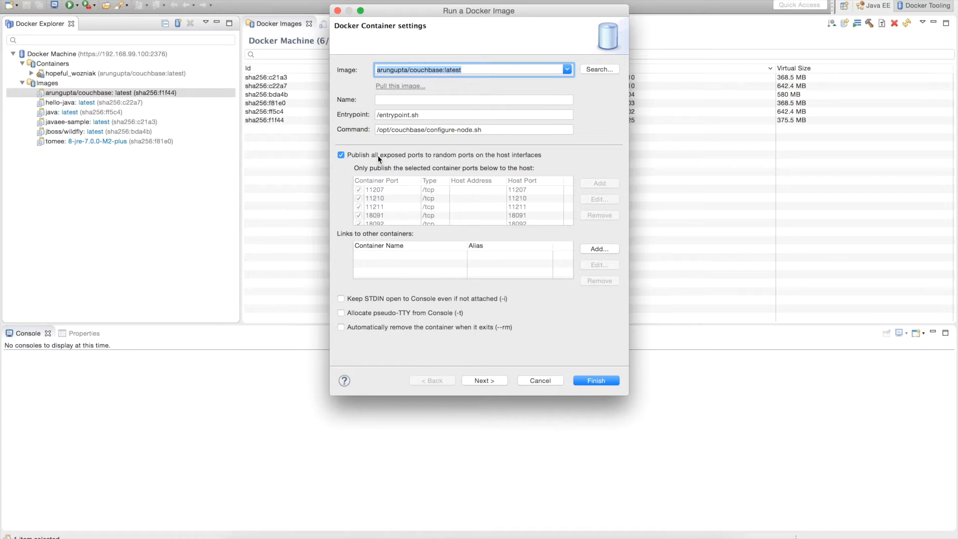
# Launch the couchbase container with exposed ports published to matching host ports instead of random ones
pyautogui.click(341, 154)
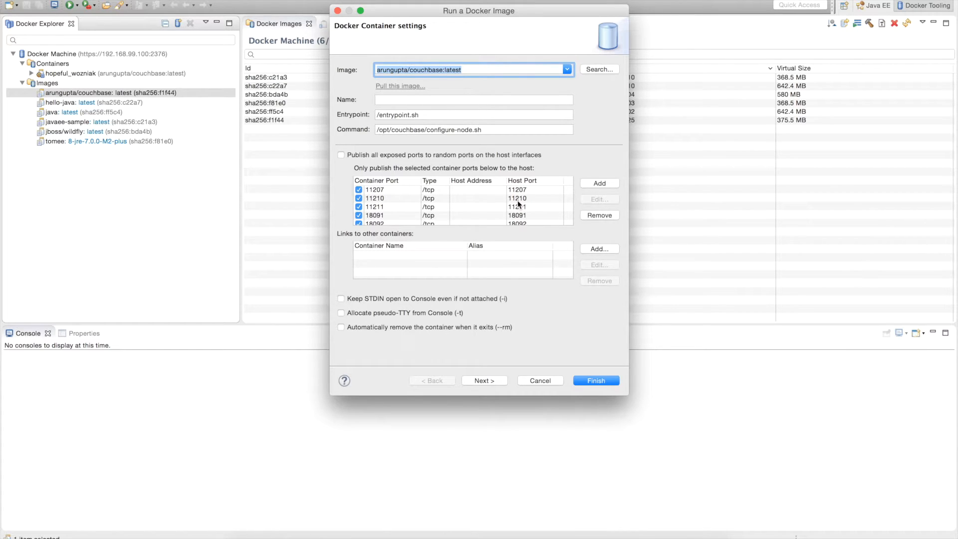
pyautogui.scroll(-3)
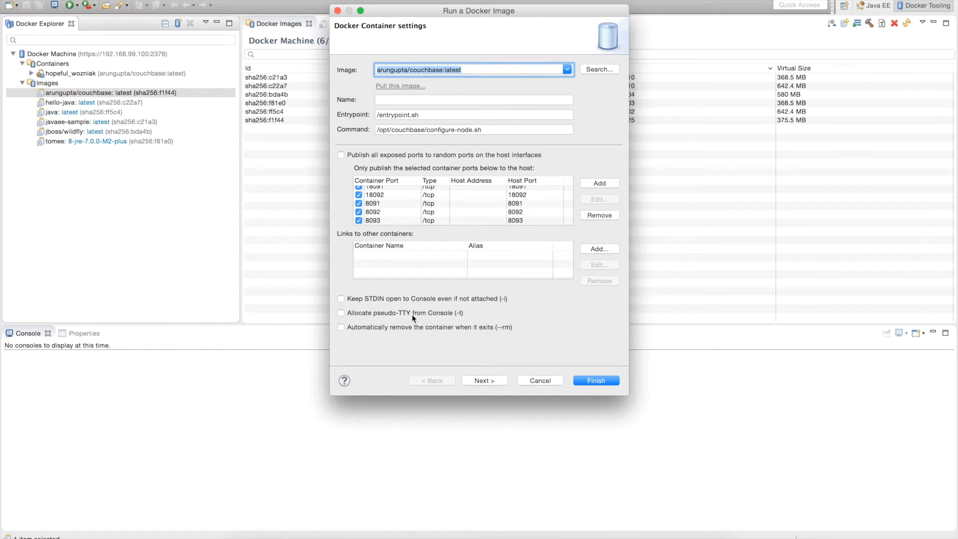
pyautogui.moveTo(412, 307)
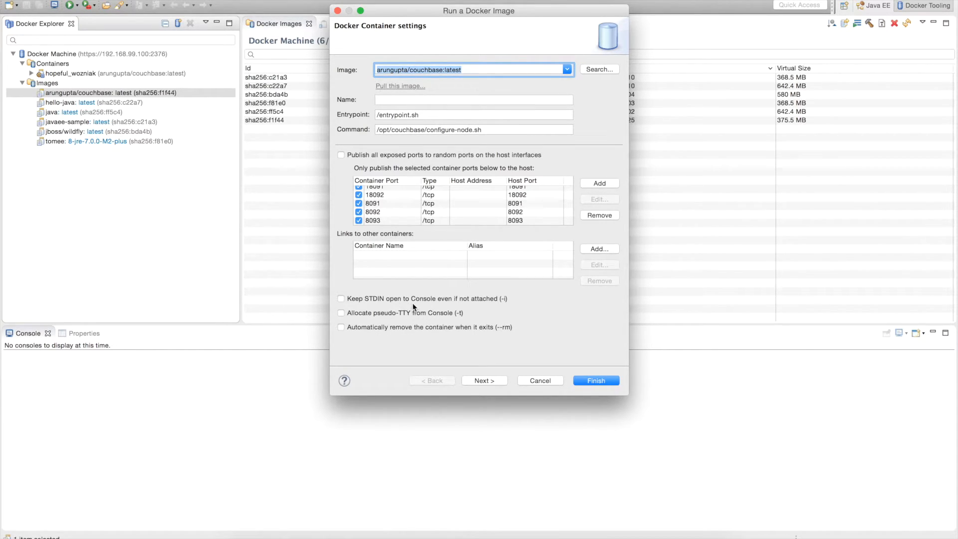
pyautogui.click(483, 380)
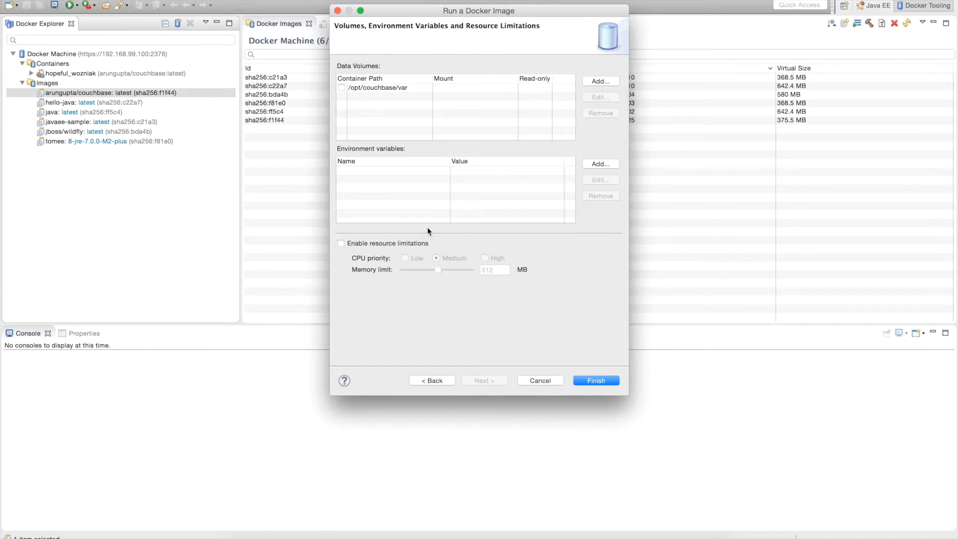
pyautogui.moveTo(391, 95)
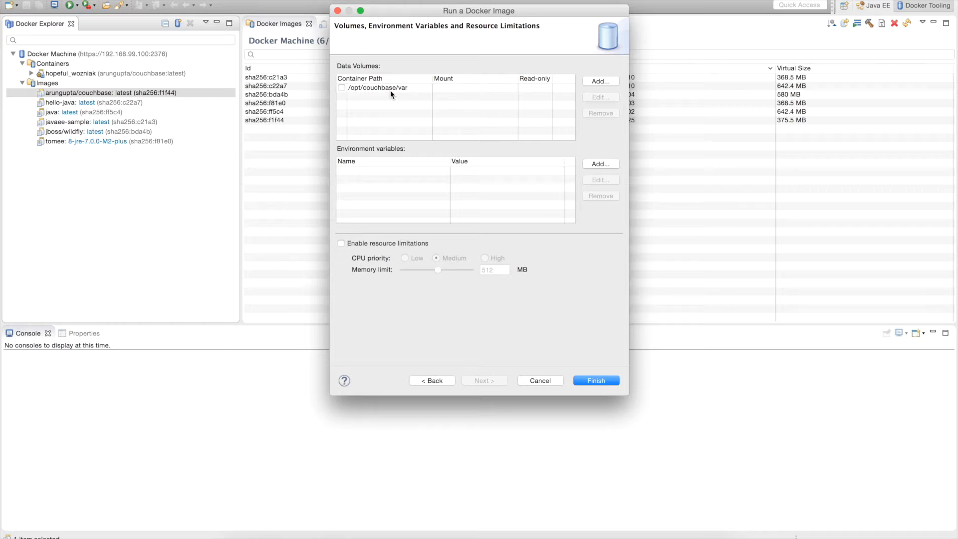
pyautogui.moveTo(398, 103)
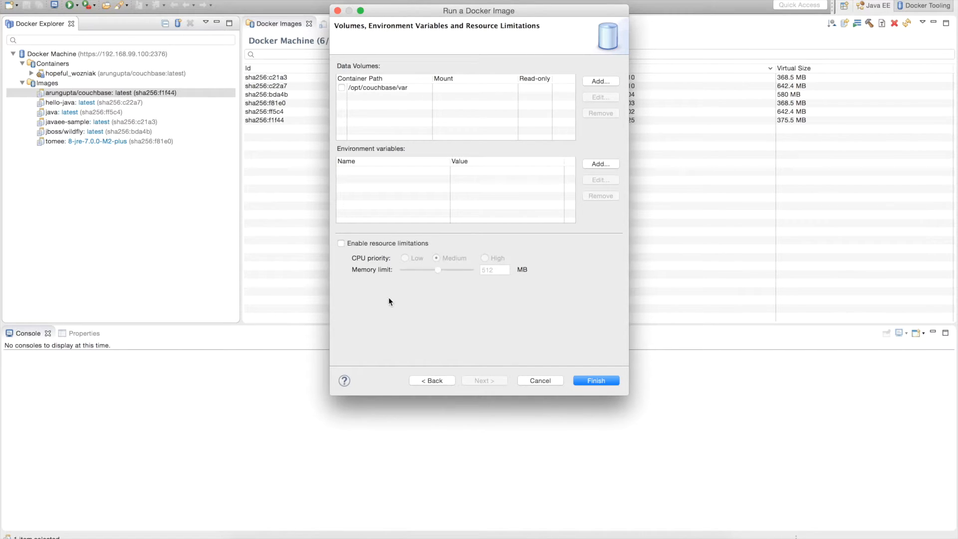
pyautogui.moveTo(425, 313)
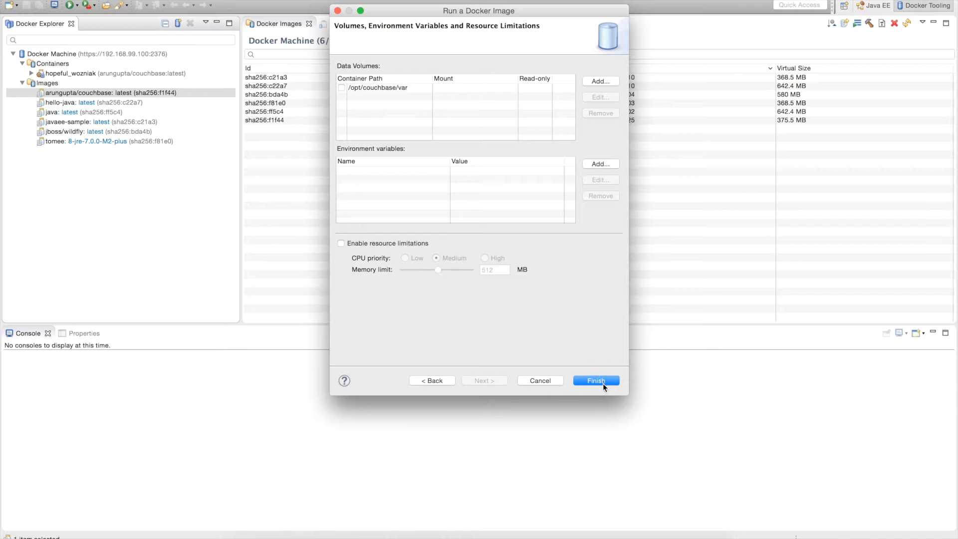
pyautogui.click(595, 380)
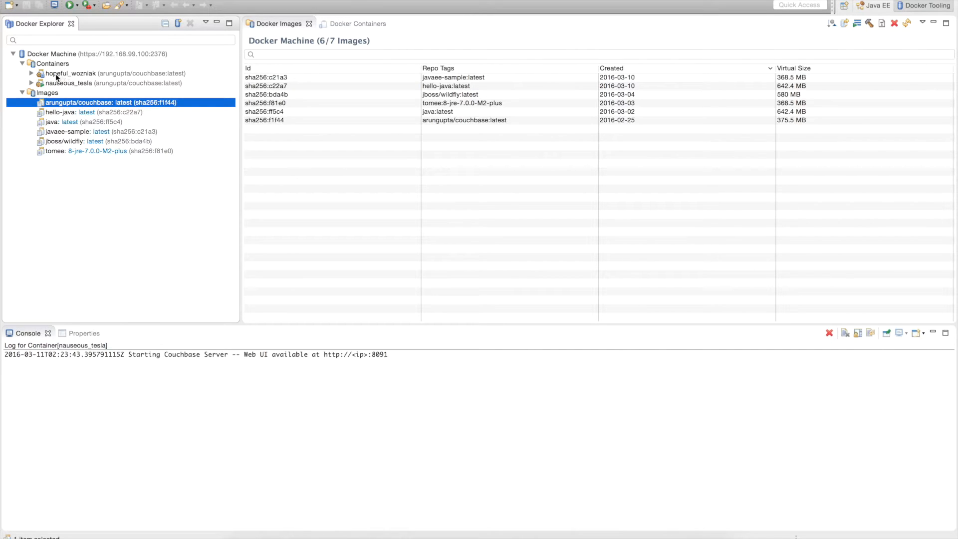
pyautogui.moveTo(54, 78)
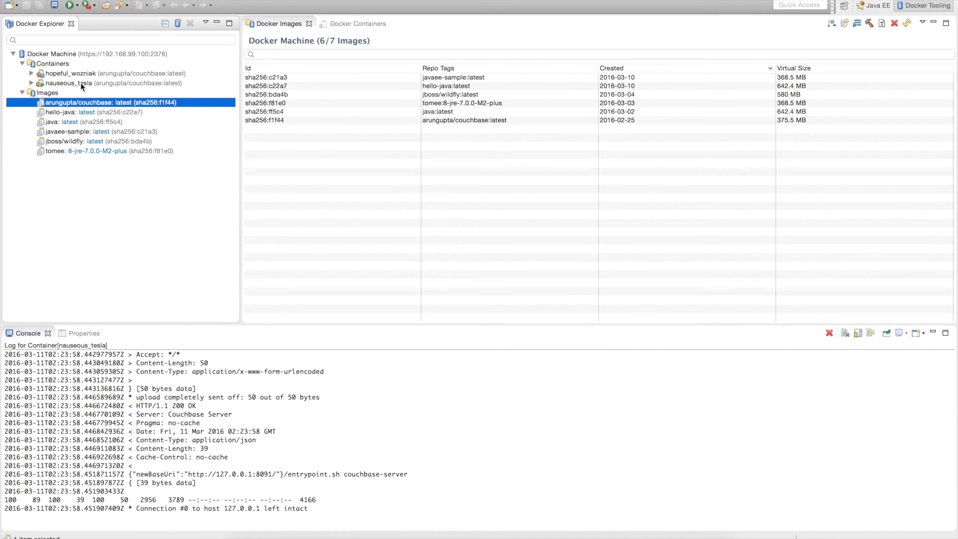
# Show nauseous_tesla's console log reporting Couchbase Server setup requests on port 8091
pyautogui.click(70, 82)
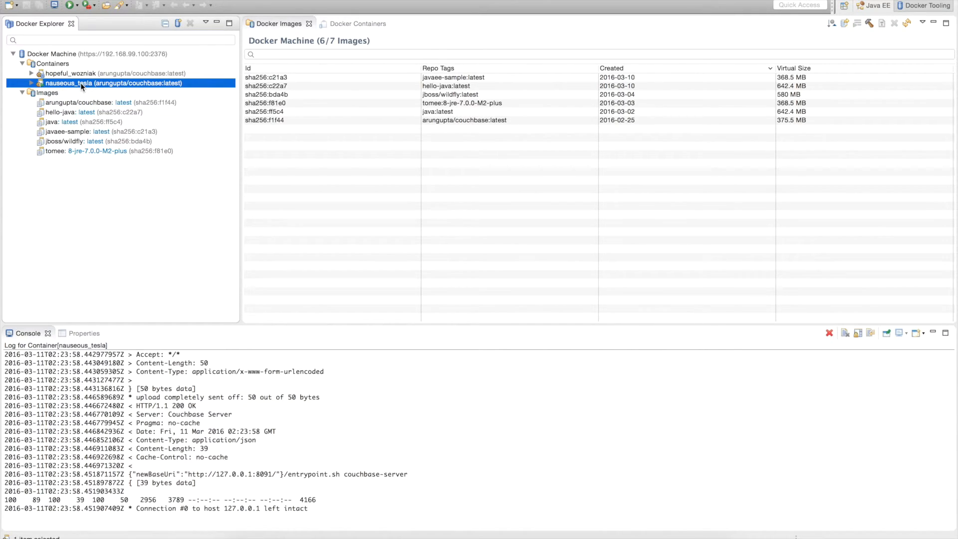
pyautogui.rightClick(83, 83)
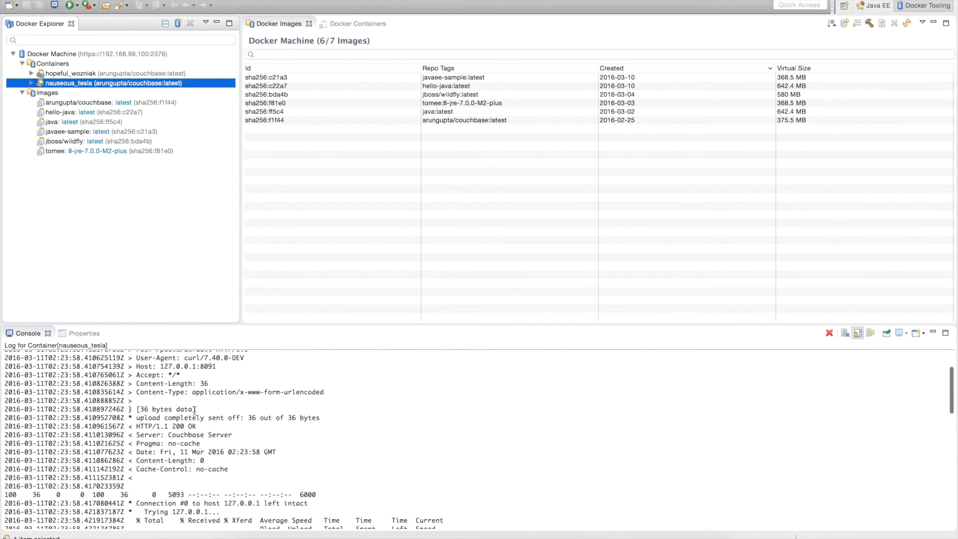
pyautogui.scroll(3)
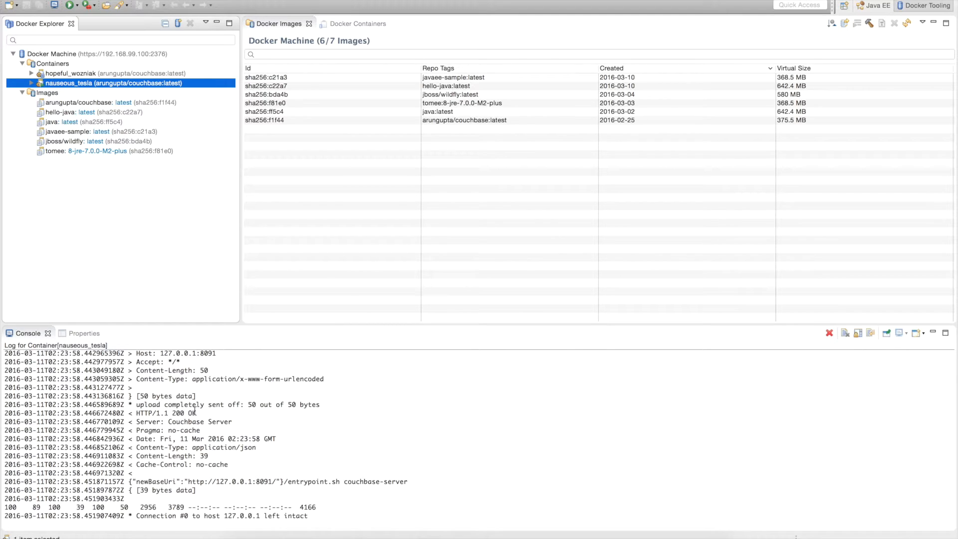
pyautogui.moveTo(189, 344)
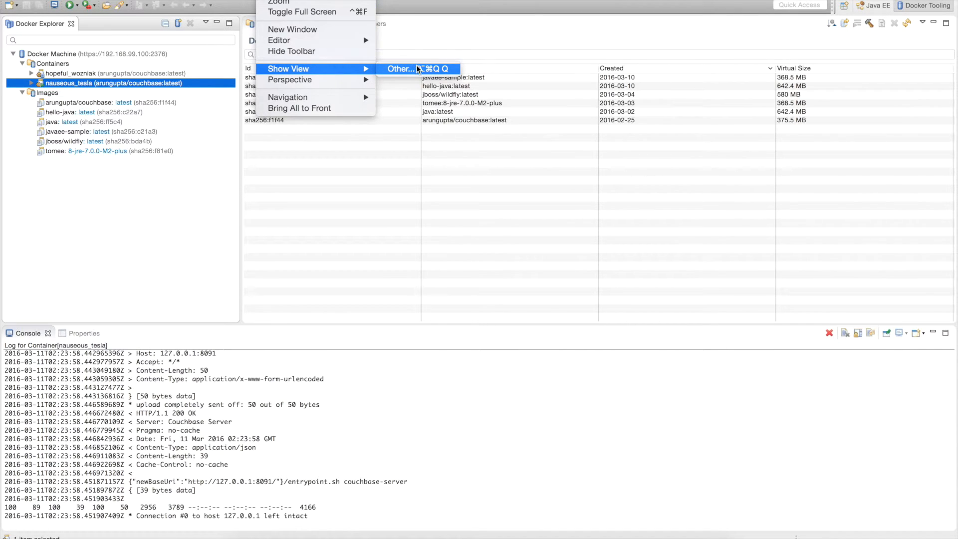
pyautogui.click(399, 68)
pyautogui.write('browser')
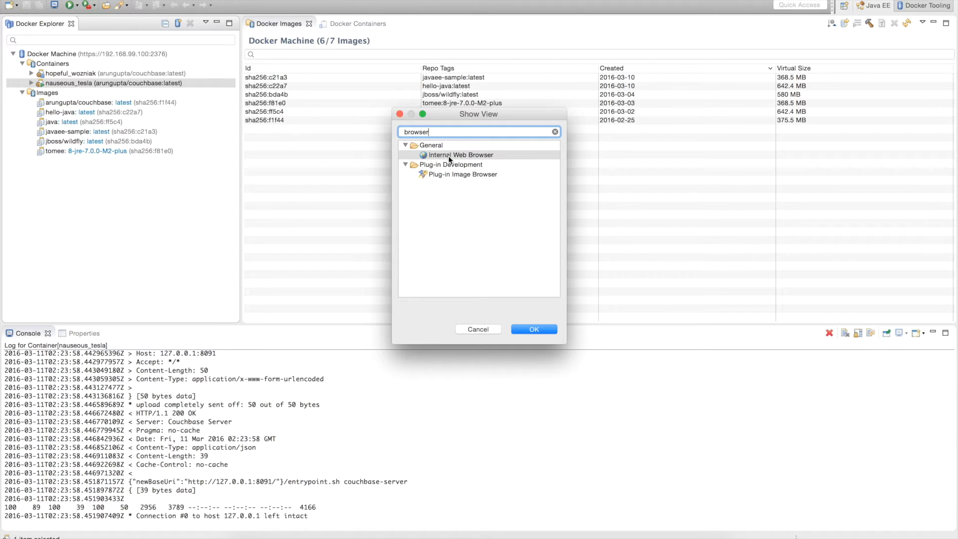
pyautogui.click(533, 328)
pyautogui.write('http://192.168.99.100')
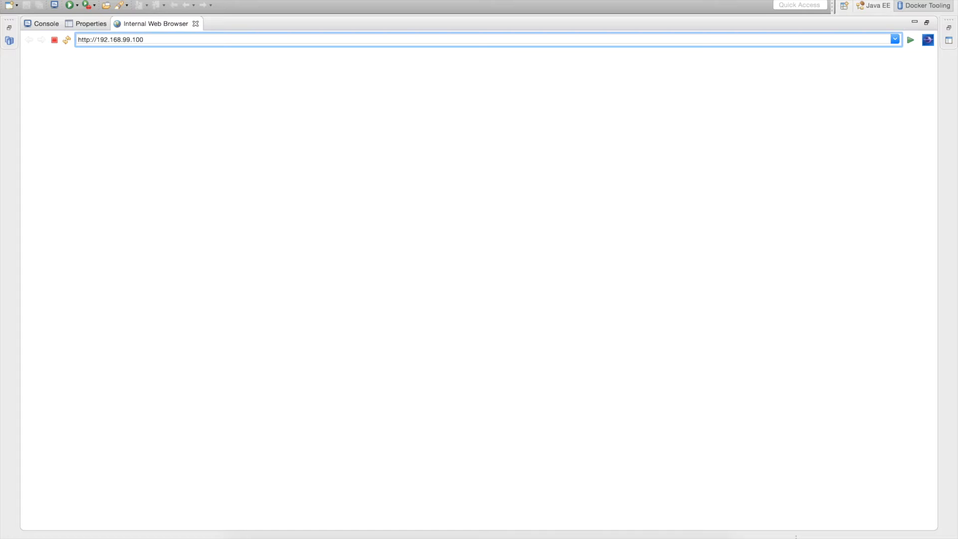
pyautogui.write(':8091/index.html')
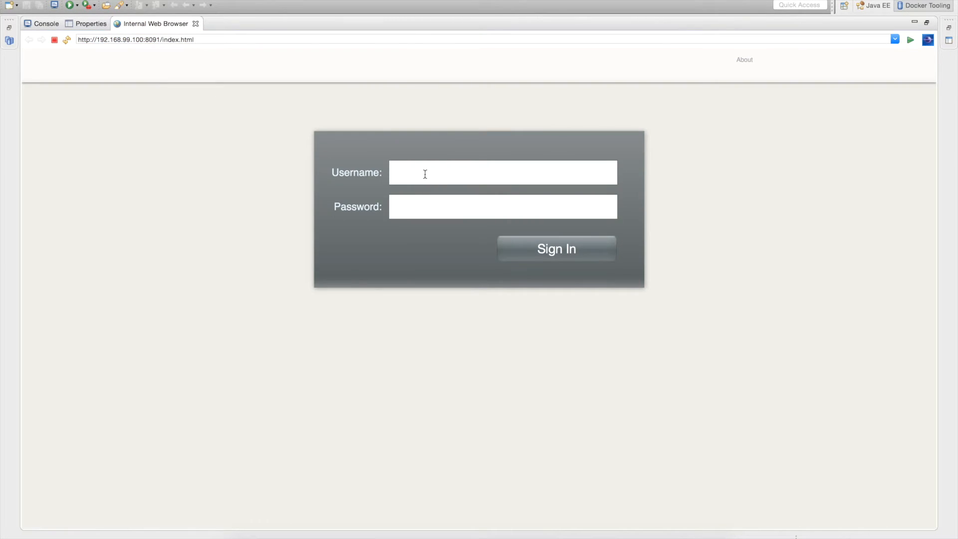
# Sign in to the Couchbase console as Administrator to reach Cluster Overview
pyautogui.write('Ad')
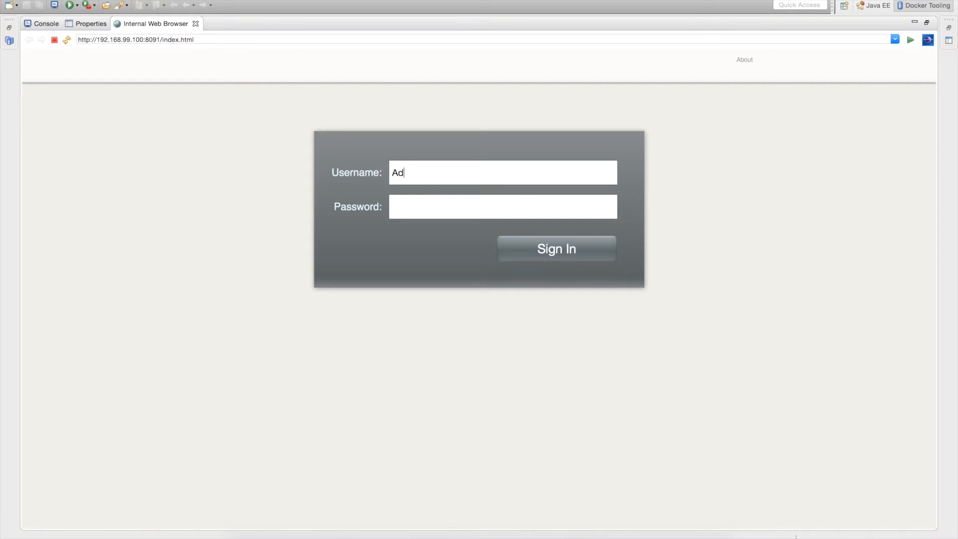
pyautogui.write('ministrato')
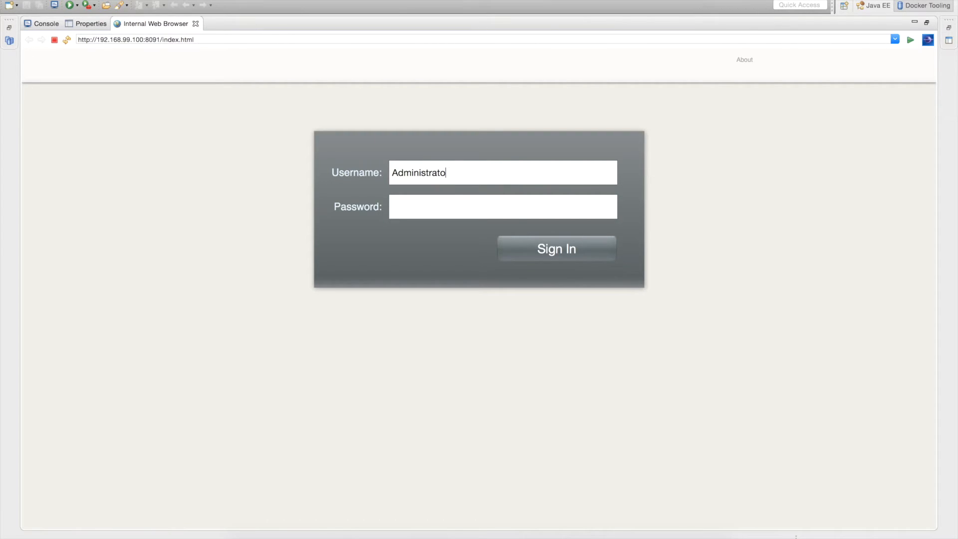
pyautogui.write('••')
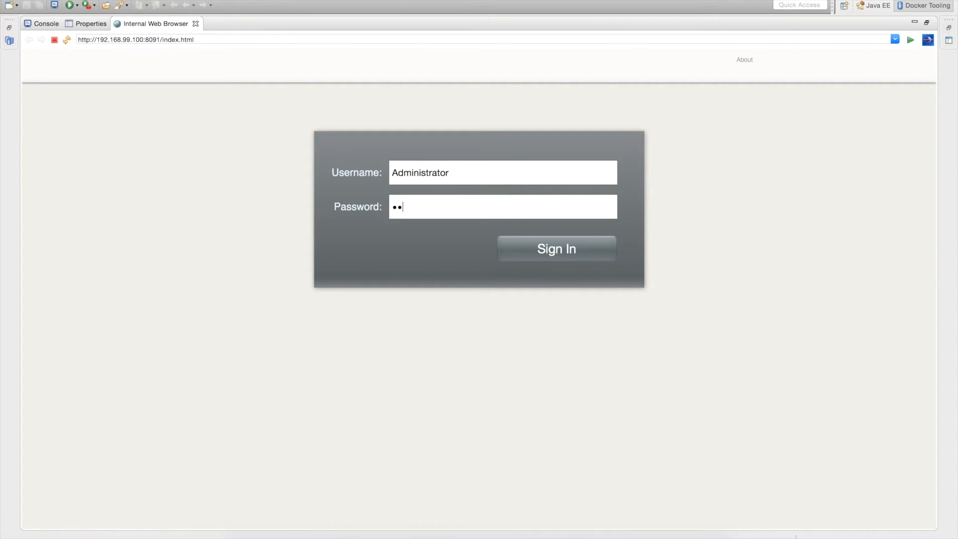
pyautogui.write('••••••')
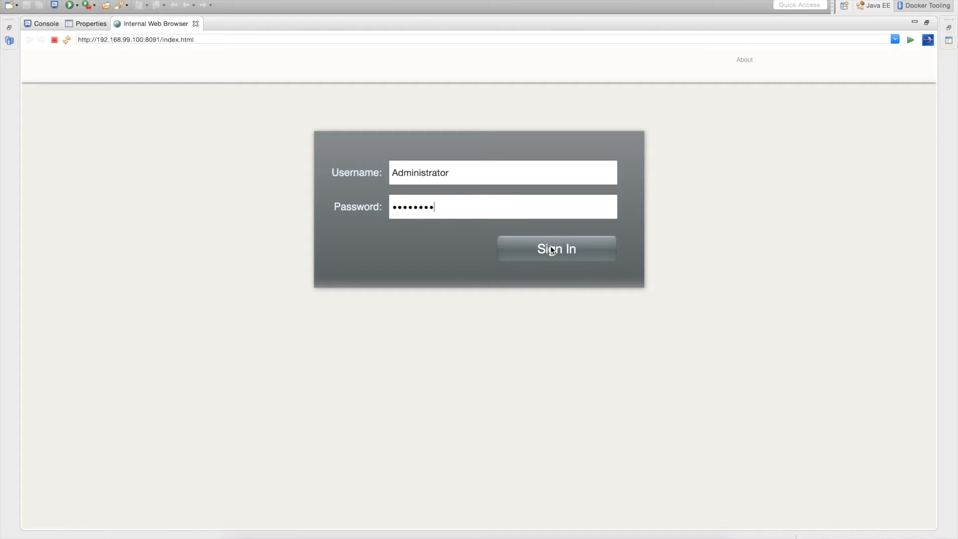
pyautogui.click(555, 249)
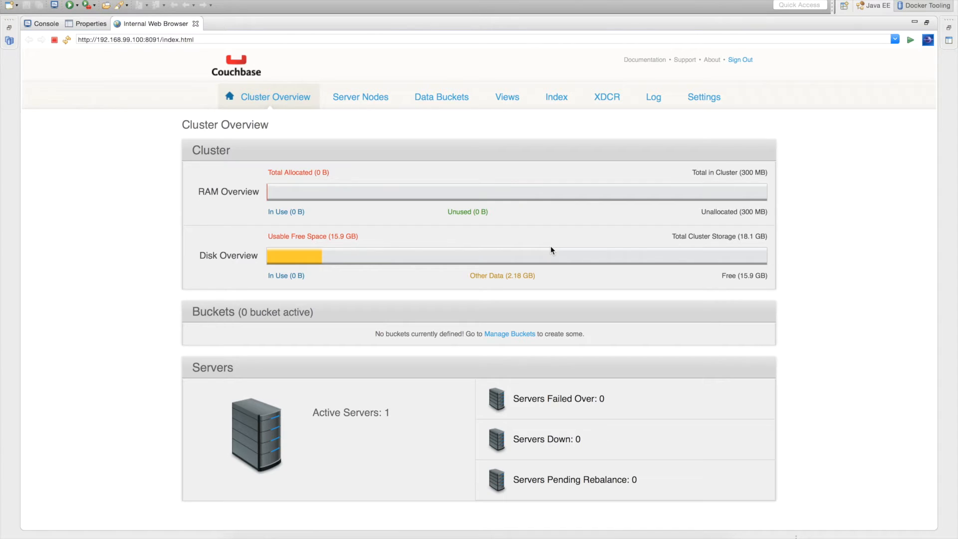
pyautogui.moveTo(409, 277)
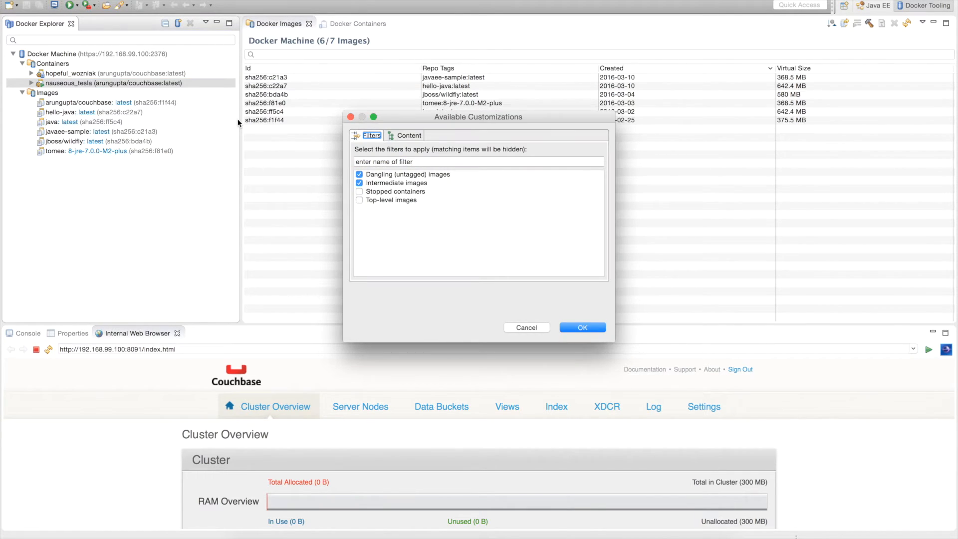
# Hide stopped containers in the explorer filters and select the nauseous_tesla container
pyautogui.click(359, 191)
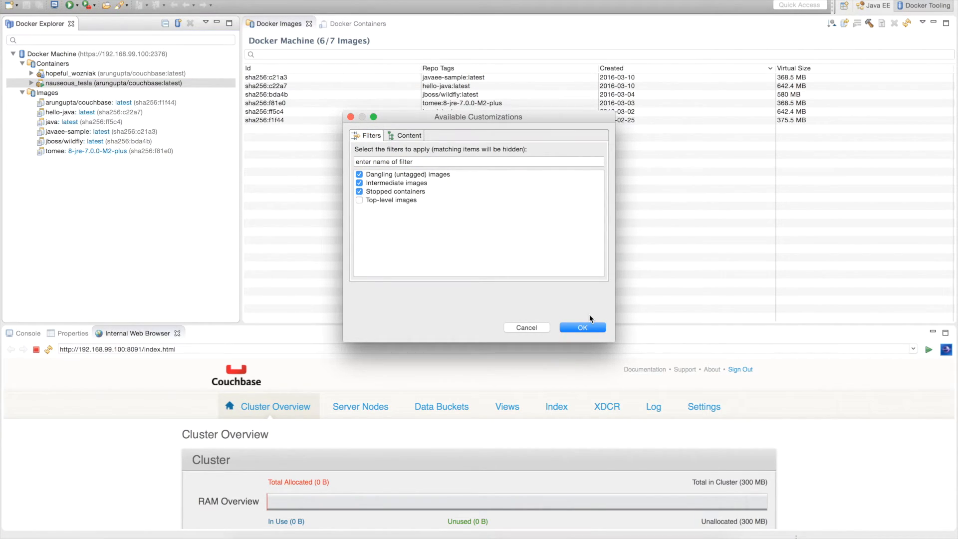
pyautogui.click(580, 327)
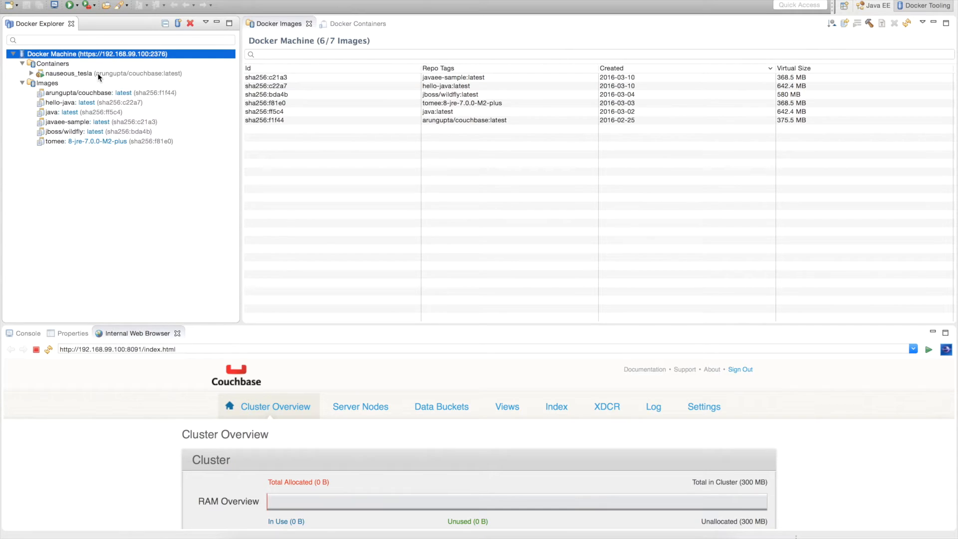
pyautogui.click(110, 73)
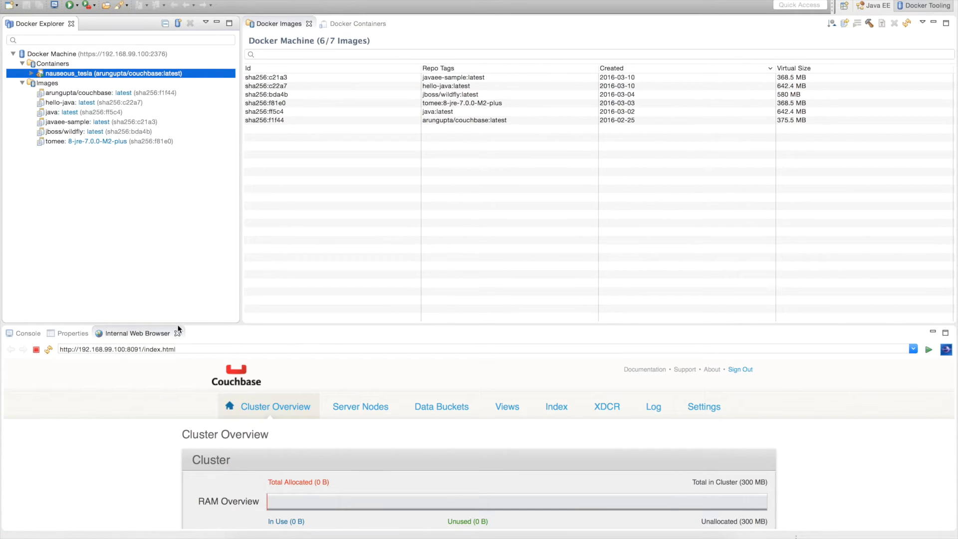
pyautogui.click(28, 333)
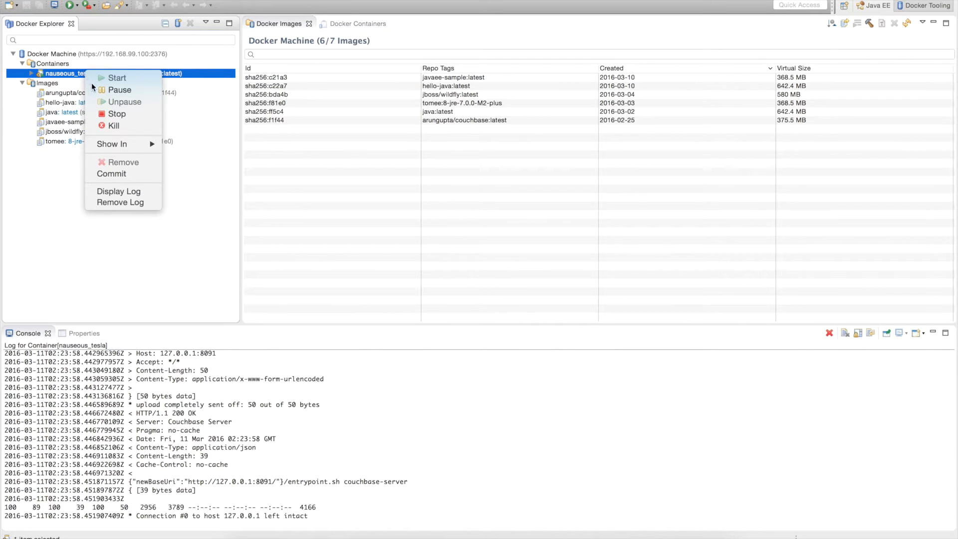
pyautogui.moveTo(112, 144)
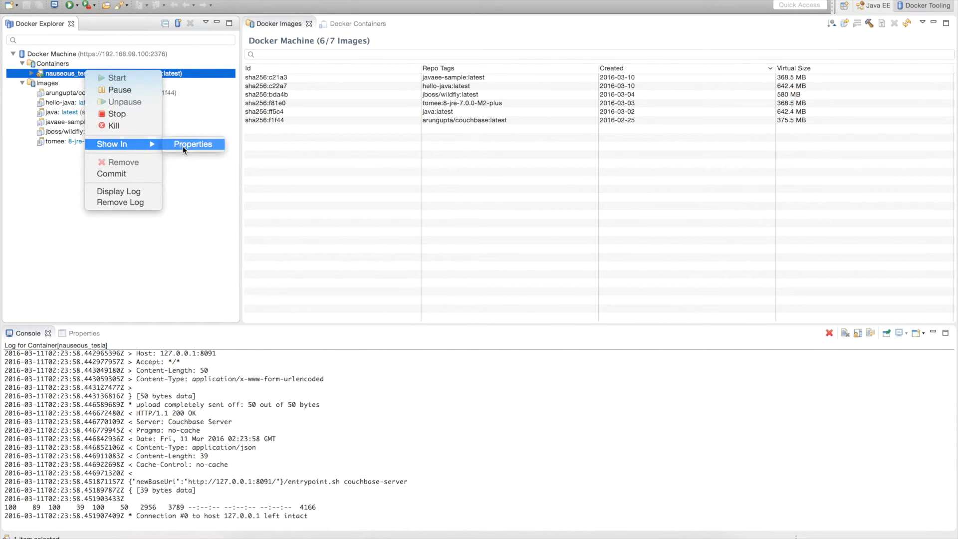
# Show nauseous_tesla in Properties with its port mappings and full Inspect data
pyautogui.click(193, 144)
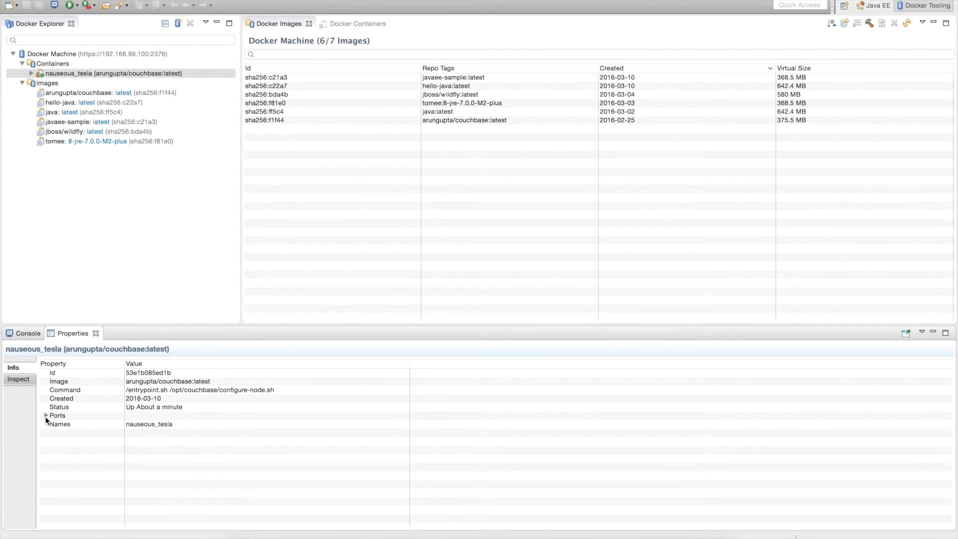
pyautogui.click(45, 415)
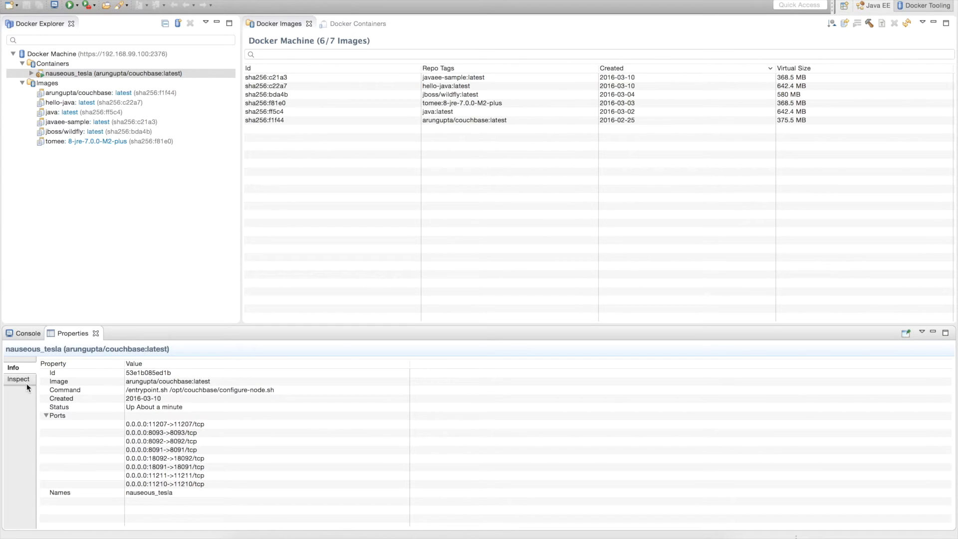
pyautogui.click(18, 379)
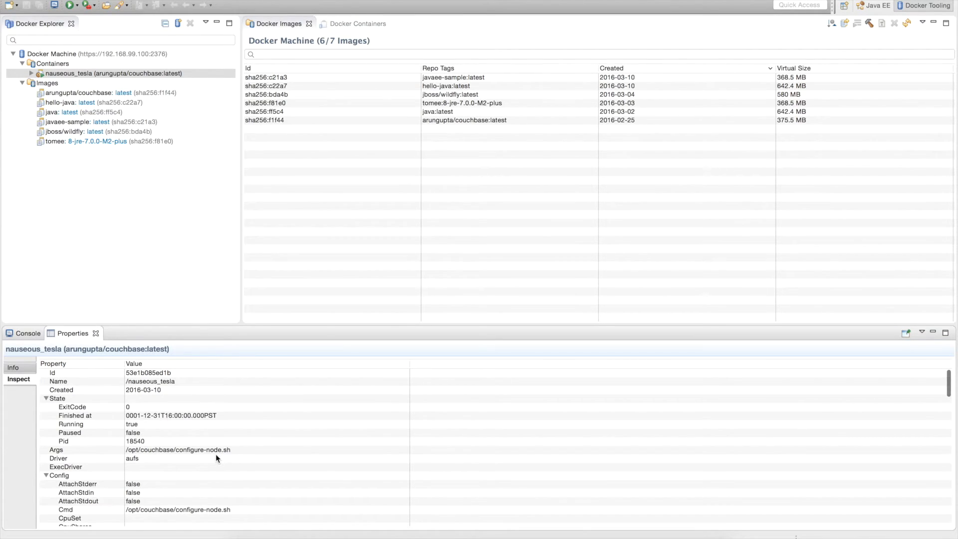
pyautogui.scroll(-3)
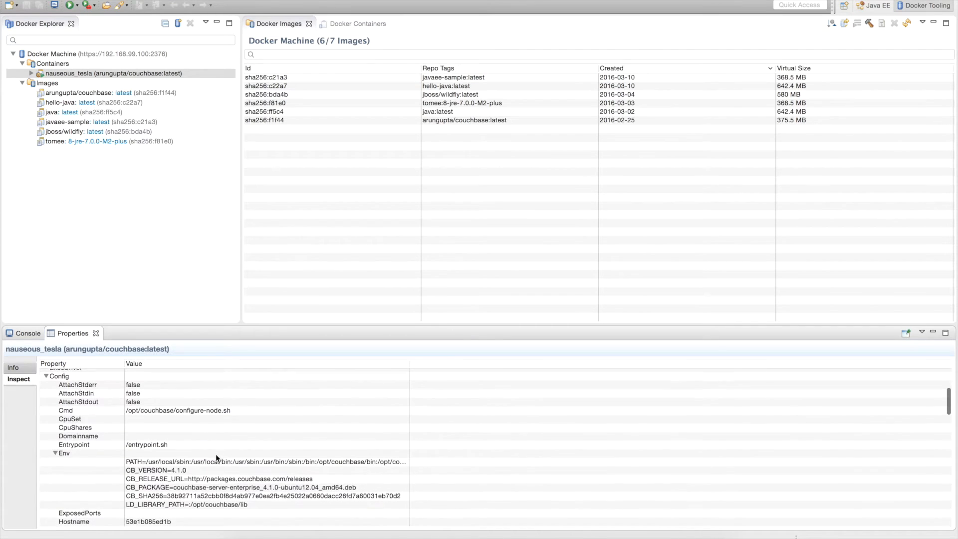
pyautogui.scroll(-3)
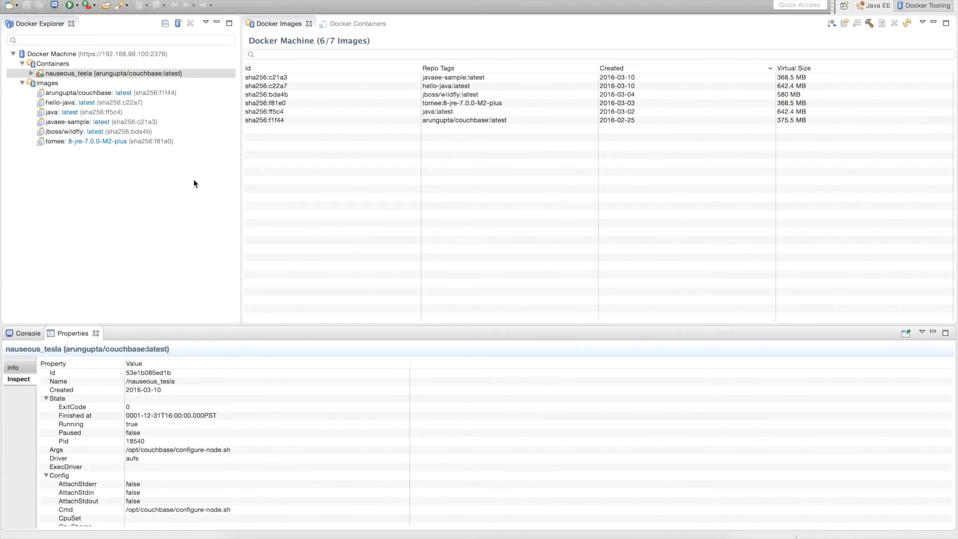
# Hide stopped containers in the Docker Containers view, then select the jboss/wildfly image
pyautogui.click(357, 23)
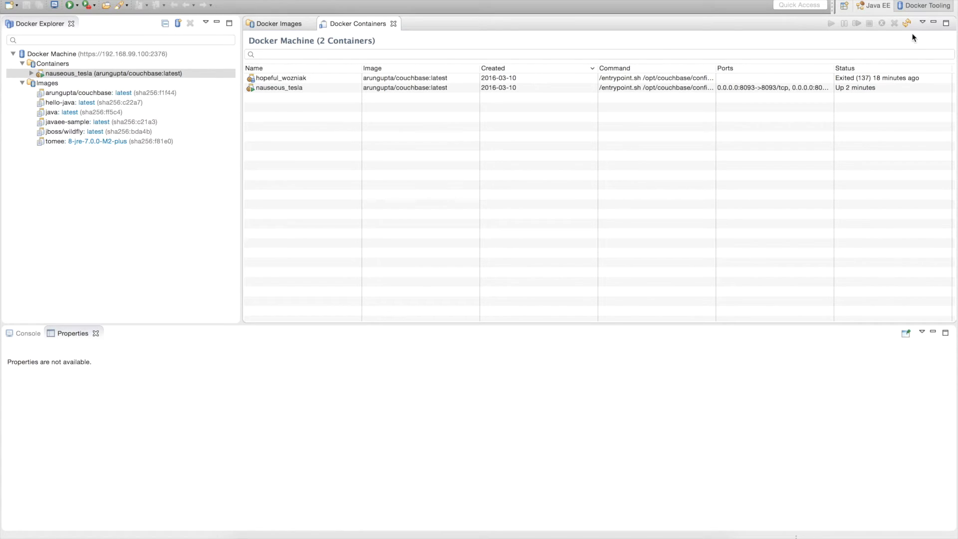
pyautogui.click(924, 23)
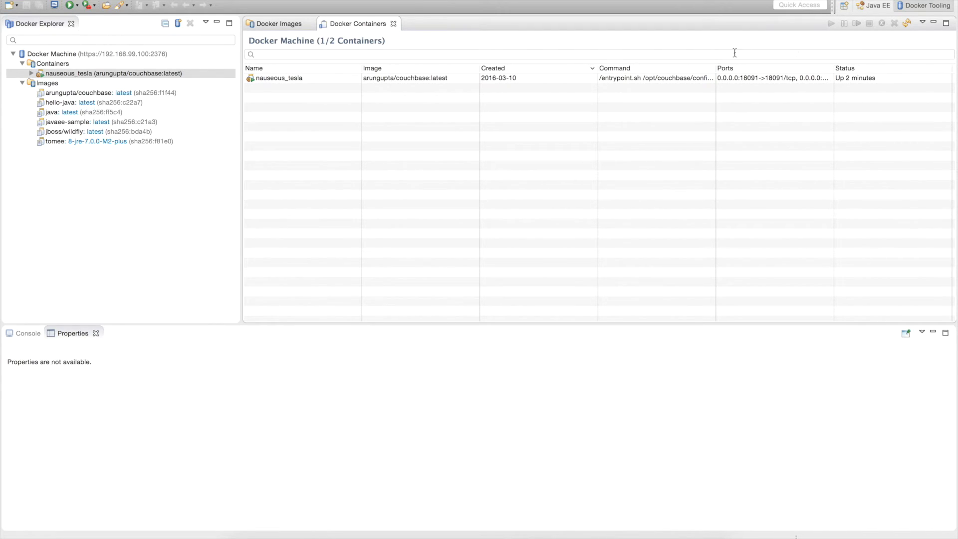
pyautogui.click(550, 54)
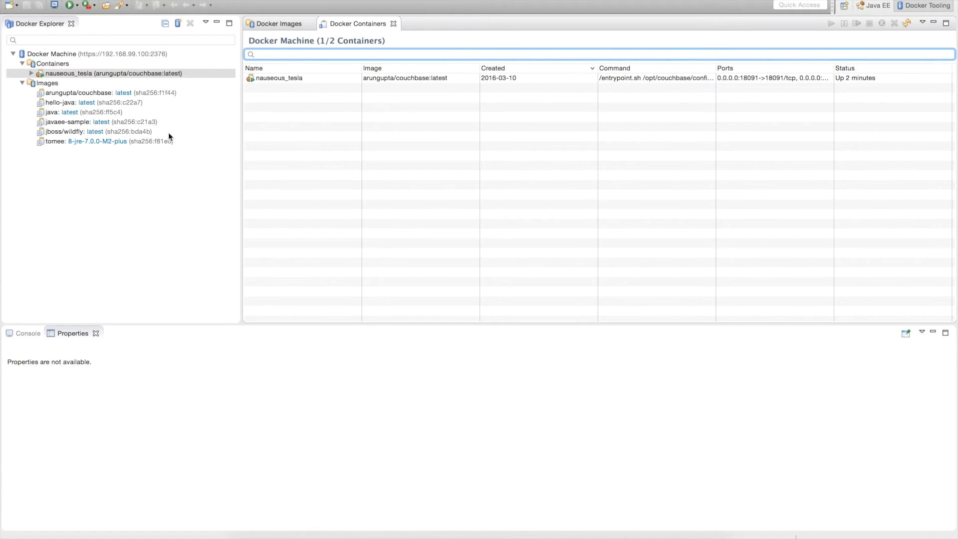
pyautogui.click(92, 132)
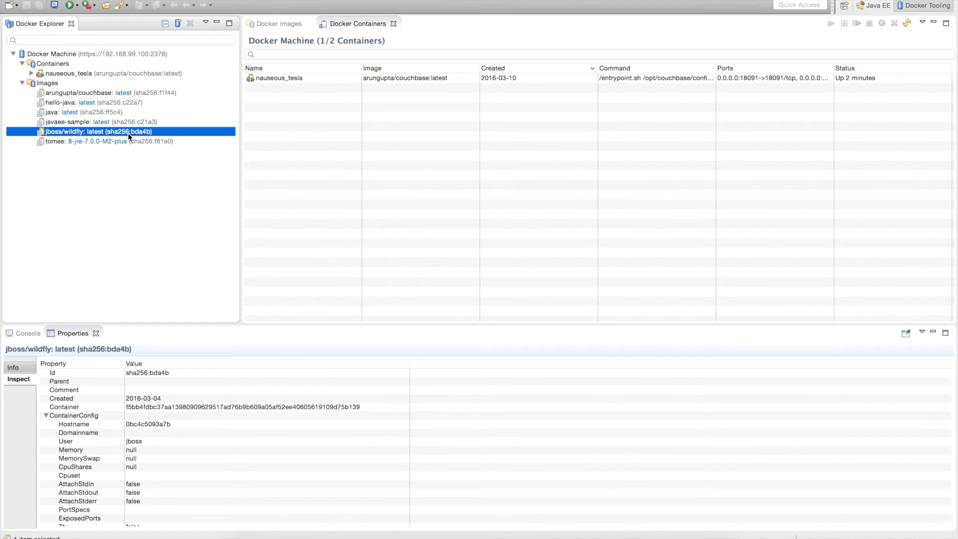
# Run a jboss/wildfly container publishing only port 8080, then search images for 'couch'
pyautogui.rightClick(98, 132)
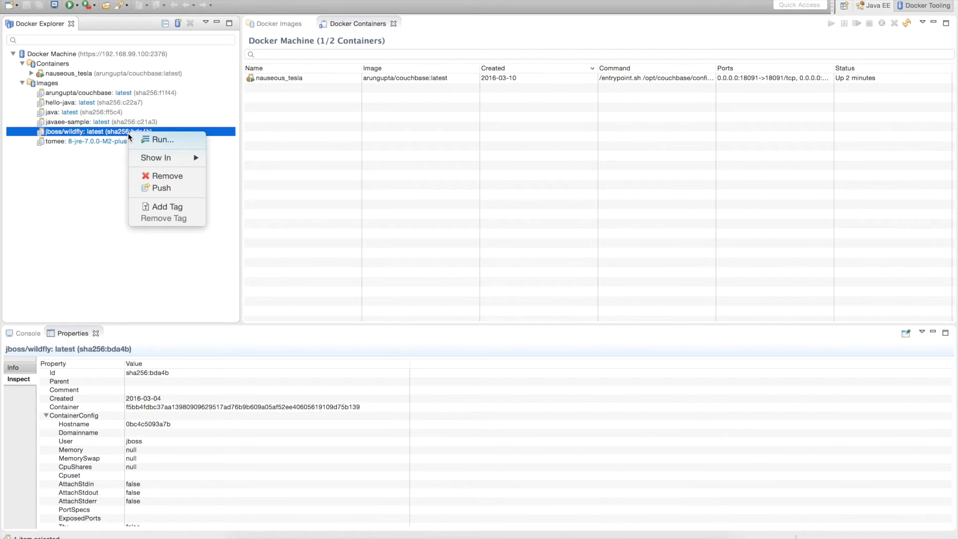
pyautogui.click(162, 140)
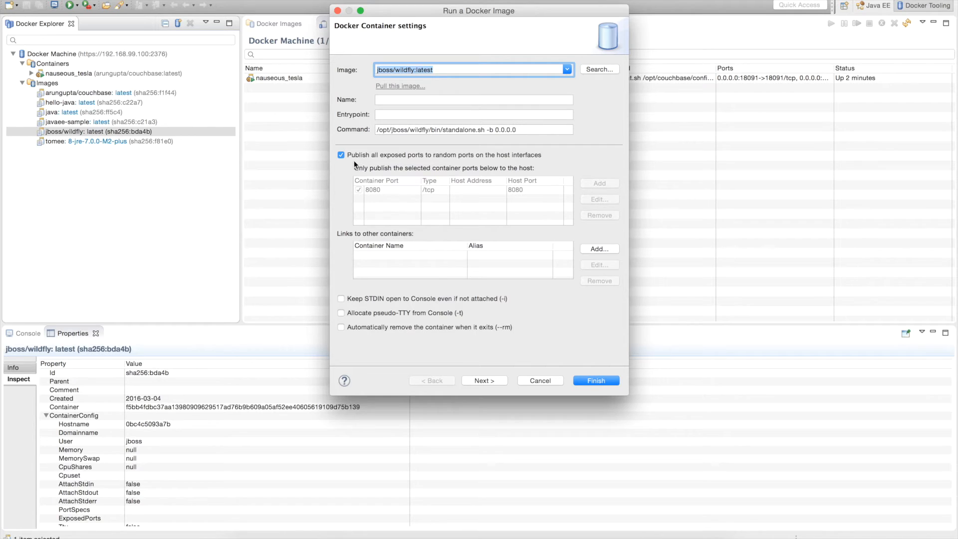
pyautogui.click(341, 155)
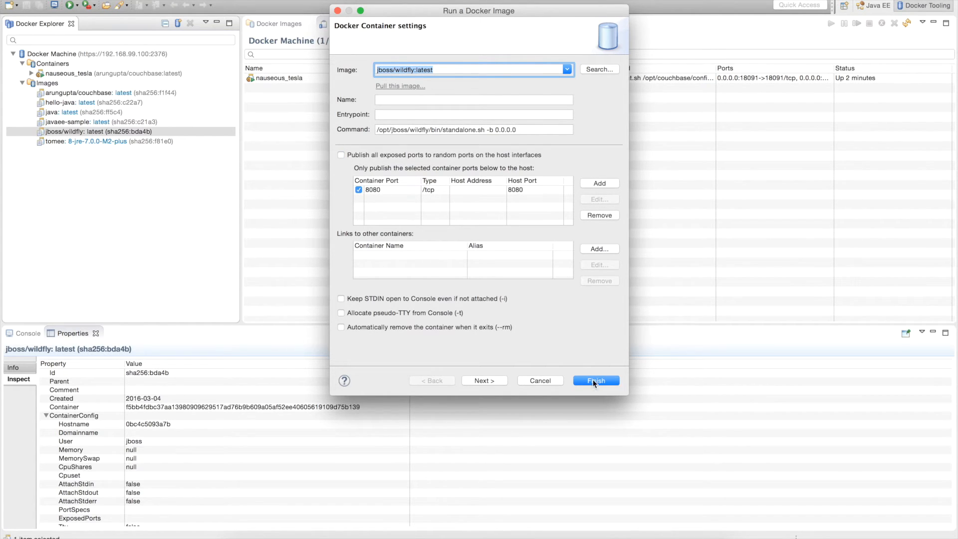
pyautogui.click(594, 380)
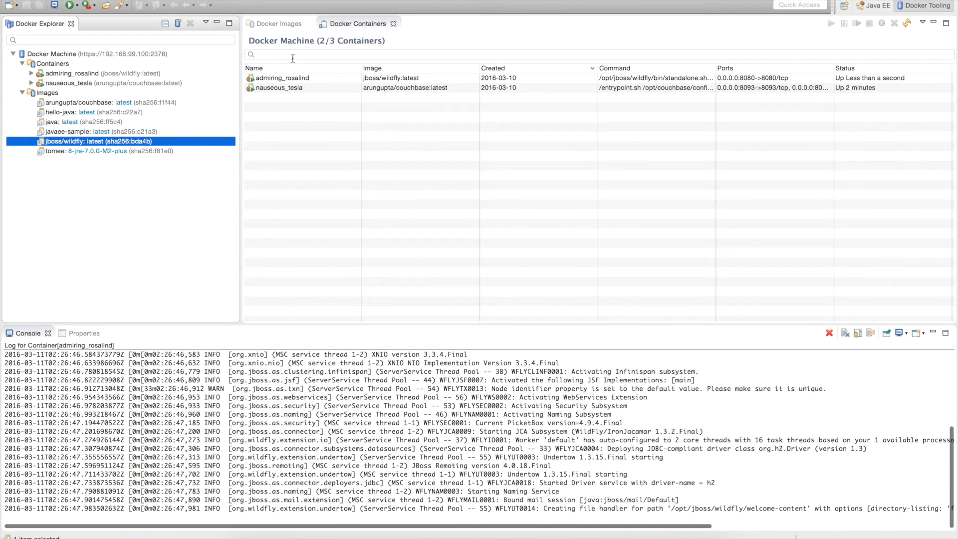
pyautogui.write('couch')
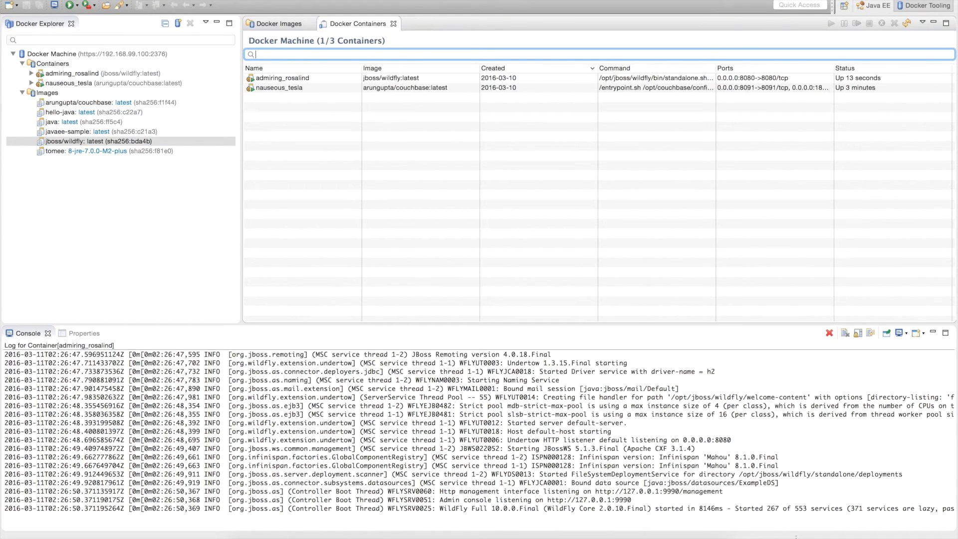
pyautogui.moveTo(223, 70)
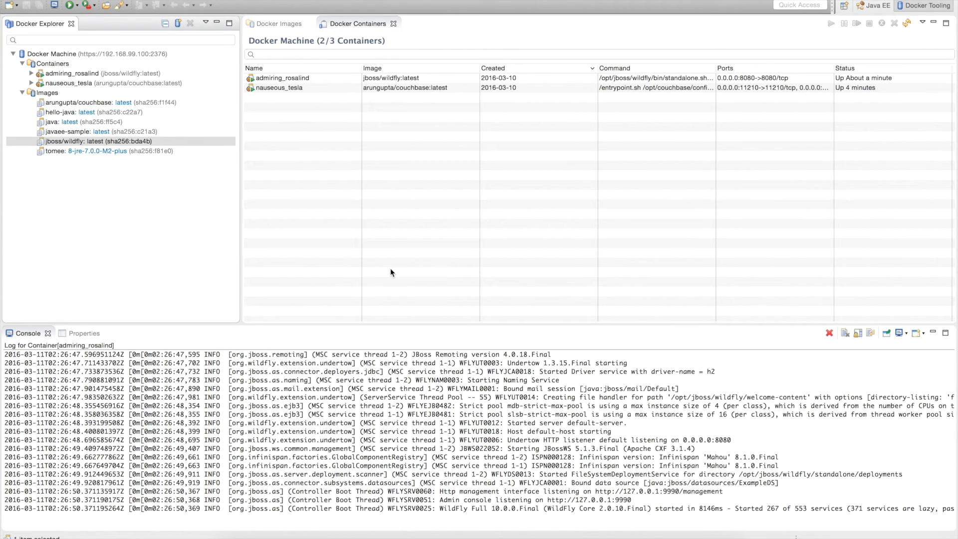
pyautogui.click(47, 92)
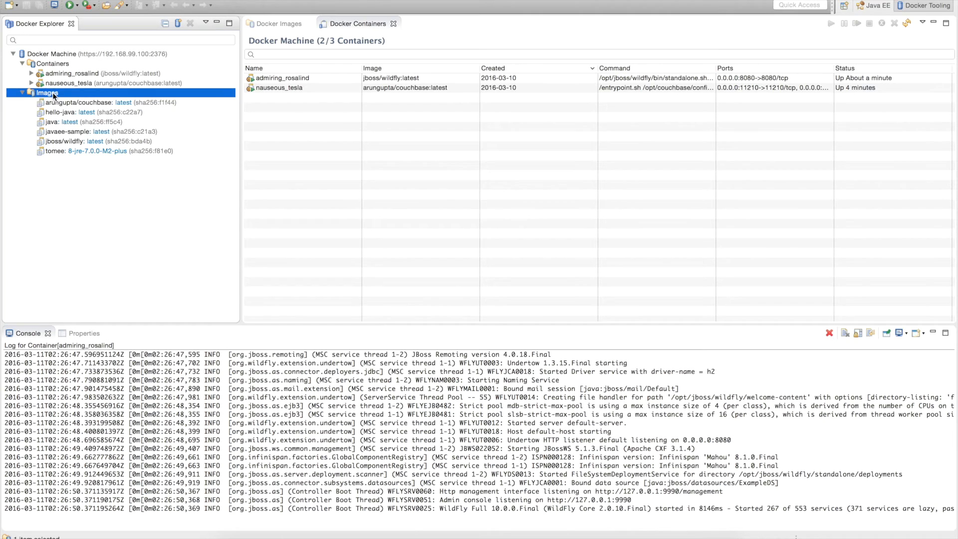
pyautogui.rightClick(47, 93)
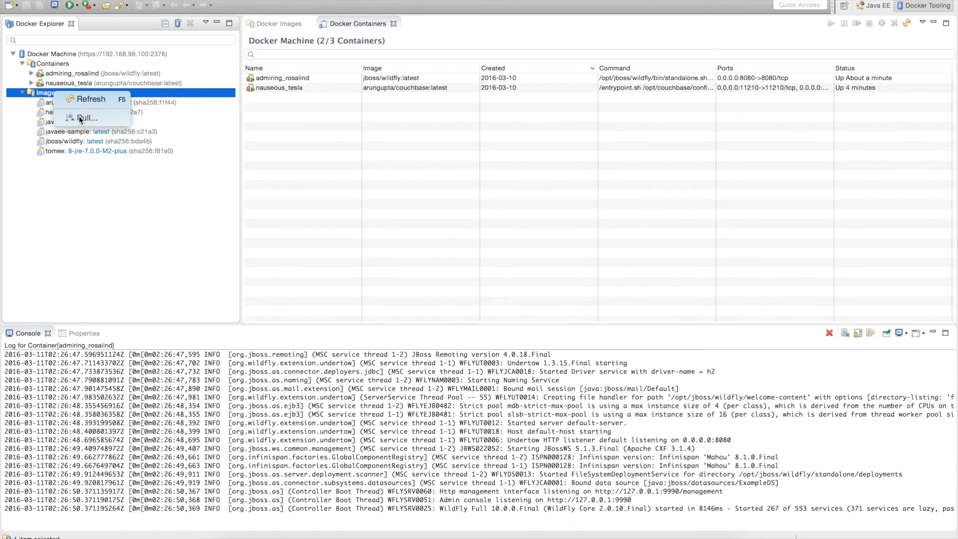
pyautogui.click(87, 117)
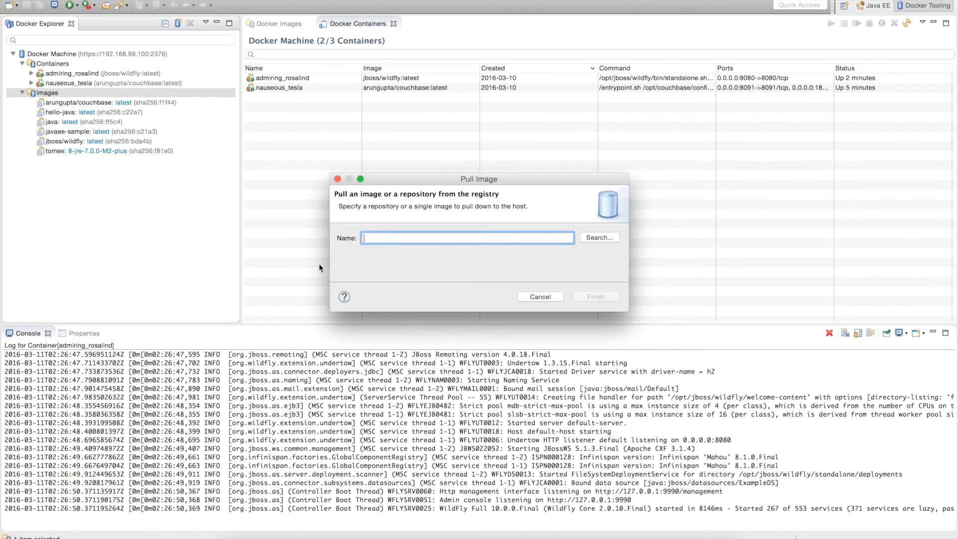
pyautogui.write('nginx')
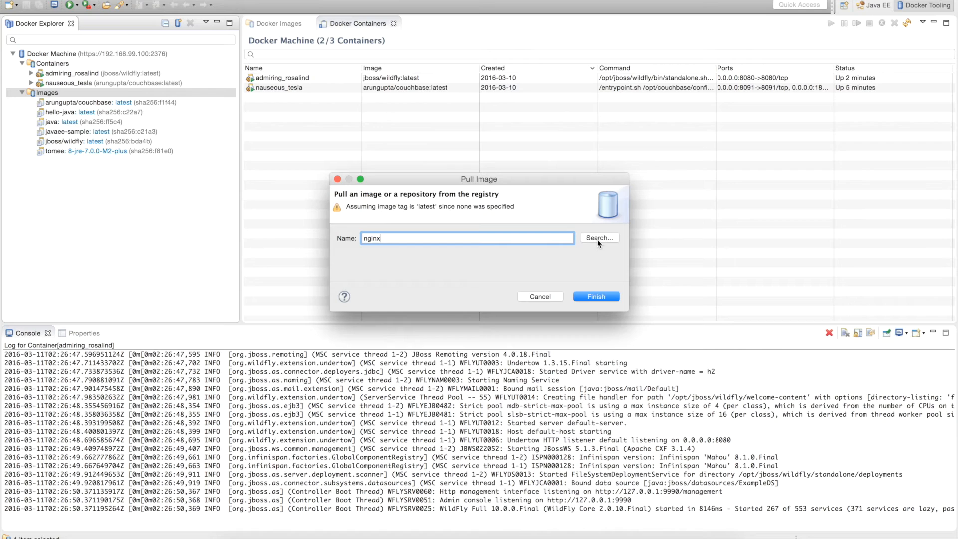
pyautogui.moveTo(427, 205)
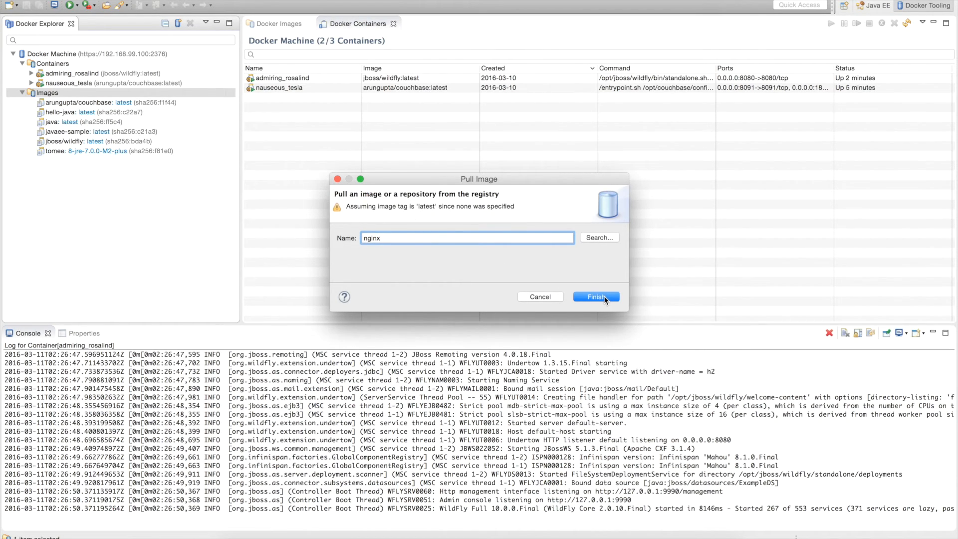
pyautogui.click(595, 296)
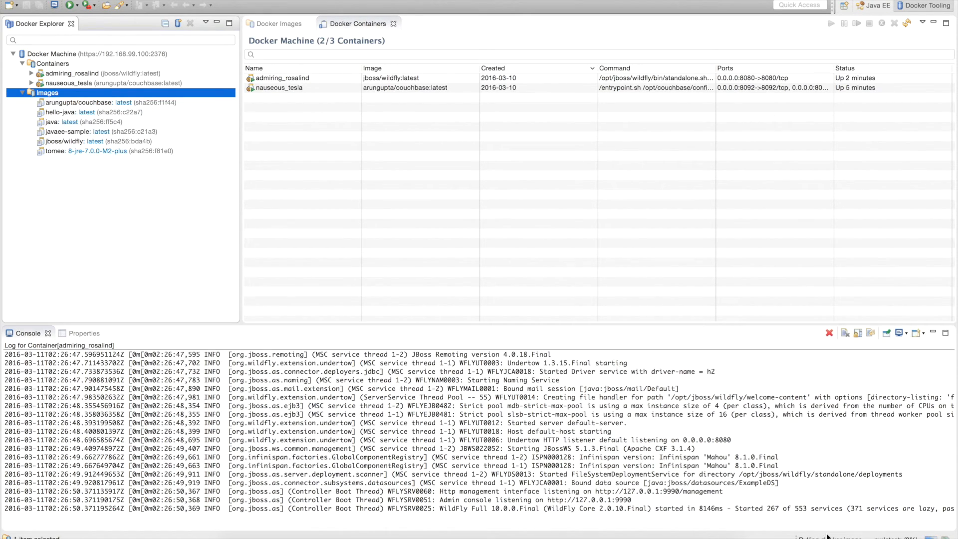
pyautogui.moveTo(428, 334)
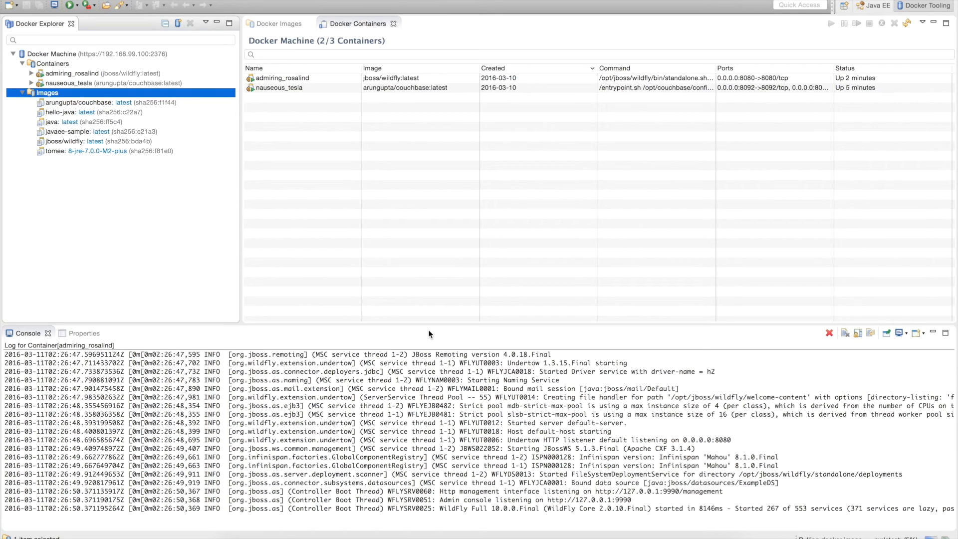
pyautogui.moveTo(91, 133)
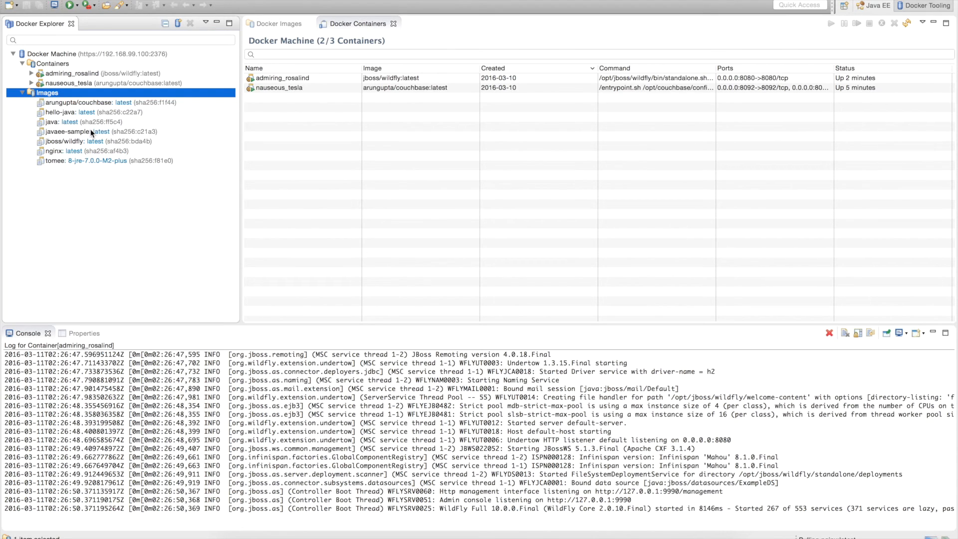
pyautogui.moveTo(86, 161)
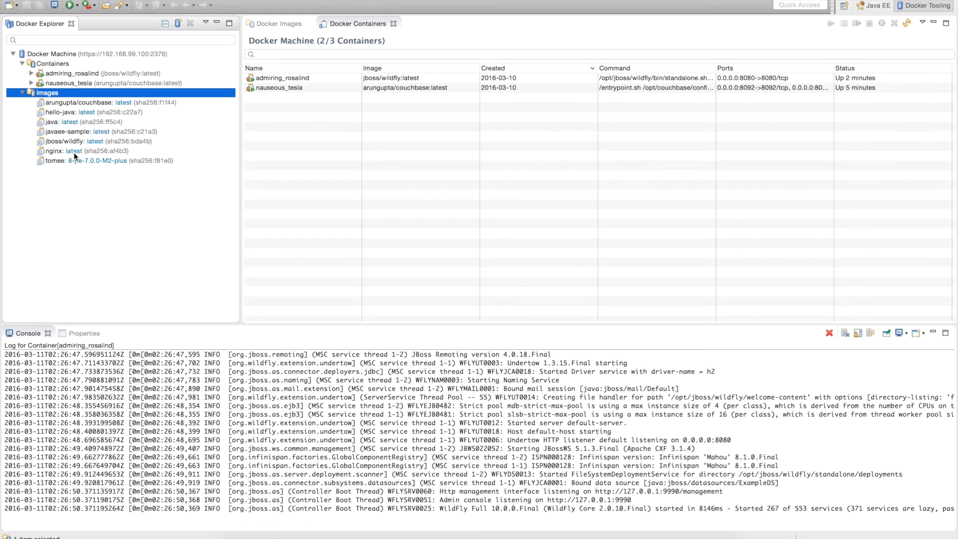
pyautogui.moveTo(55, 97)
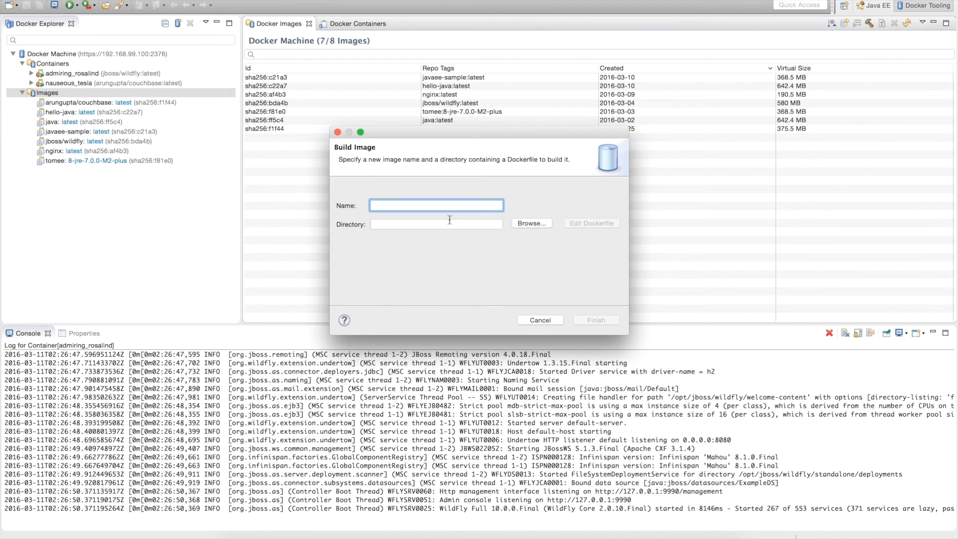
pyautogui.moveTo(429, 219)
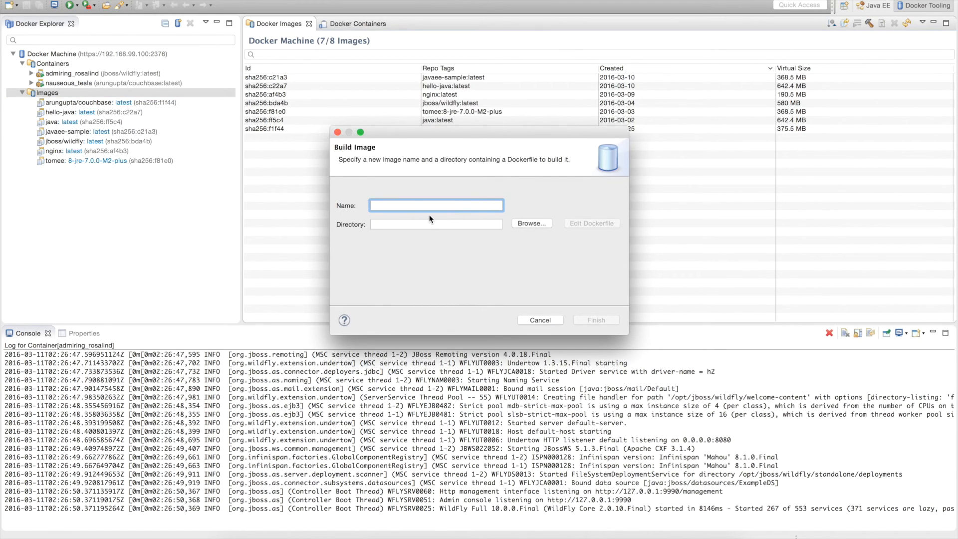
# Name the new image couchbase-test and select the eclipse-docker-demo folder under home
pyautogui.click(436, 205)
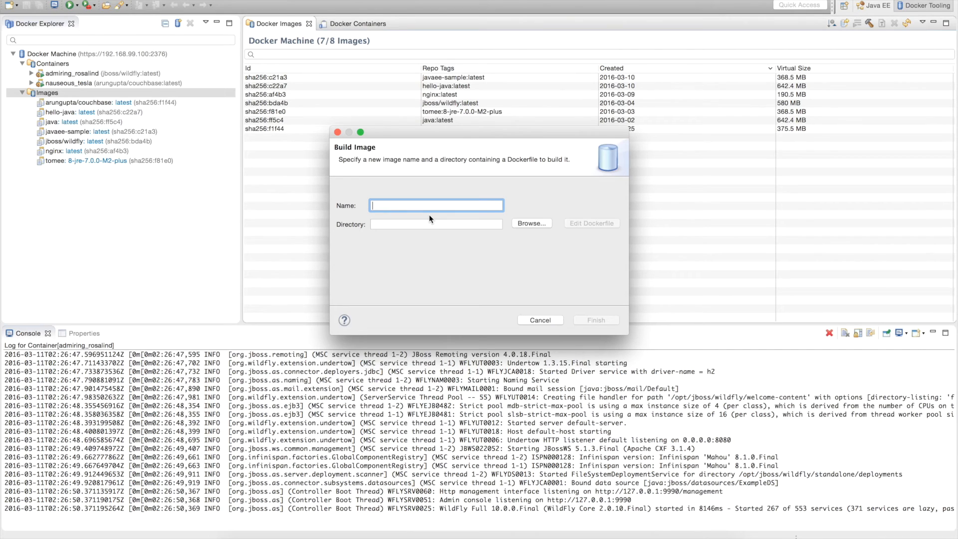
pyautogui.write('couchbase-test')
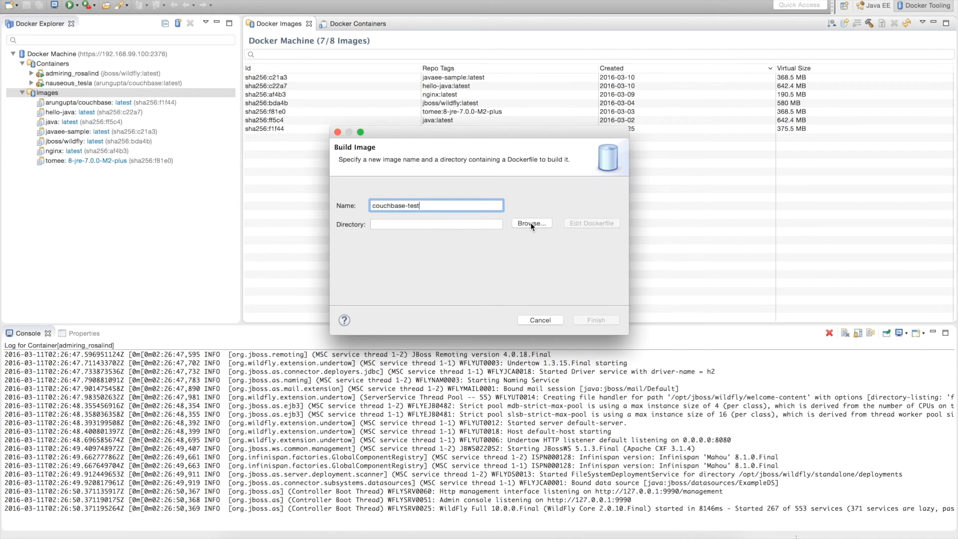
pyautogui.click(531, 223)
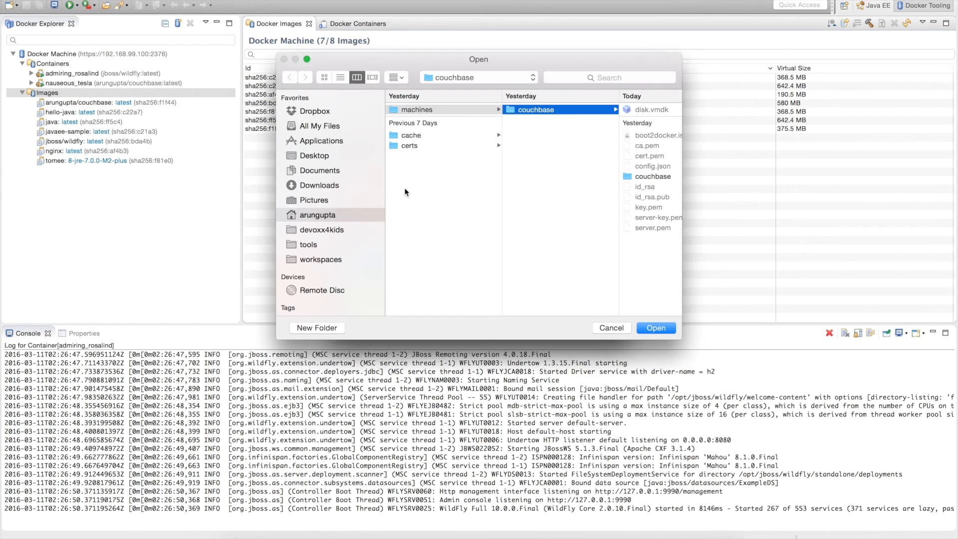
pyautogui.click(318, 214)
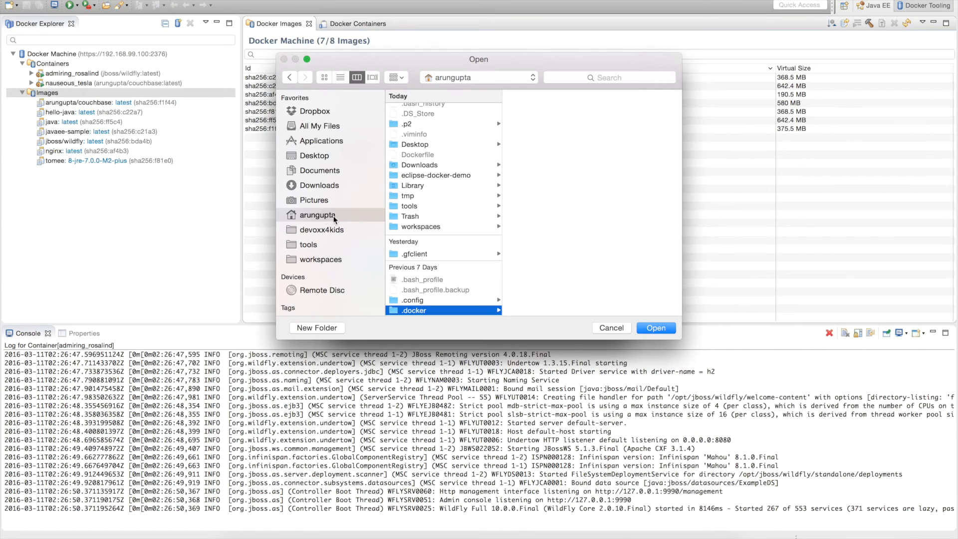
pyautogui.click(436, 175)
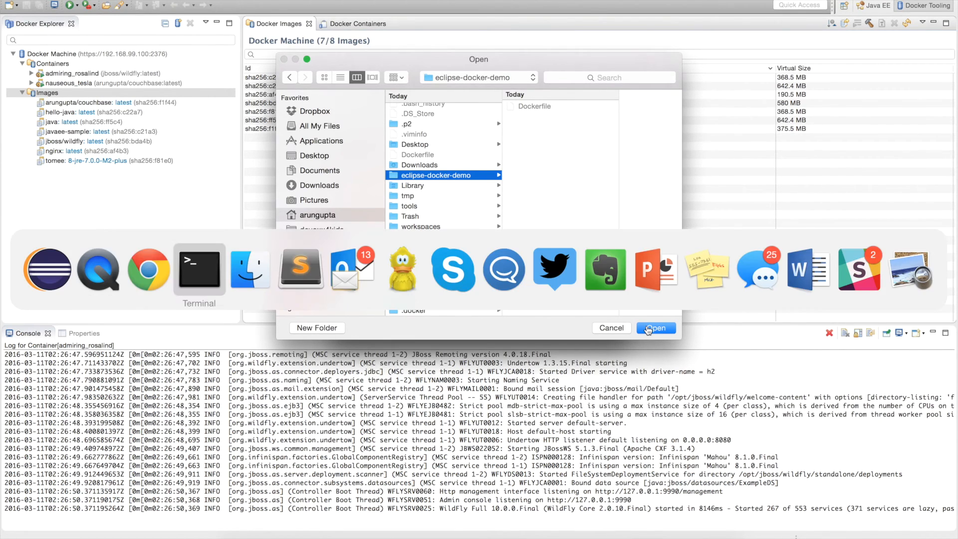
# In Terminal, change directory into eclipse-docker-demo/
pyautogui.click(199, 269)
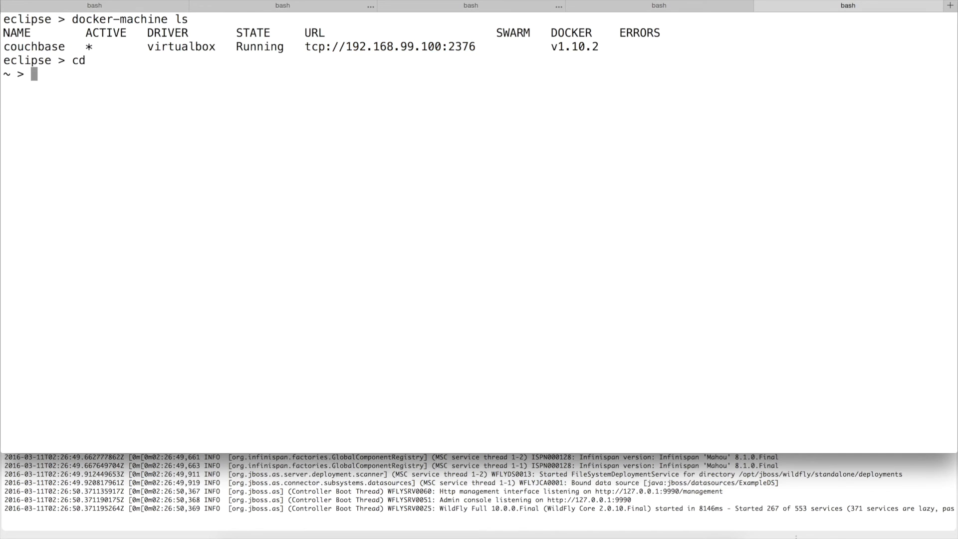
pyautogui.write('cd eclipse-docker-demo/')
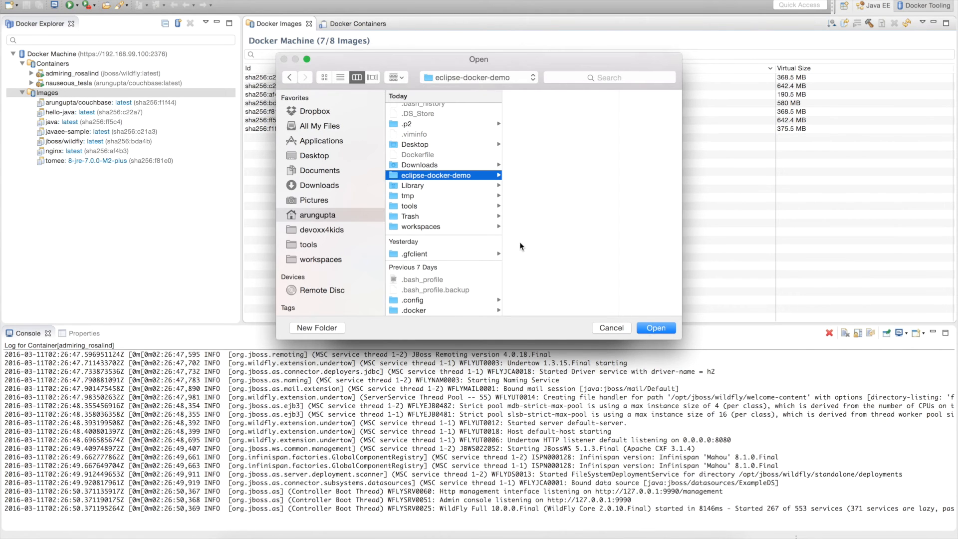
# Create a Dockerfile in eclipse-docker-demo reading FROM arungupta/couchbase and save it
pyautogui.click(655, 327)
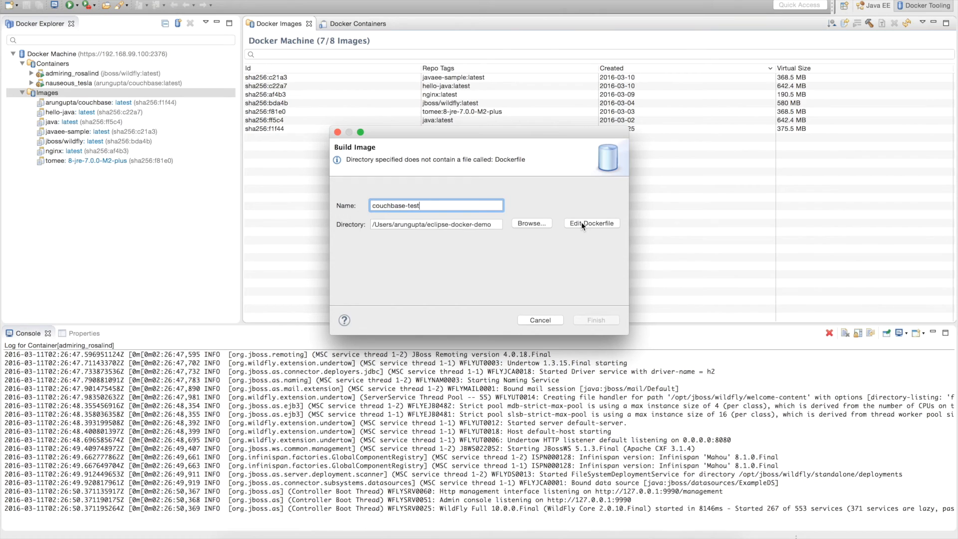
pyautogui.click(591, 222)
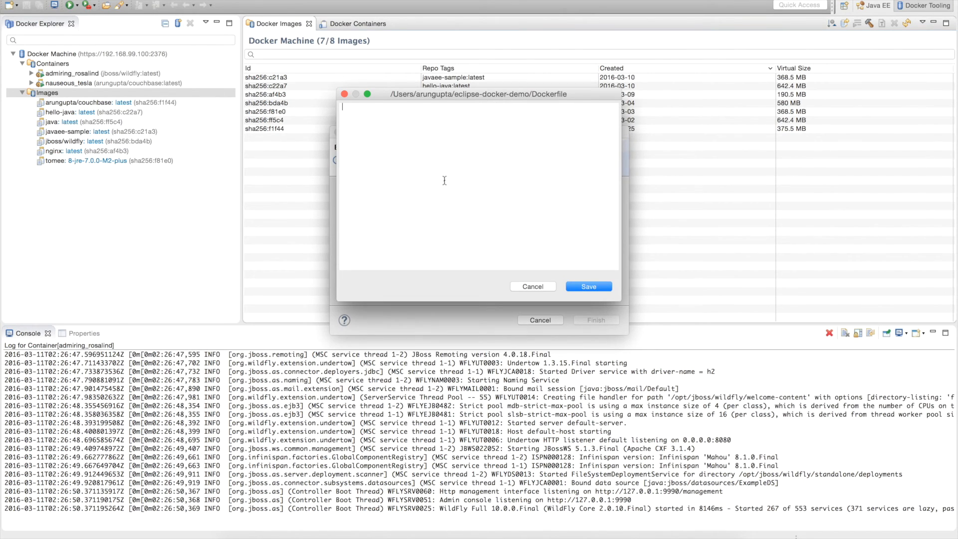
pyautogui.write('FROM aru')
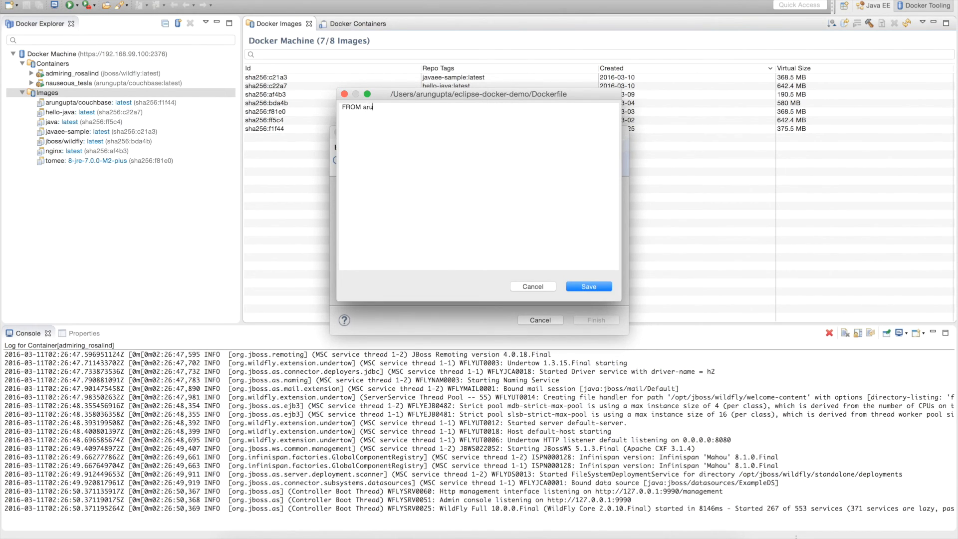
pyautogui.write('ngupta/couchbase')
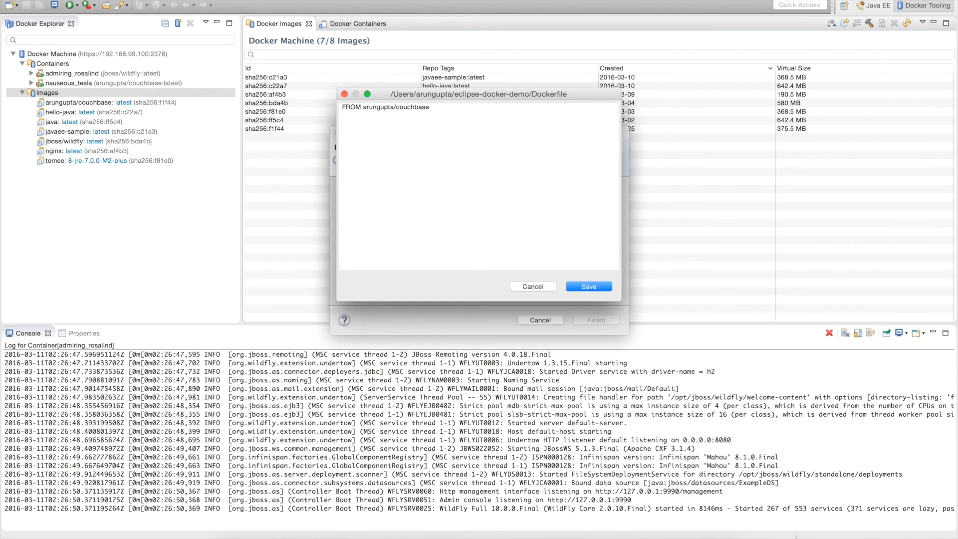
pyautogui.moveTo(565, 259)
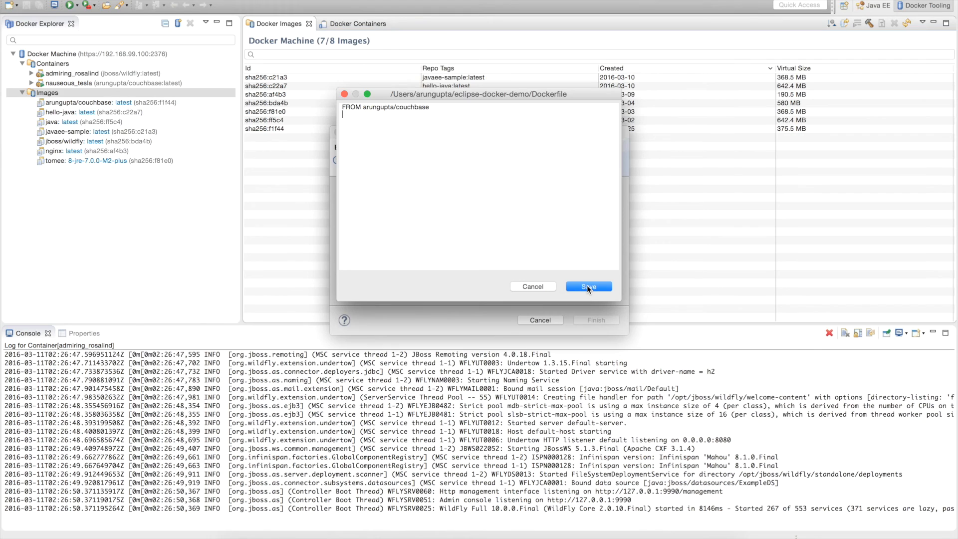
pyautogui.click(588, 287)
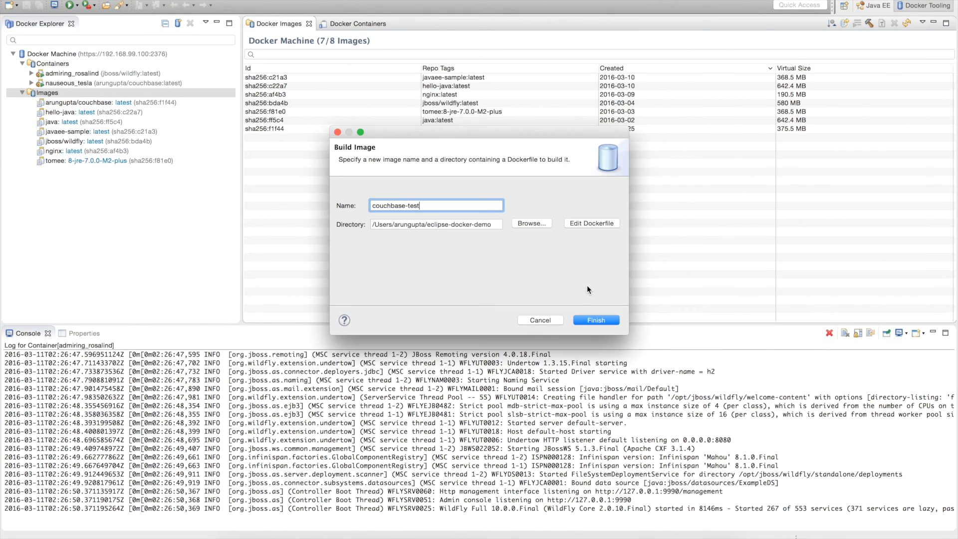
pyautogui.moveTo(376, 227)
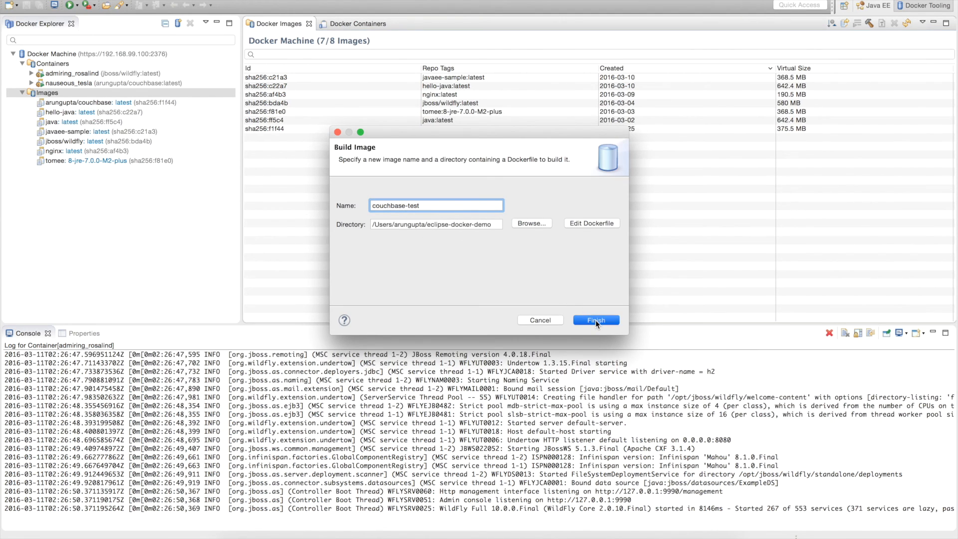
# Finish the wizard to build the couchbase-test image
pyautogui.click(595, 320)
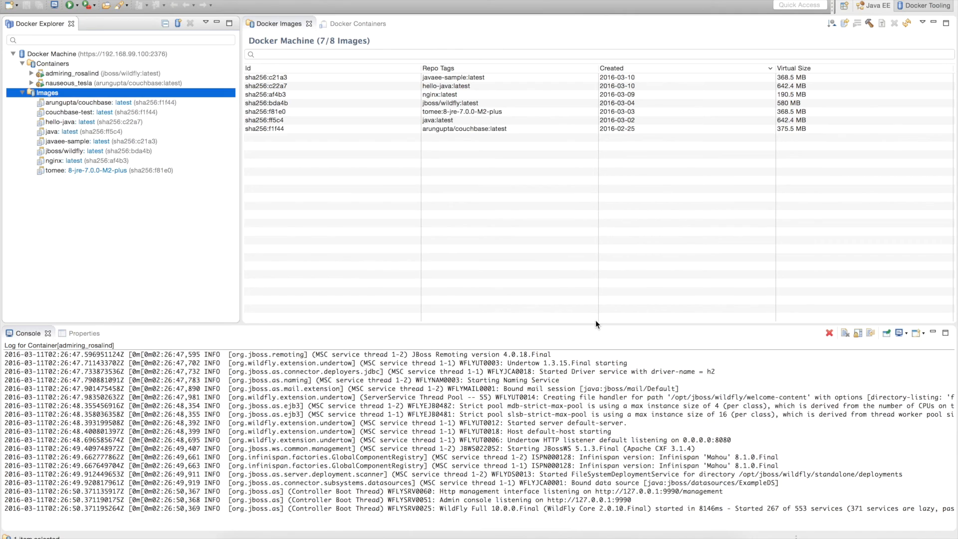
pyautogui.moveTo(379, 231)
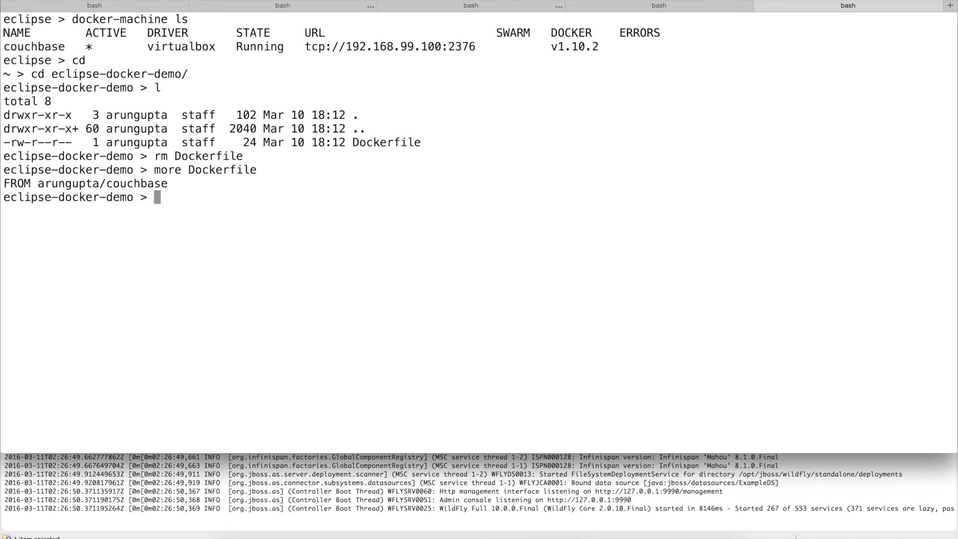
pyautogui.moveTo(236, 201)
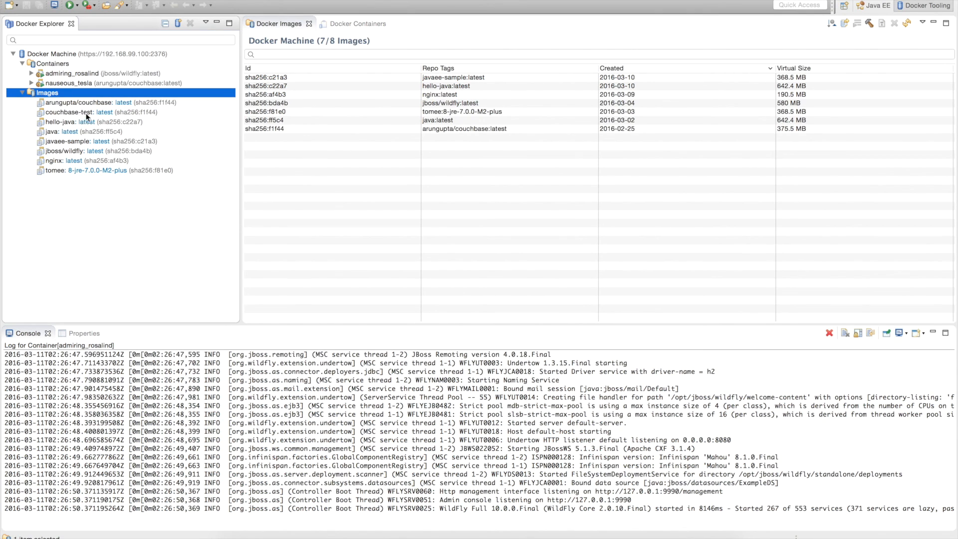
pyautogui.moveTo(103, 114)
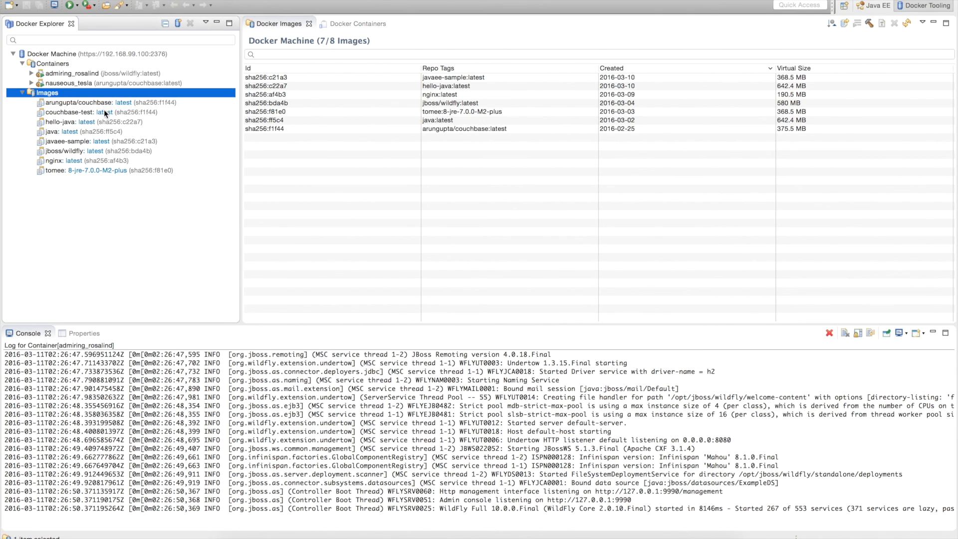
pyautogui.click(98, 112)
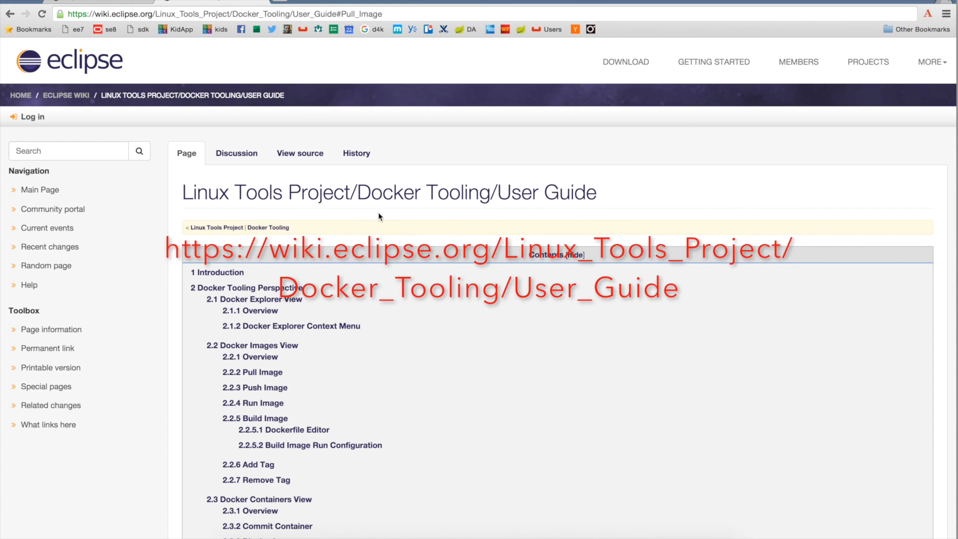
# Scroll the Docker Tooling User Guide down to its Contents list
pyautogui.scroll(-3)
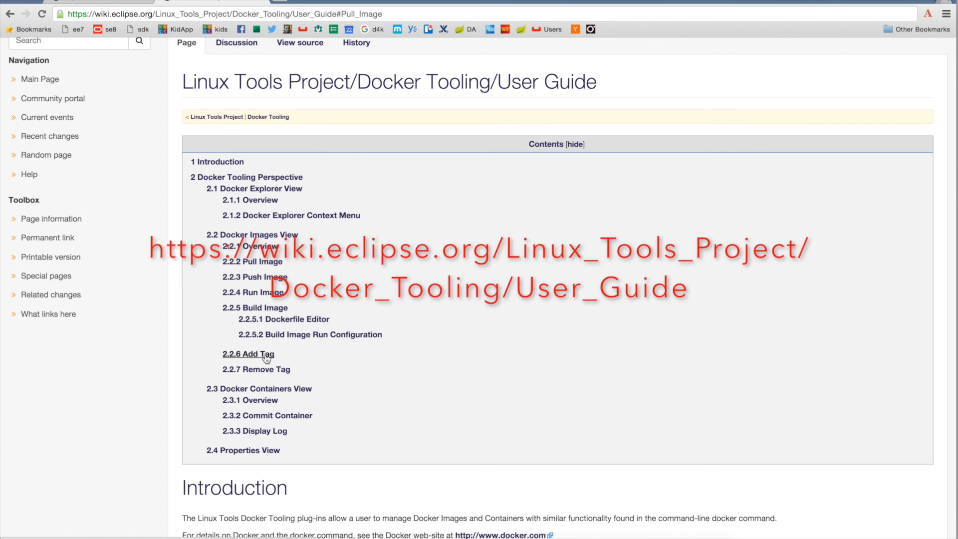
pyautogui.moveTo(300, 344)
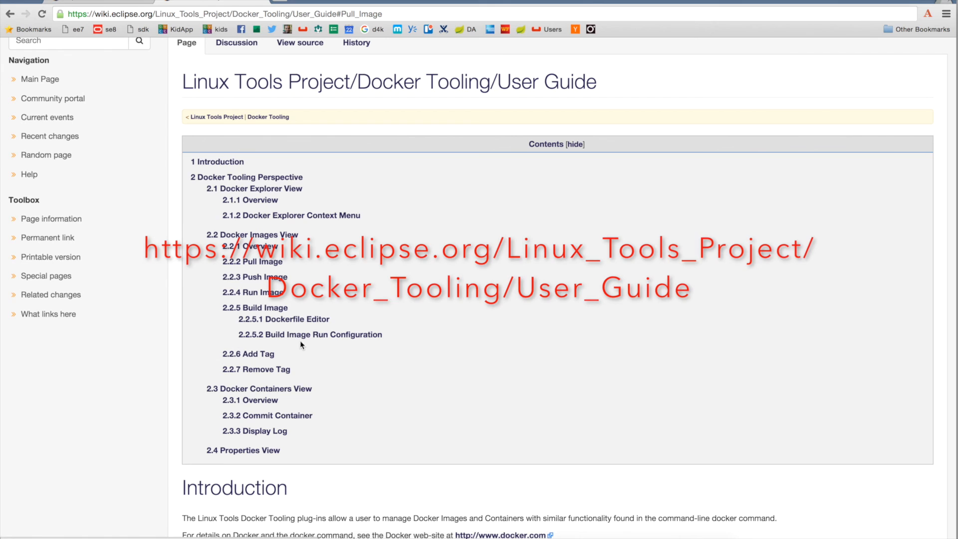